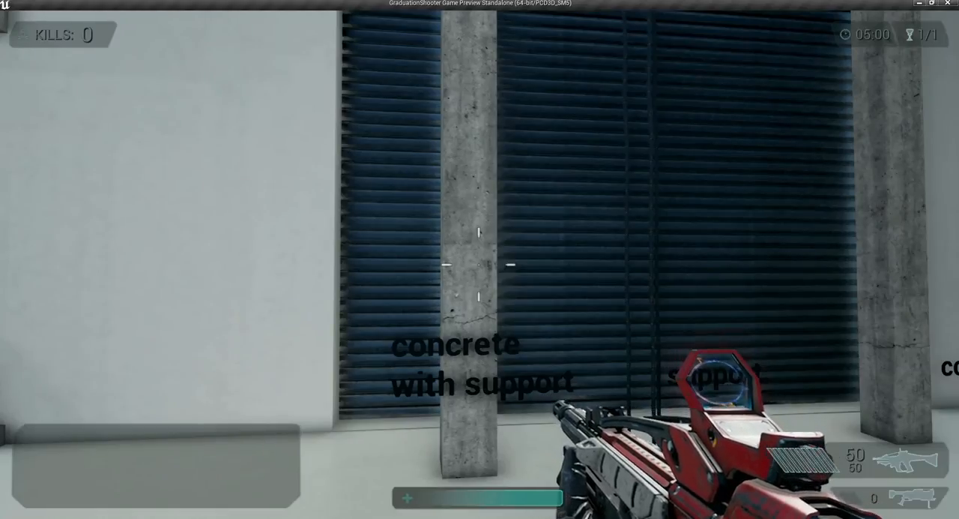
{"action": "mouse_move", "coordinate": [480, 260]}
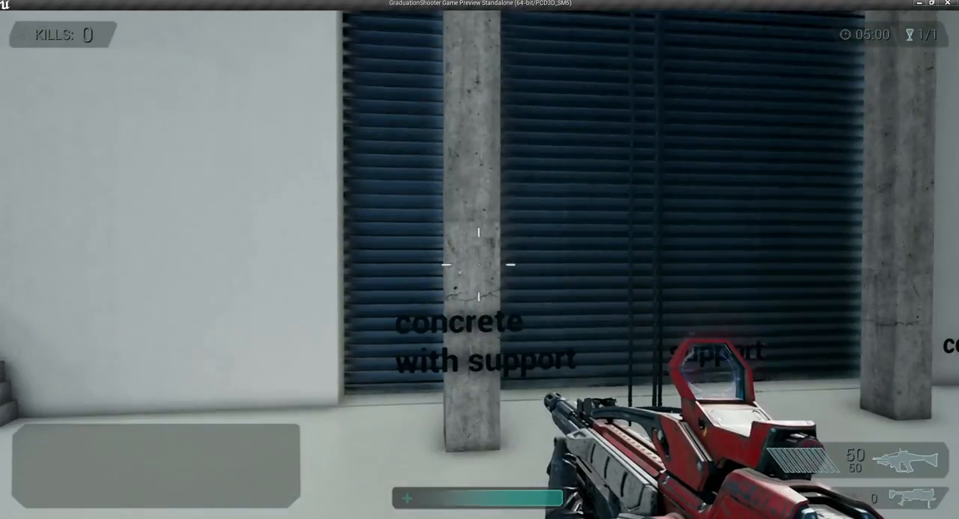
{"action": "mouse_move", "coordinate": [480, 262]}
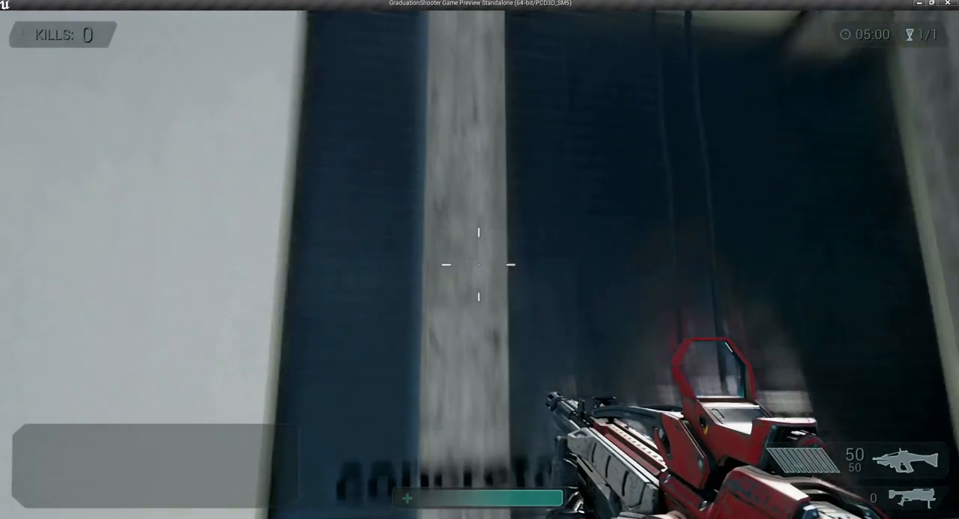
Fire at the concrete pillar until it fractures, then shoot a broken chunk
{"action": "left_click", "coordinate": [480, 260]}
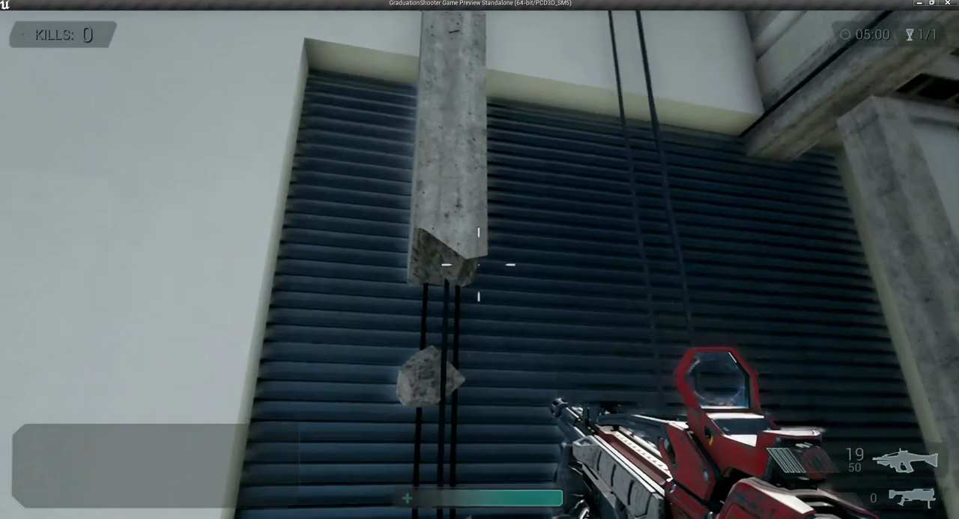
{"action": "mouse_move", "coordinate": [479, 260]}
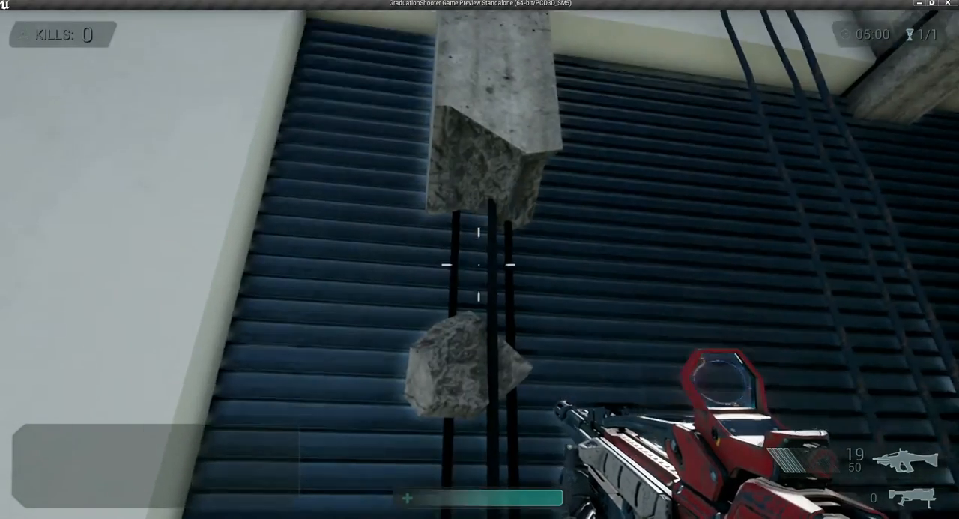
{"action": "mouse_move", "coordinate": [480, 255]}
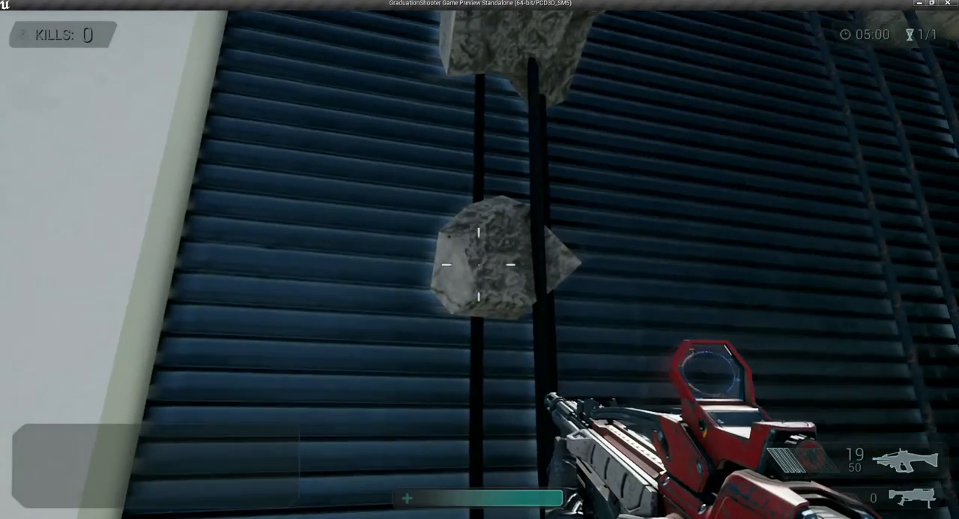
{"action": "left_click", "coordinate": [480, 264]}
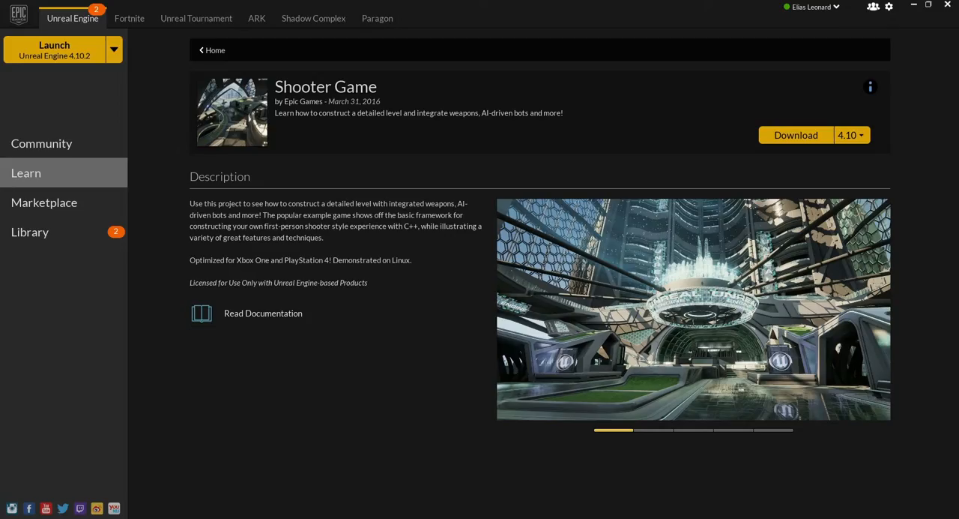
Return to the Learn list and open the Shooter Game example project page
{"action": "left_click", "coordinate": [26, 172]}
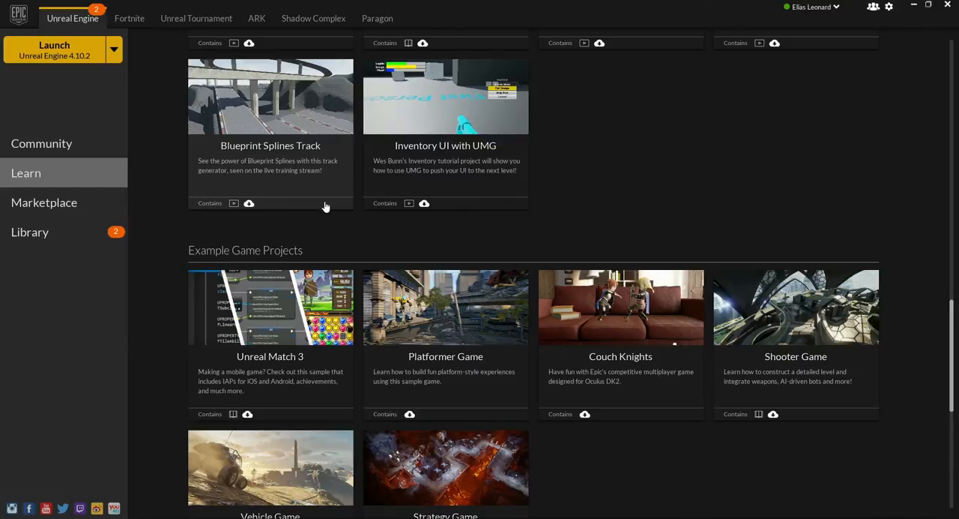
{"action": "mouse_move", "coordinate": [426, 183]}
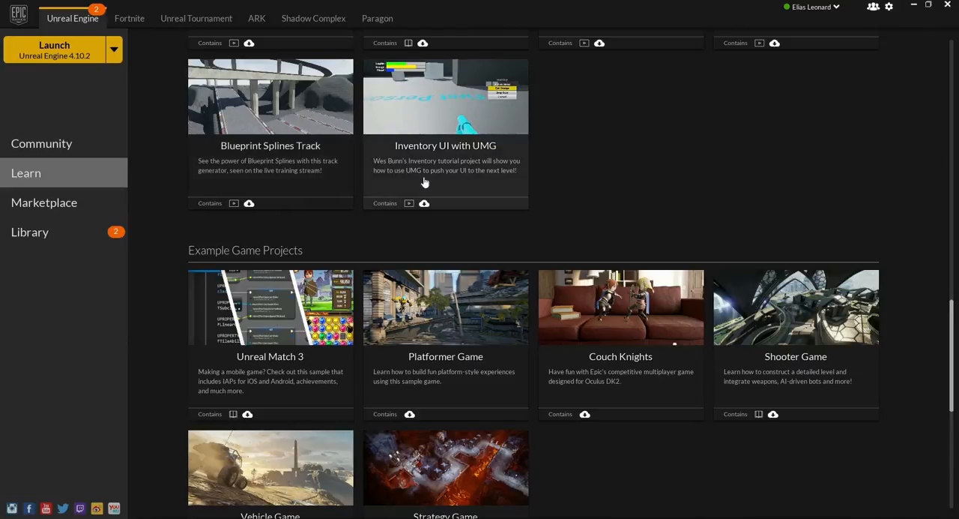
{"action": "mouse_move", "coordinate": [816, 322]}
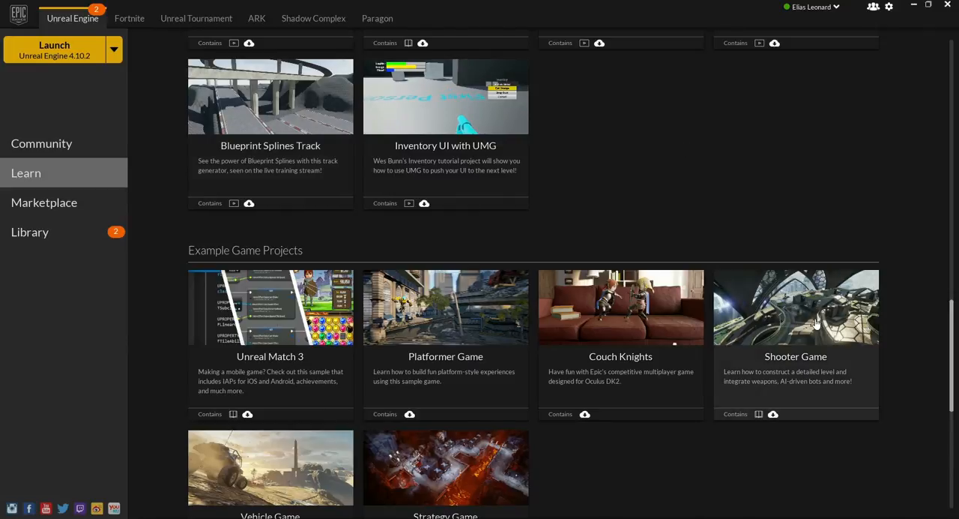
{"action": "left_click", "coordinate": [795, 307]}
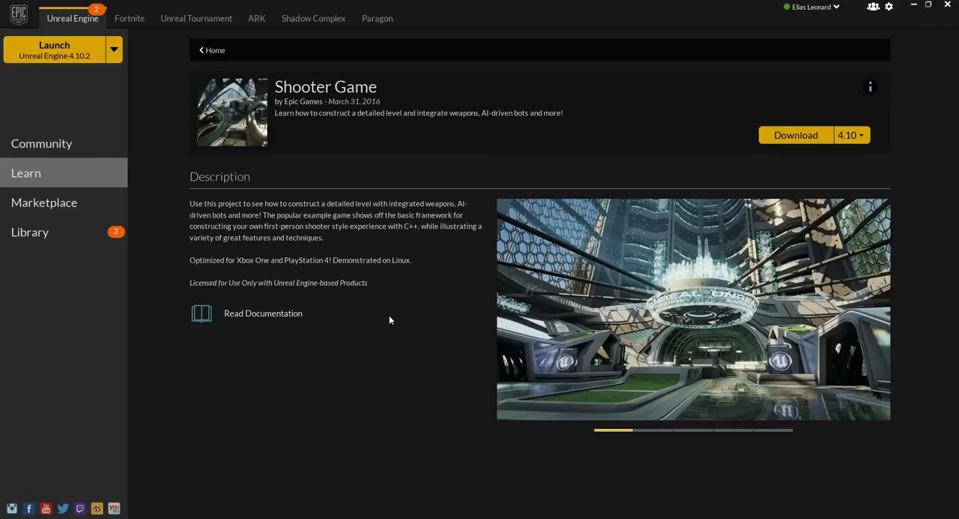
{"action": "mouse_move", "coordinate": [360, 109]}
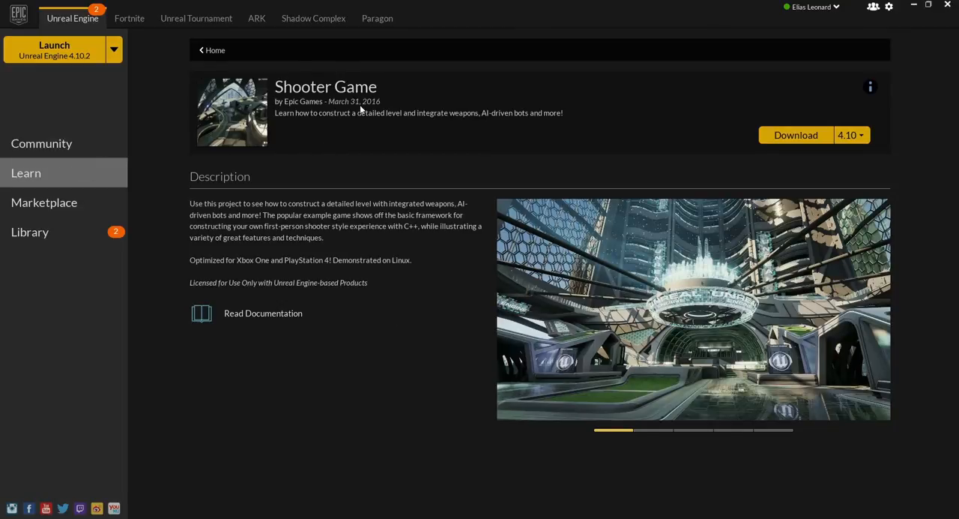
{"action": "mouse_move", "coordinate": [827, 141]}
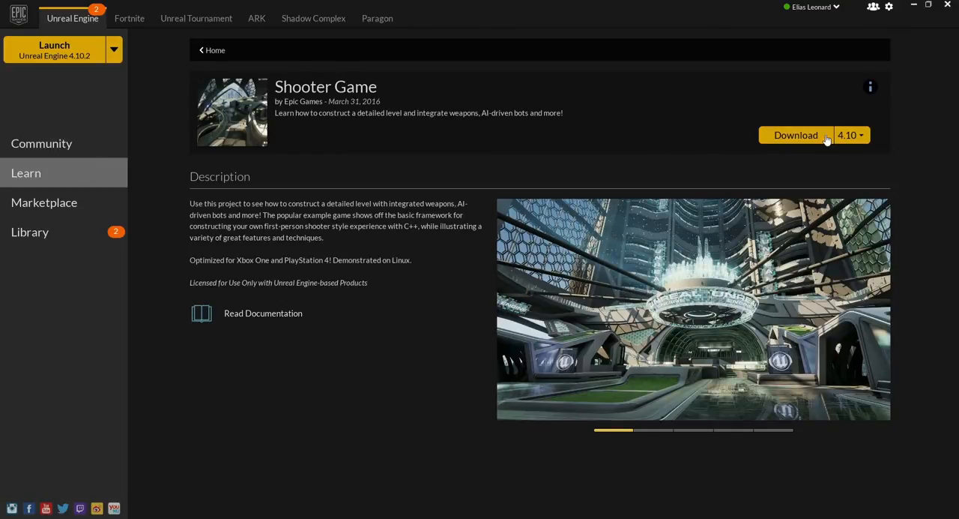
{"action": "mouse_move", "coordinate": [774, 174]}
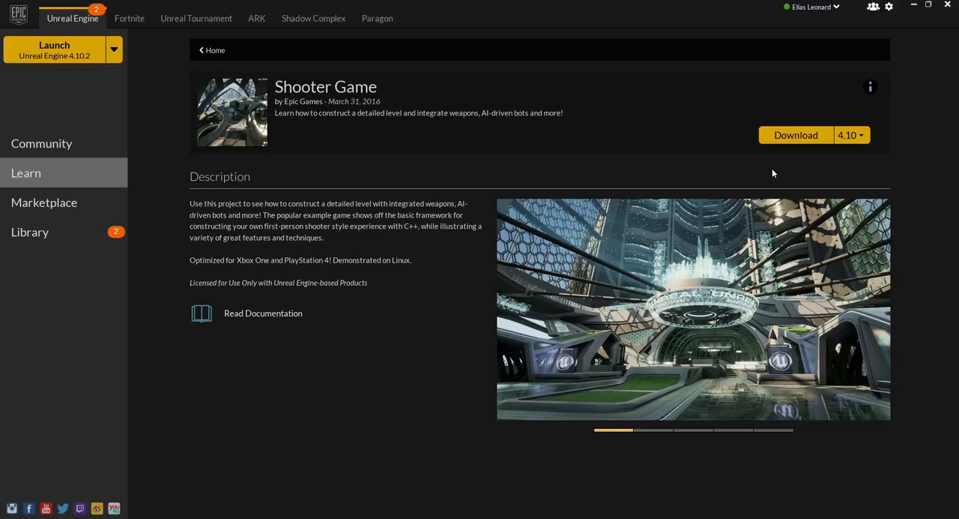
{"action": "mouse_move", "coordinate": [789, 174]}
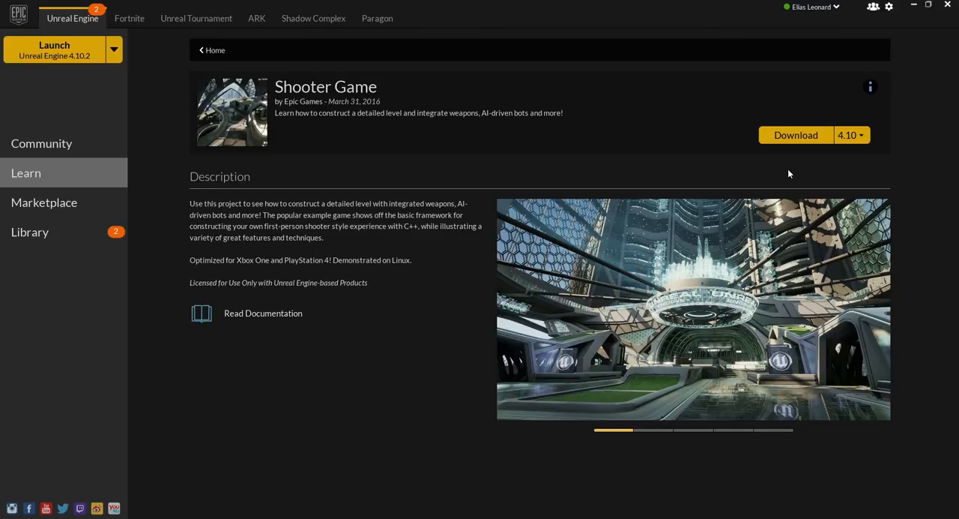
{"action": "mouse_move", "coordinate": [524, 456]}
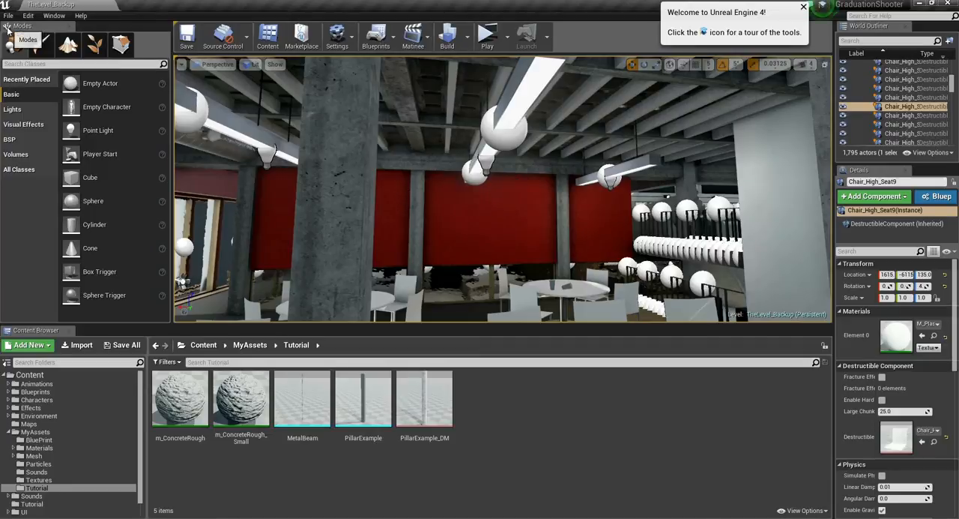
Create a new level from the Default template via File > New Level
{"action": "left_click", "coordinate": [9, 15]}
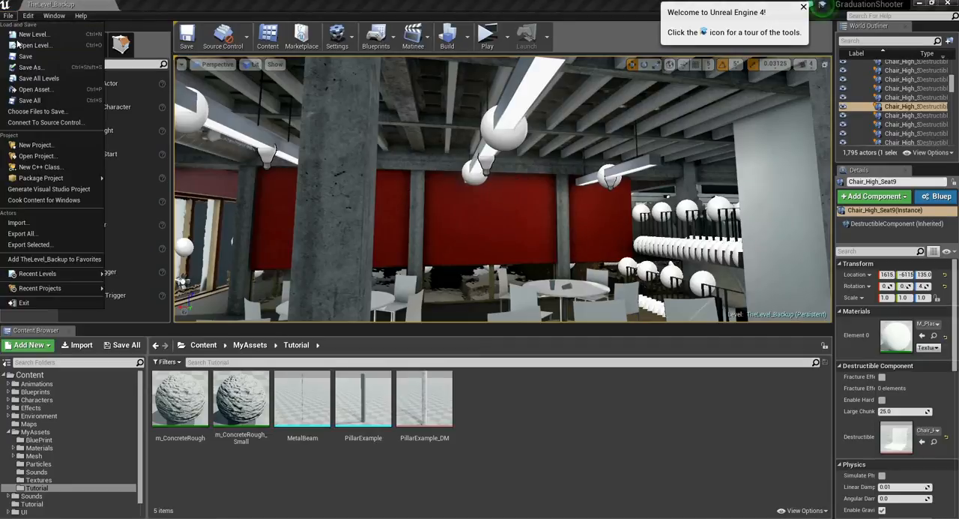
{"action": "left_click", "coordinate": [35, 33]}
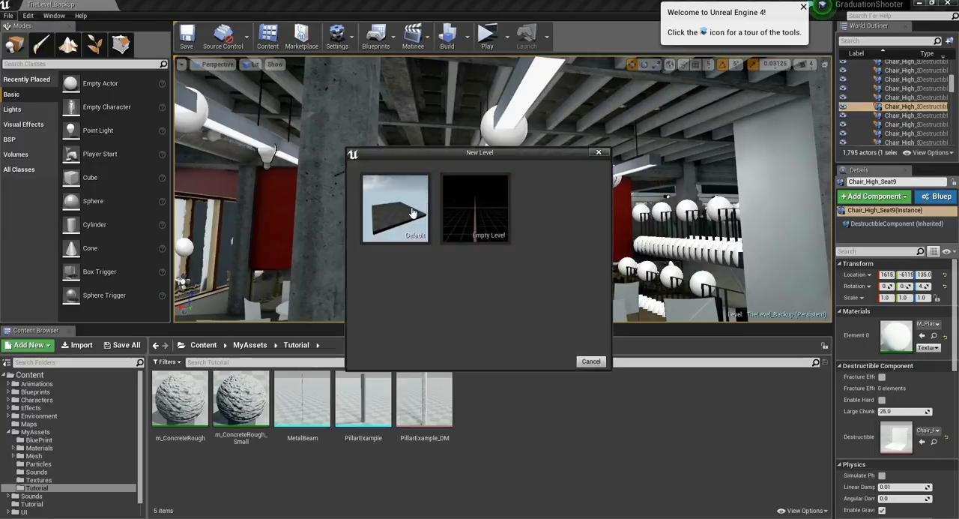
{"action": "mouse_move", "coordinate": [402, 217]}
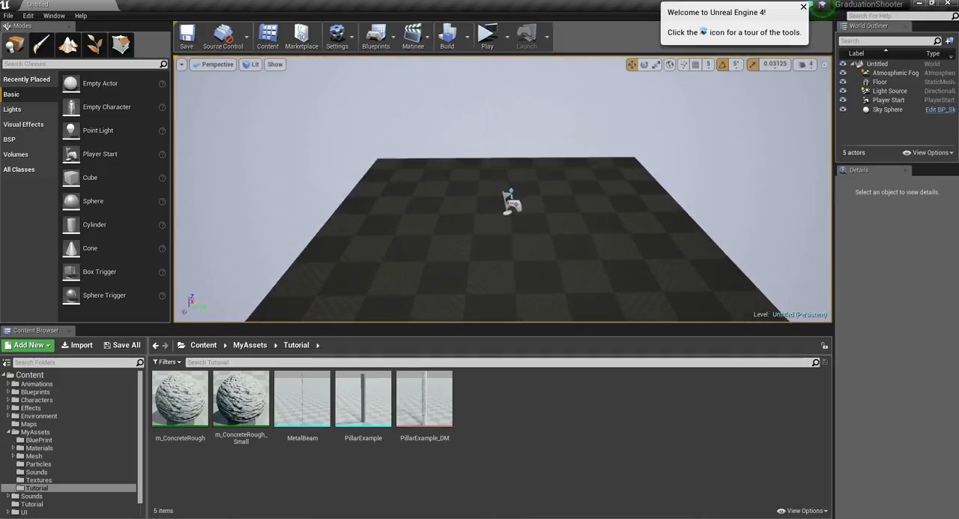
{"action": "left_click", "coordinate": [513, 202]}
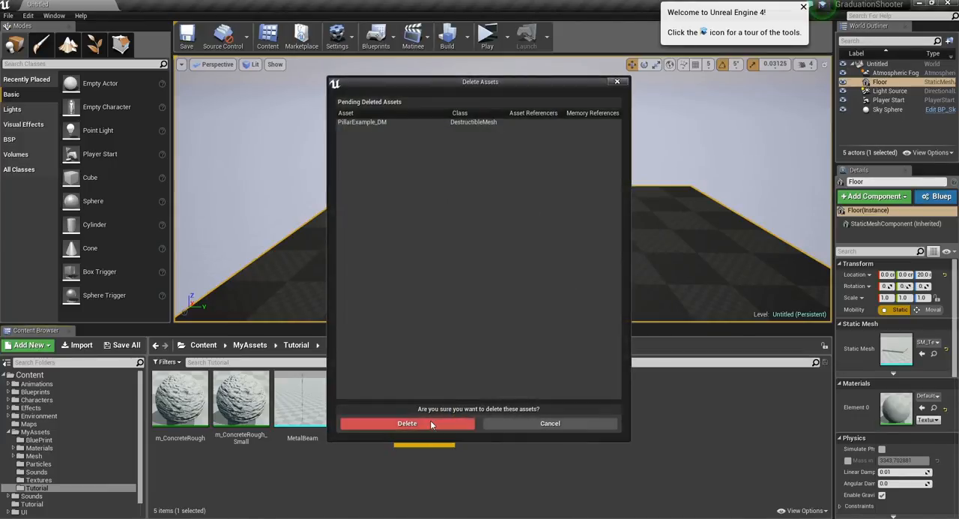
Confirm deleting PillarExample_DM and open the PillarExample mesh in the Static Mesh Editor
{"action": "left_click", "coordinate": [408, 423]}
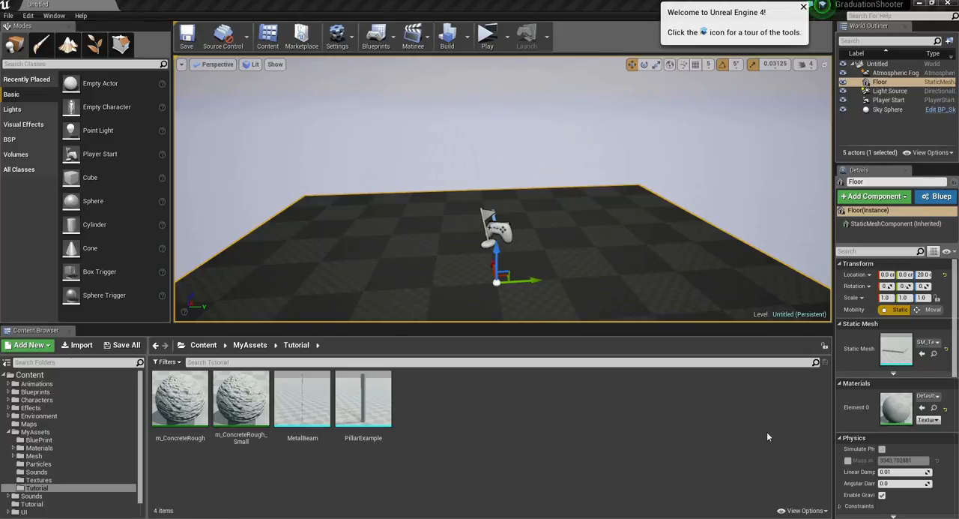
{"action": "mouse_move", "coordinate": [572, 408]}
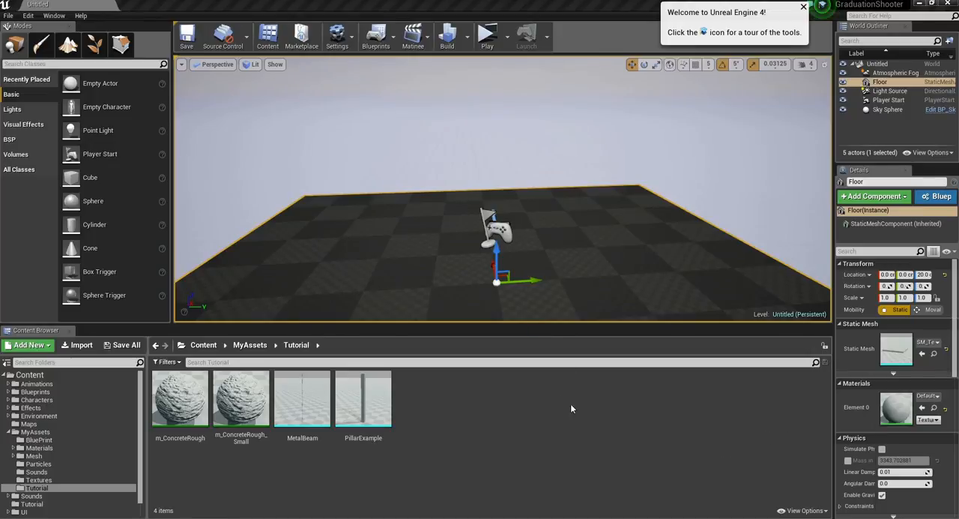
{"action": "mouse_move", "coordinate": [363, 402]}
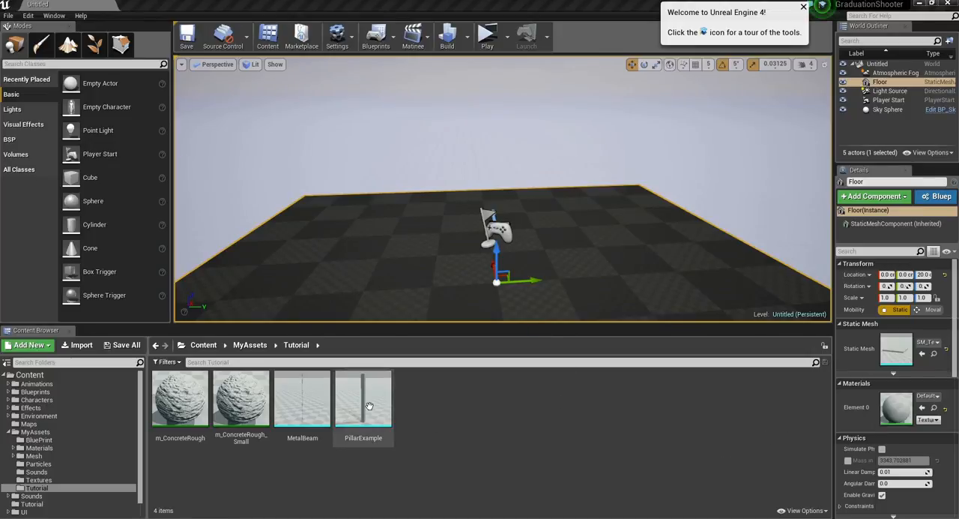
{"action": "double_click", "coordinate": [363, 402]}
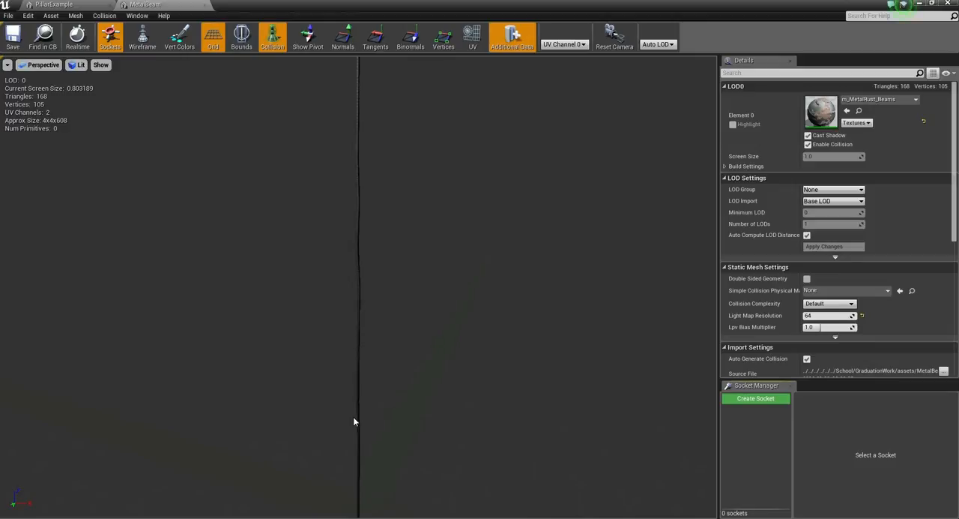
{"action": "mouse_move", "coordinate": [382, 202]}
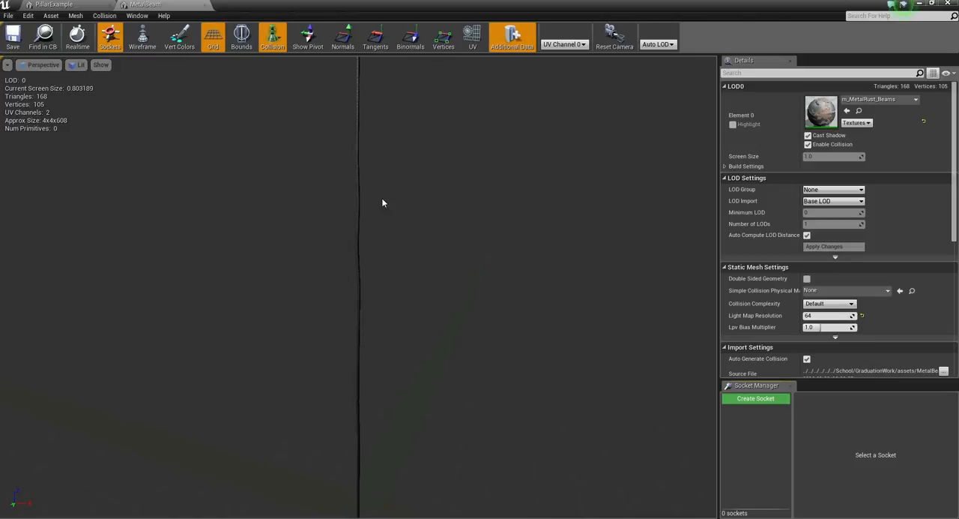
{"action": "mouse_move", "coordinate": [359, 63]}
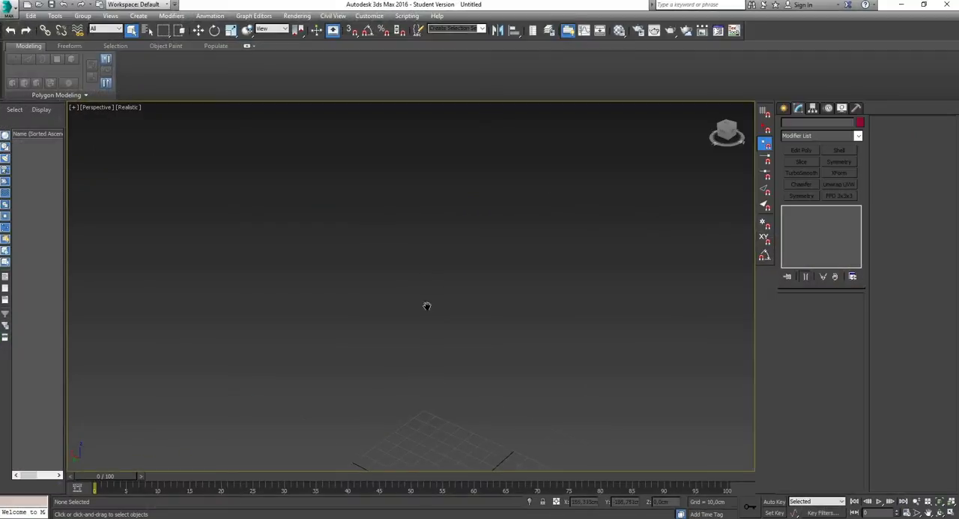
Create a tall Box primitive on the grid as the pillar
{"action": "left_click_drag", "start_coordinate": [427, 305], "coordinate": [441, 379]}
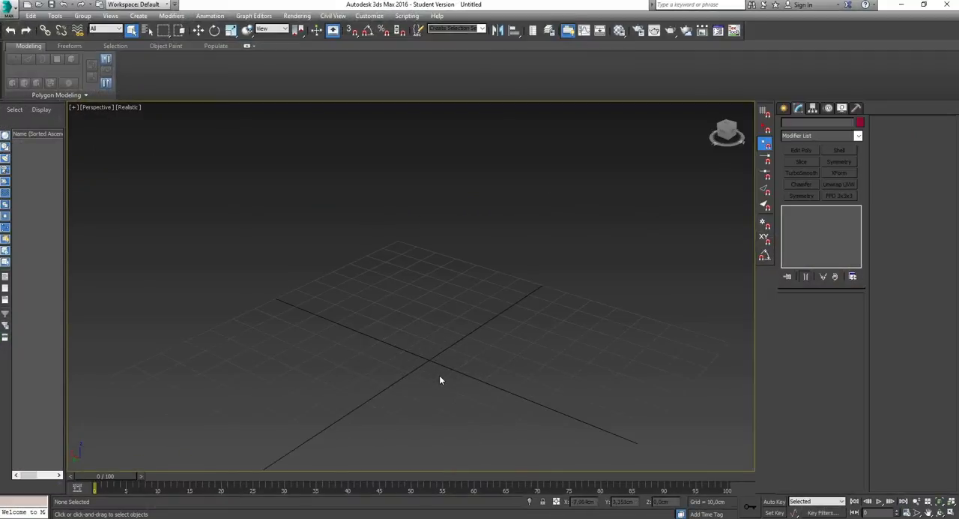
{"action": "left_click", "coordinate": [784, 108]}
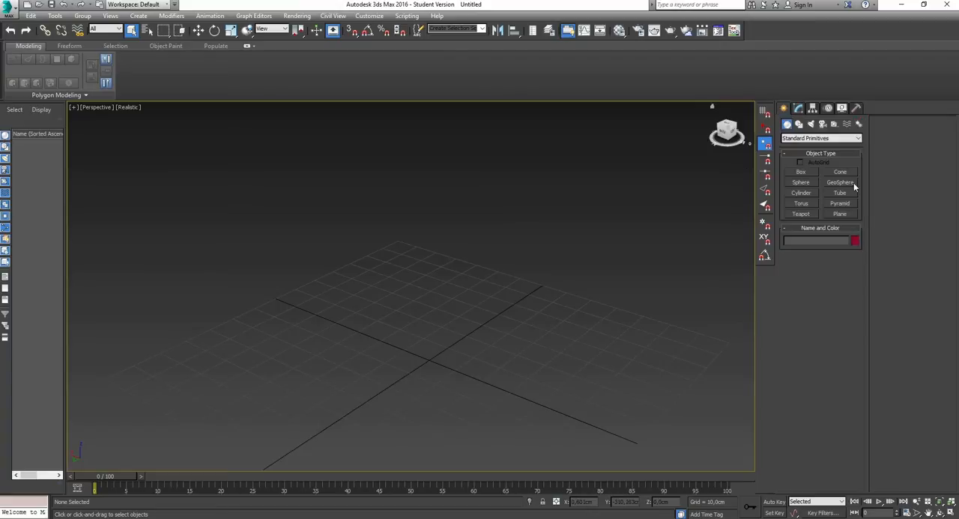
{"action": "left_click", "coordinate": [800, 171]}
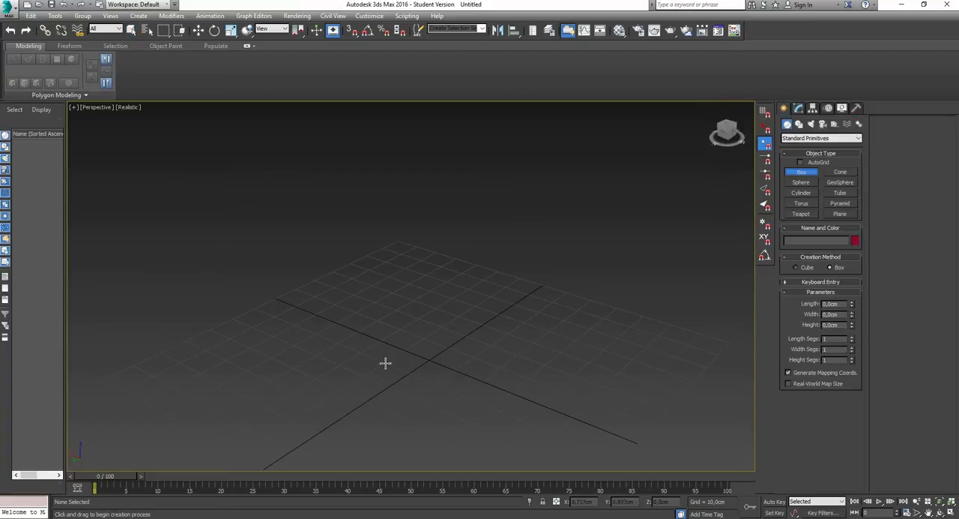
{"action": "left_click_drag", "start_coordinate": [385, 363], "coordinate": [443, 102]}
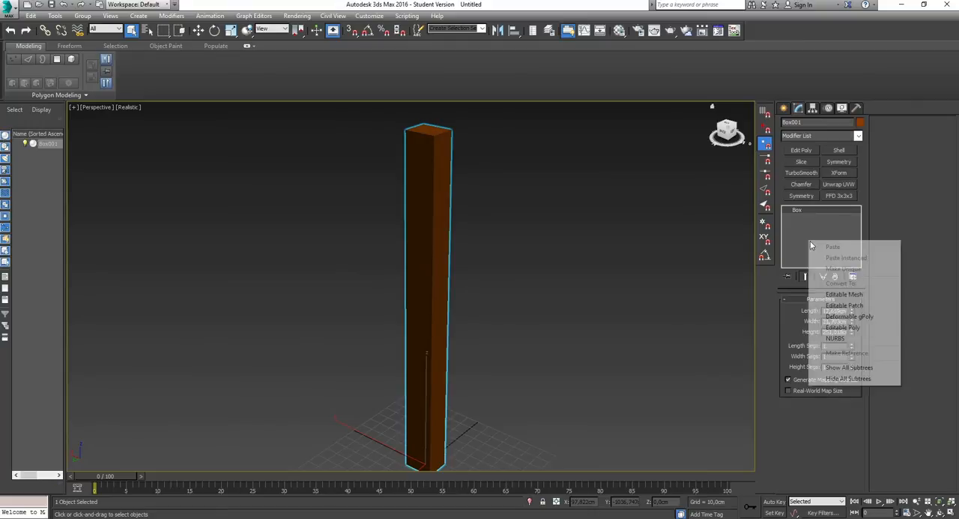
Convert the box to an Editable Poly and select its top face for removal
{"action": "left_click", "coordinate": [842, 327]}
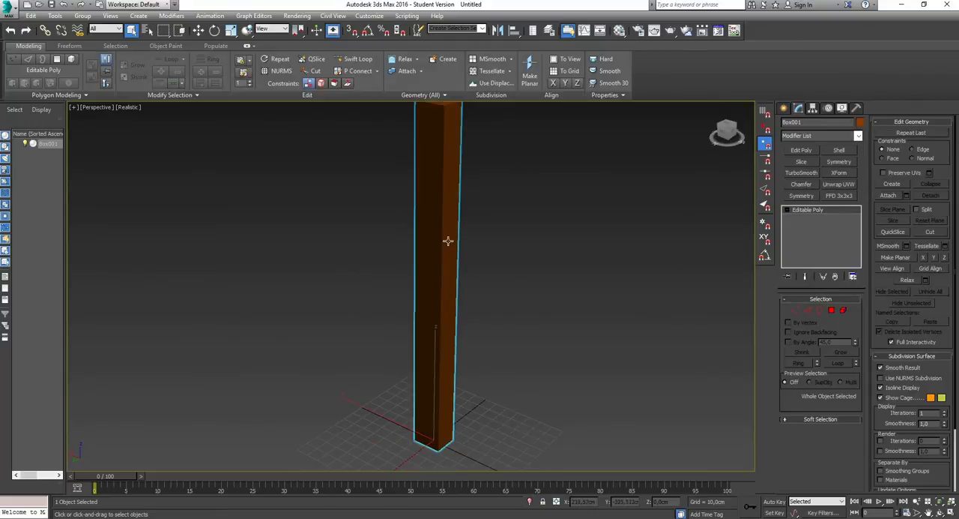
{"action": "left_click_drag", "start_coordinate": [447, 240], "coordinate": [335, 180]}
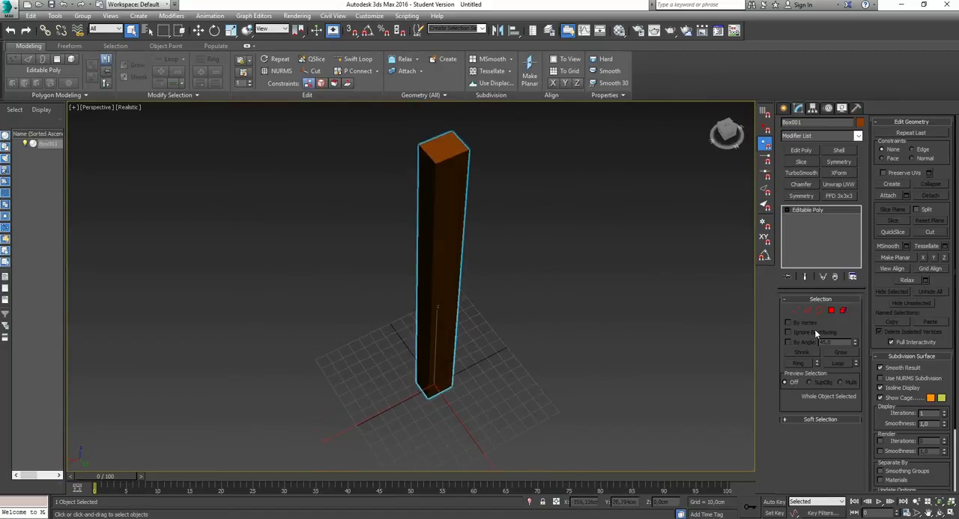
{"action": "left_click", "coordinate": [831, 310]}
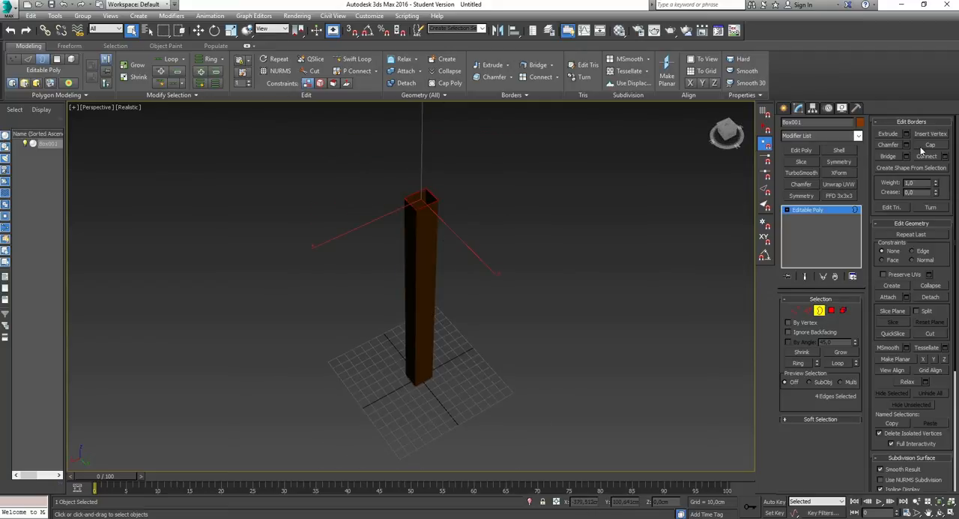
{"action": "left_click", "coordinate": [366, 291]}
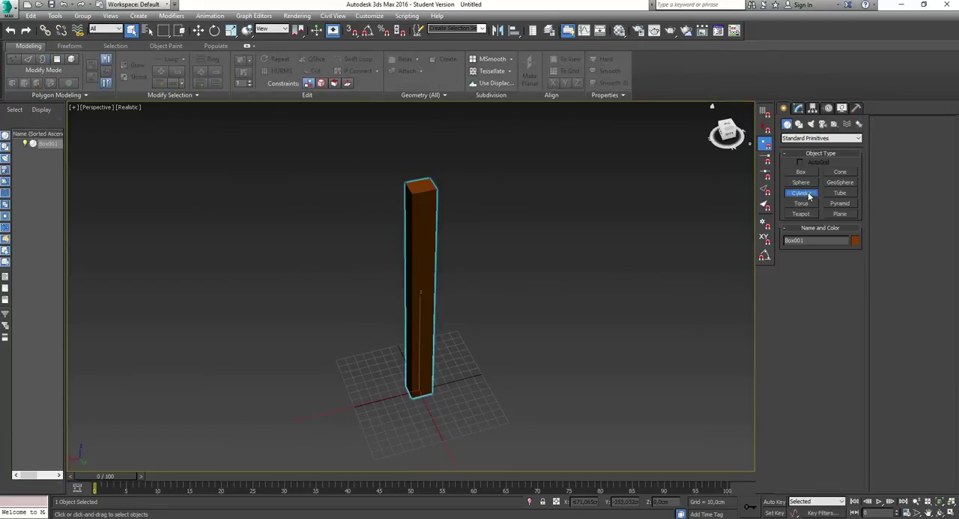
Create a thin Cylinder beside the pillar, convert it to Editable Poly and enter Edge mode
{"action": "left_click", "coordinate": [800, 192]}
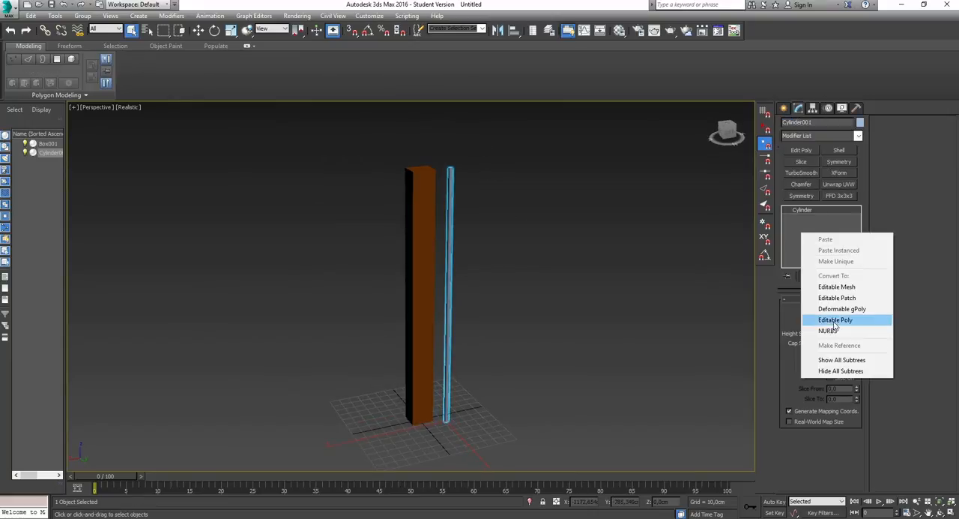
{"action": "left_click", "coordinate": [834, 319]}
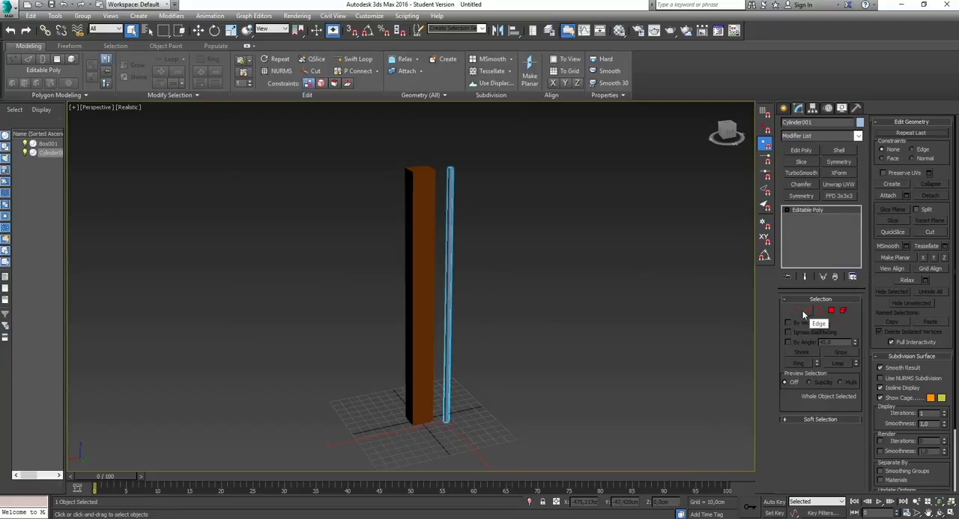
{"action": "left_click", "coordinate": [794, 310]}
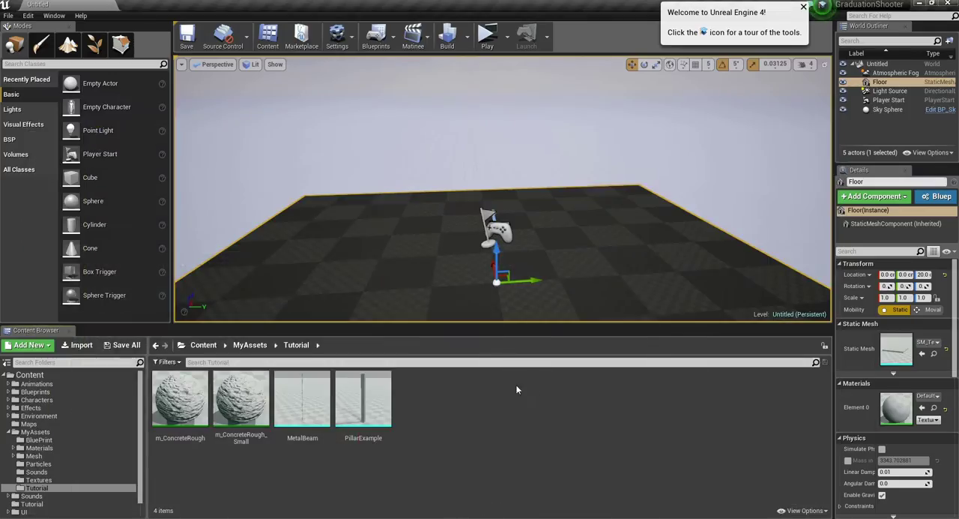
{"action": "mouse_move", "coordinate": [581, 264]}
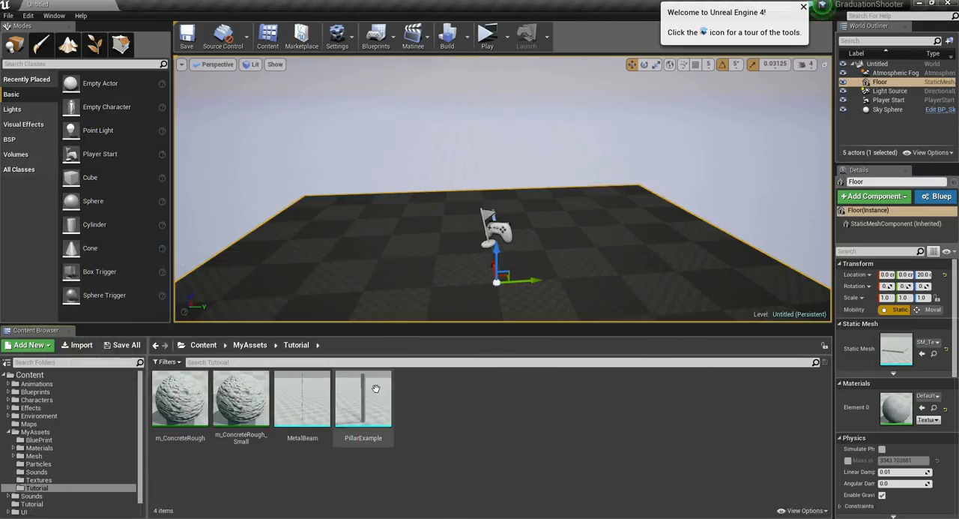
Review the MetalBeam asset in the Tutorial folder and clear the selection
{"action": "left_click", "coordinate": [303, 402]}
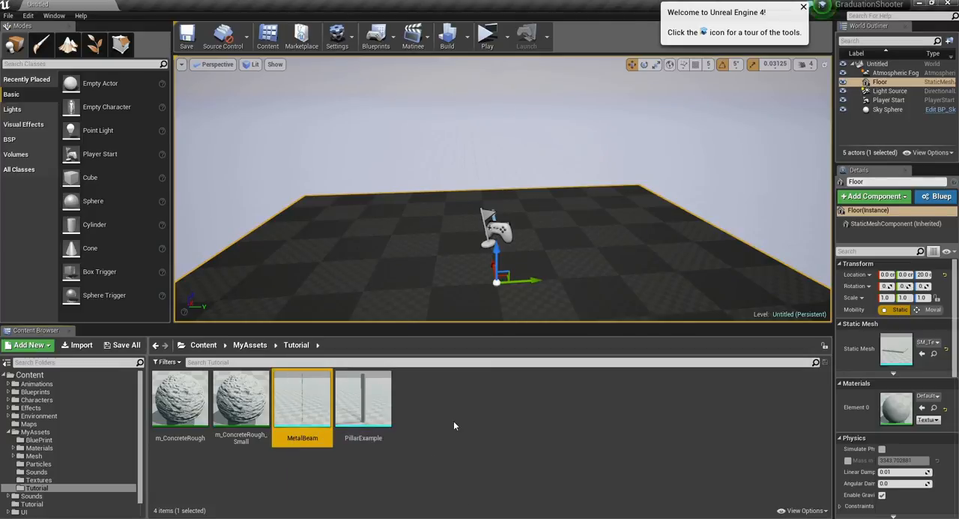
{"action": "left_click", "coordinate": [417, 406]}
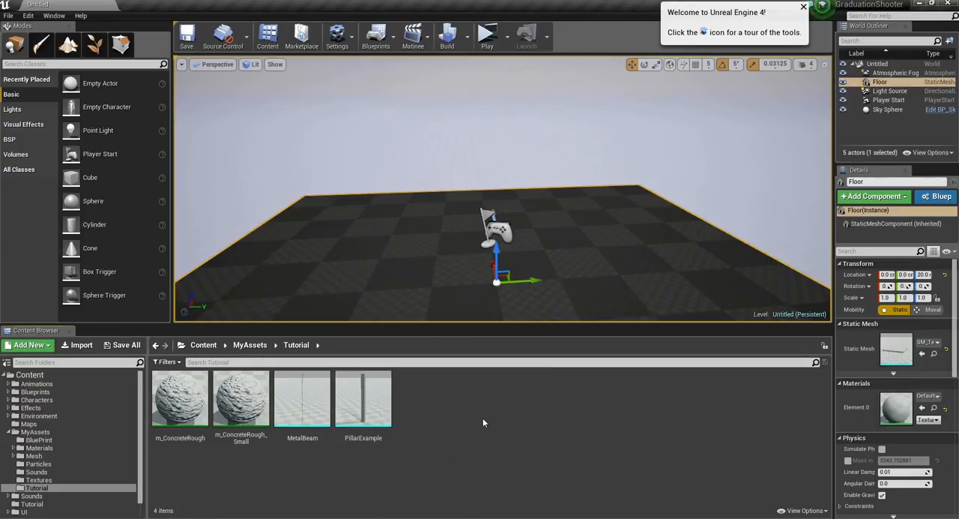
Create the destructible mesh PillarExample_DM from PillarExample and review both assets
{"action": "right_click", "coordinate": [363, 397]}
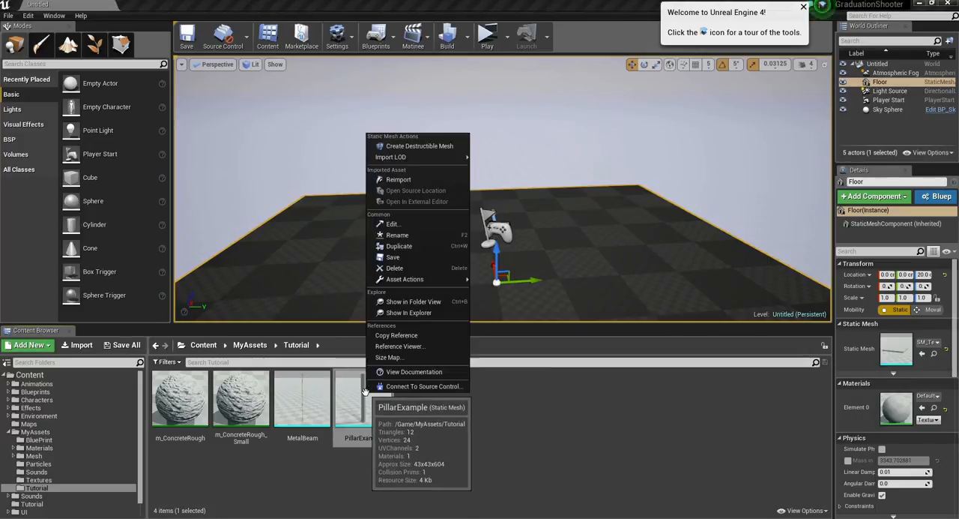
{"action": "mouse_move", "coordinate": [420, 146]}
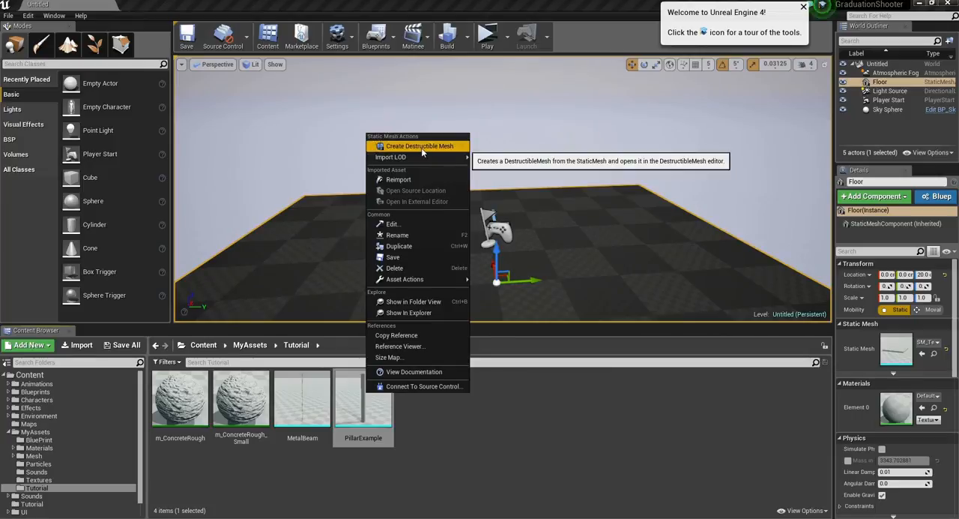
{"action": "left_click", "coordinate": [420, 146]}
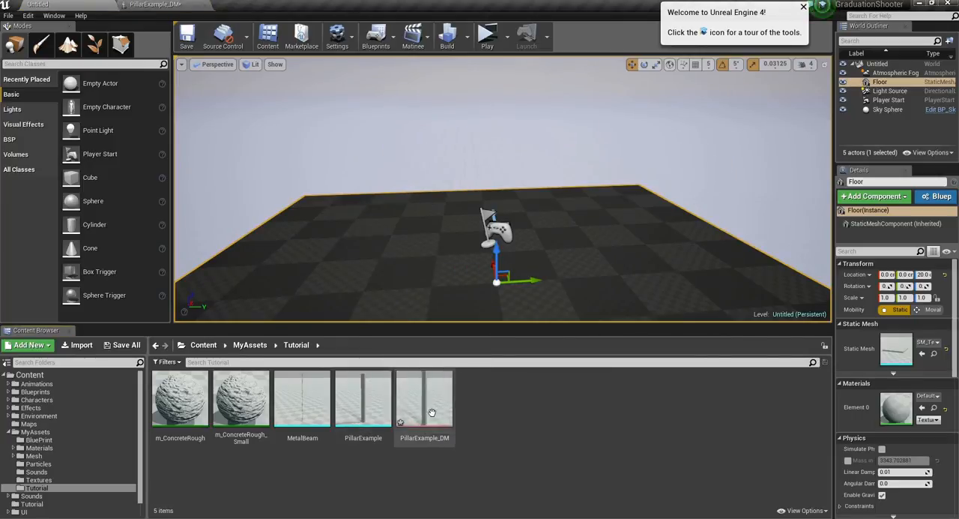
{"action": "mouse_move", "coordinate": [391, 463]}
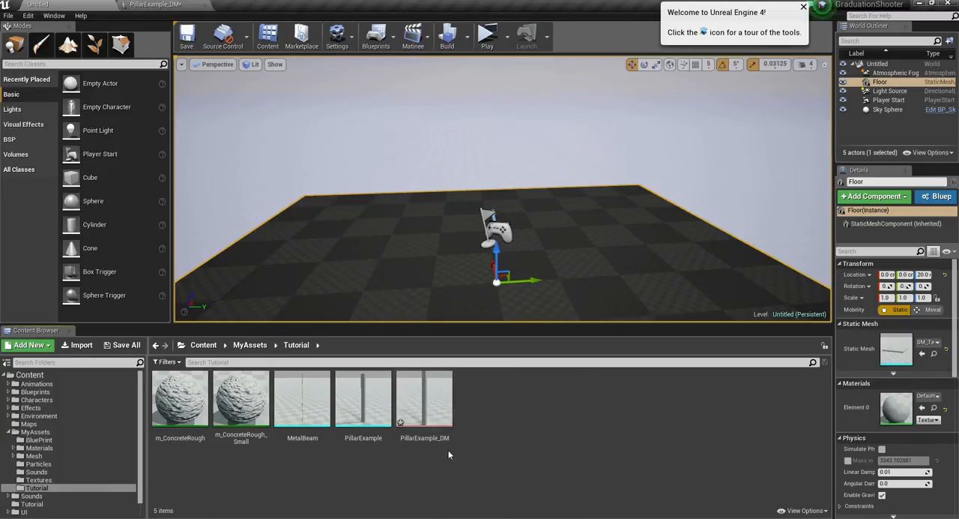
{"action": "left_click", "coordinate": [362, 402]}
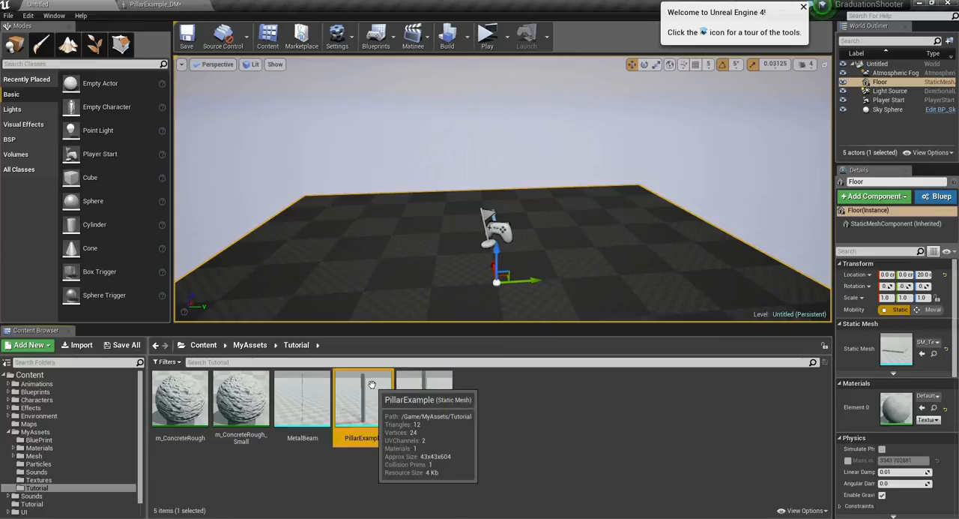
{"action": "mouse_move", "coordinate": [385, 430]}
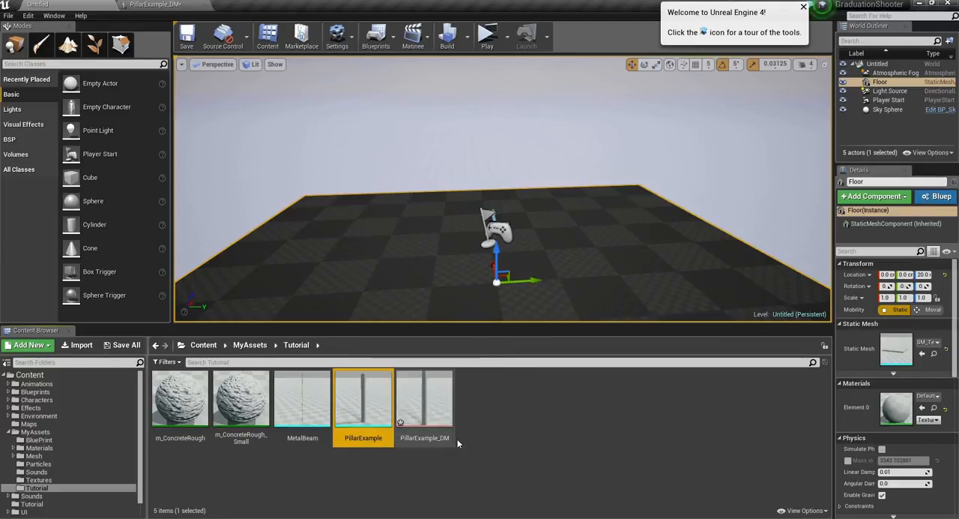
{"action": "left_click", "coordinate": [426, 399]}
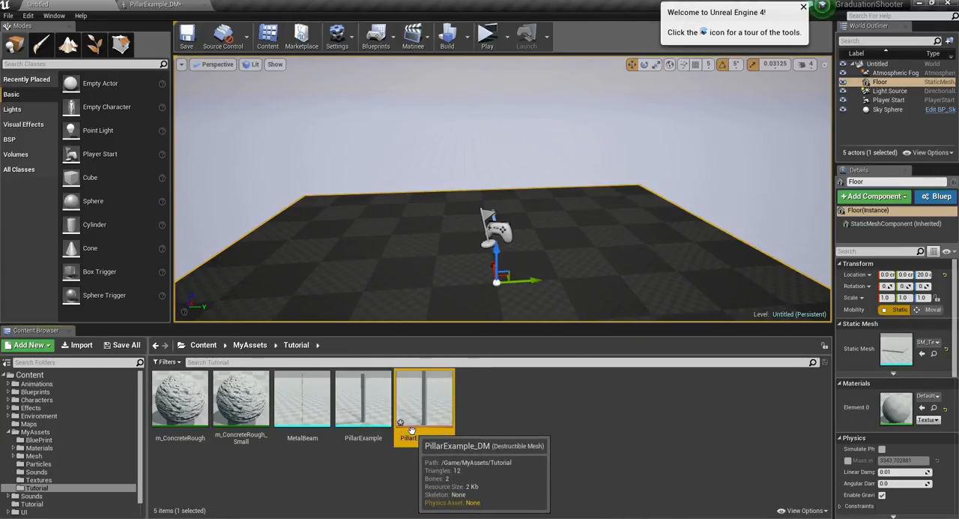
{"action": "mouse_move", "coordinate": [466, 465]}
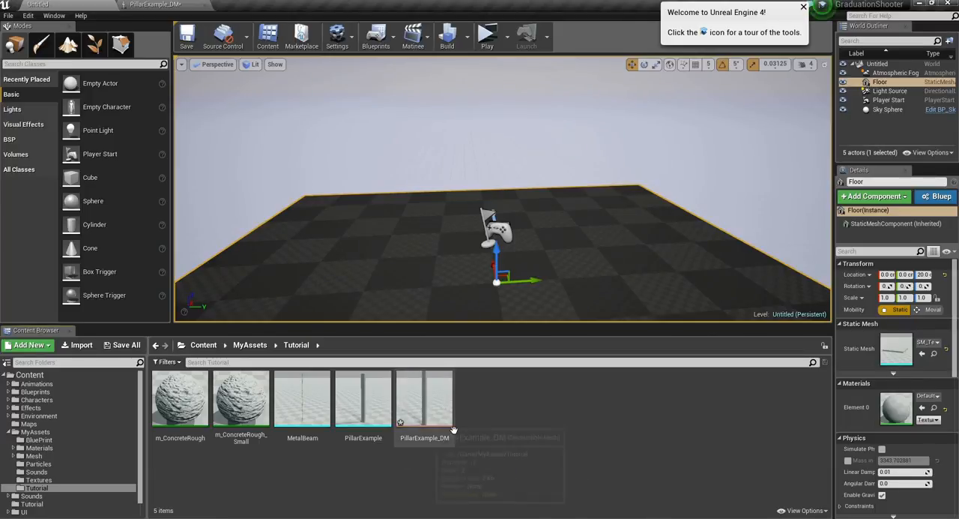
{"action": "left_click", "coordinate": [363, 402]}
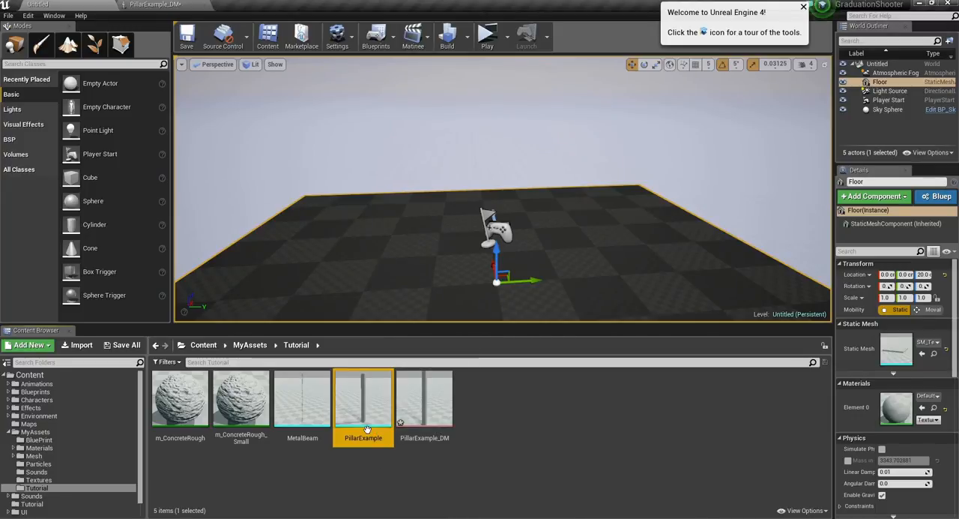
{"action": "mouse_move", "coordinate": [436, 402]}
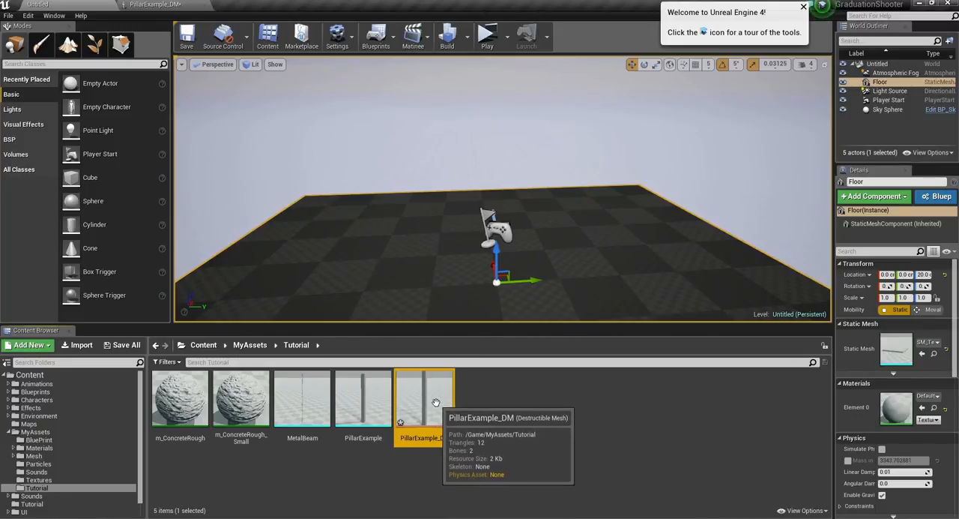
{"action": "double_click", "coordinate": [426, 398]}
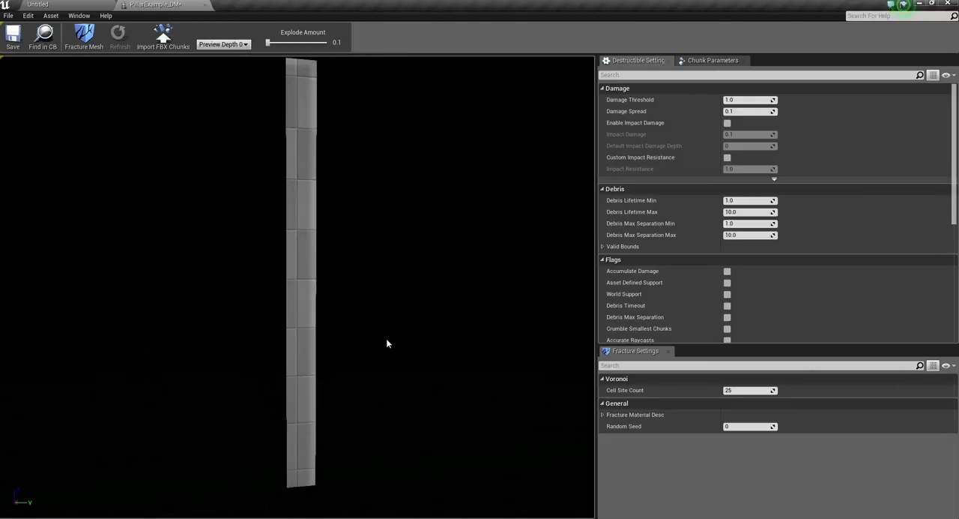
{"action": "mouse_move", "coordinate": [422, 219]}
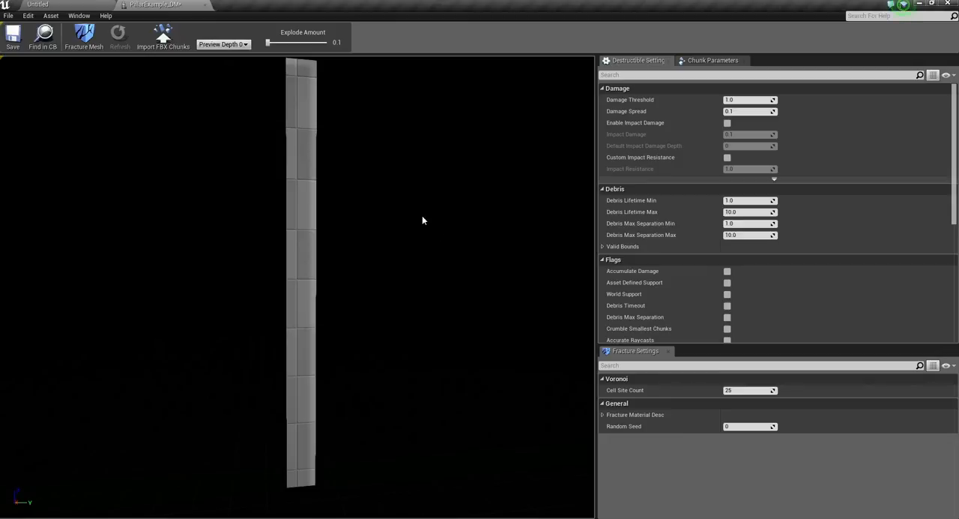
{"action": "mouse_move", "coordinate": [441, 215]}
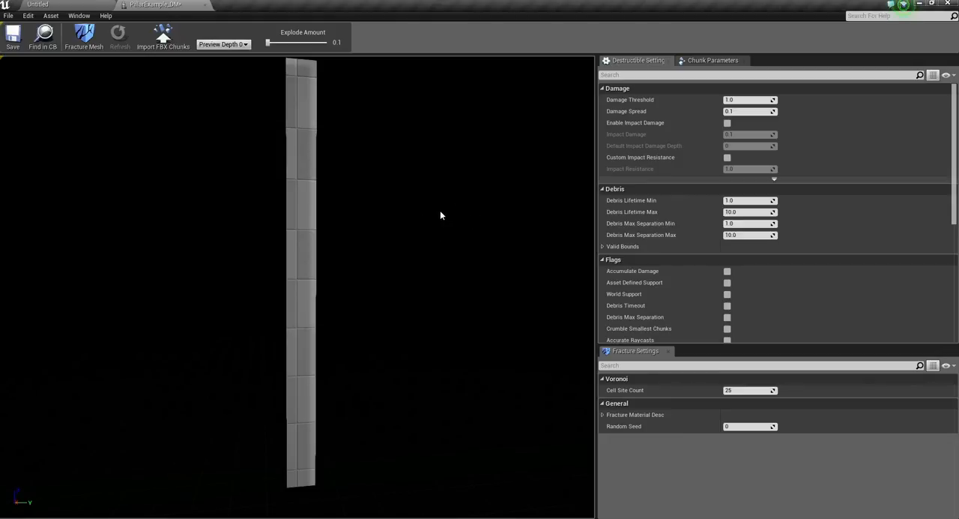
{"action": "mouse_move", "coordinate": [492, 219]}
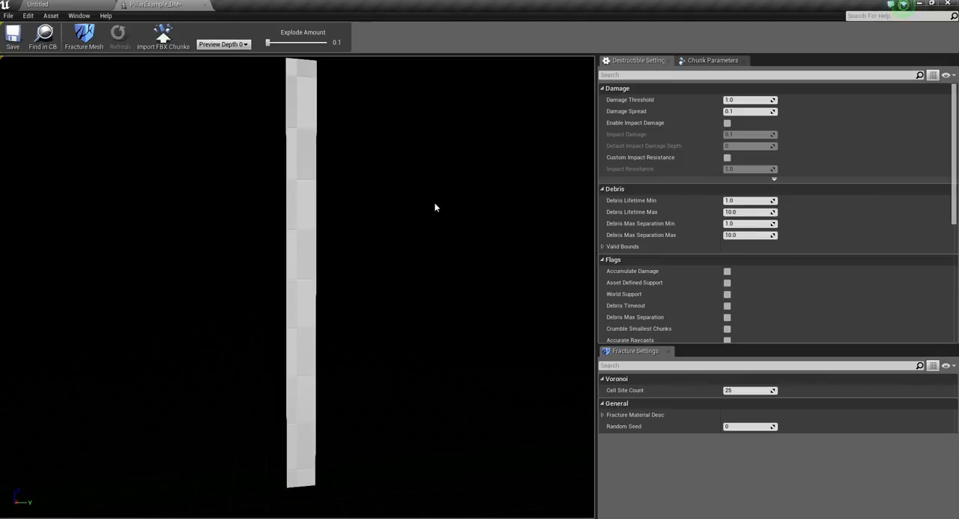
{"action": "mouse_move", "coordinate": [456, 194]}
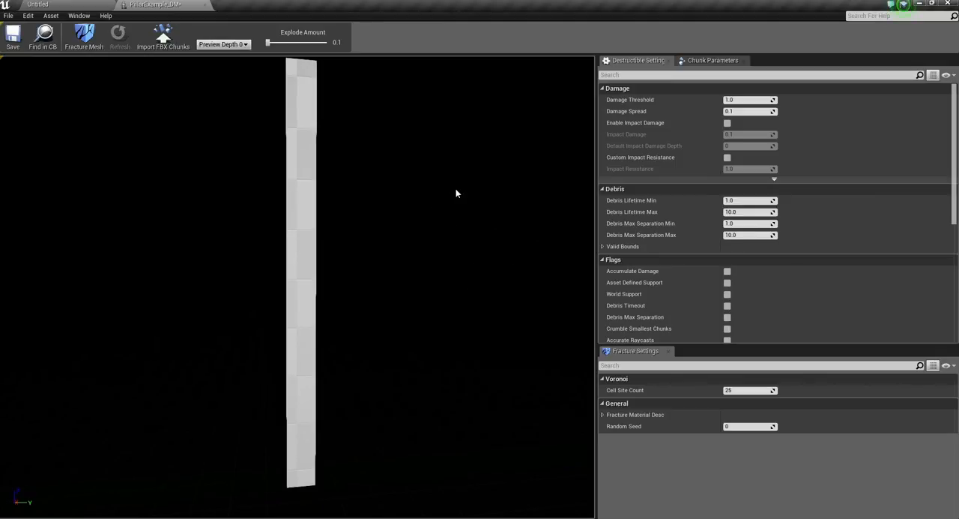
{"action": "mouse_move", "coordinate": [250, 294]}
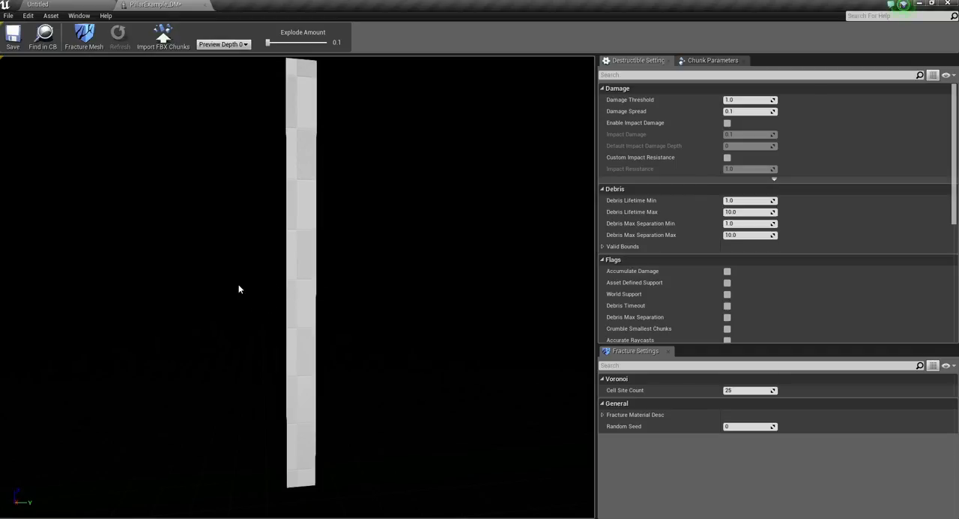
{"action": "mouse_move", "coordinate": [399, 189]}
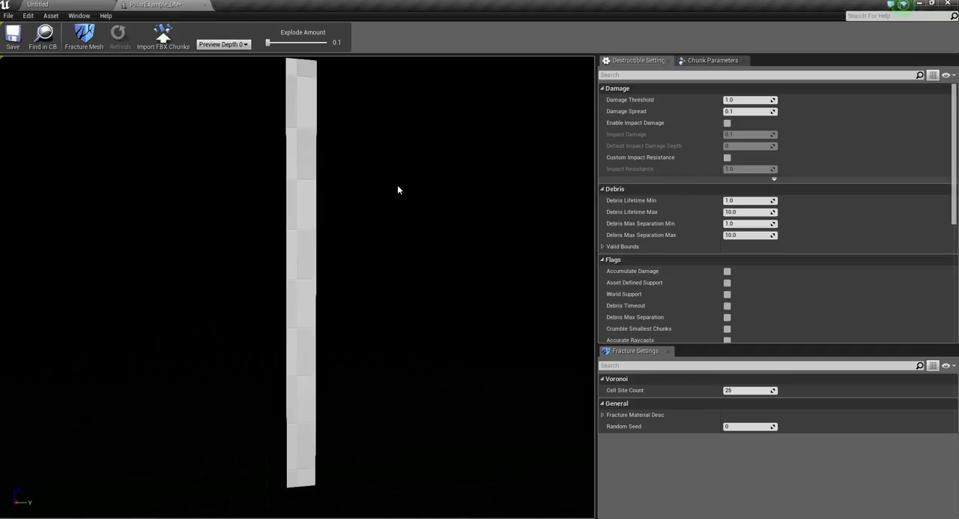
{"action": "mouse_move", "coordinate": [189, 113]}
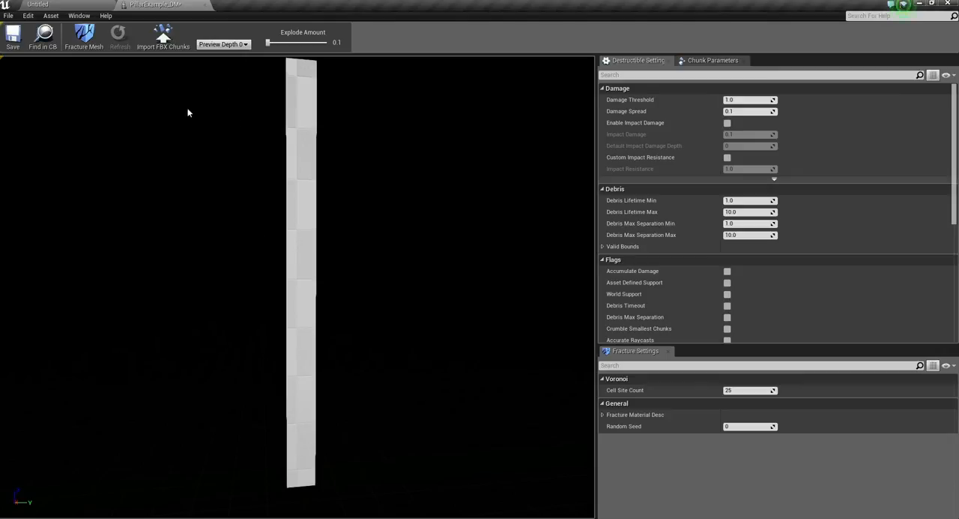
{"action": "mouse_move", "coordinate": [173, 67]}
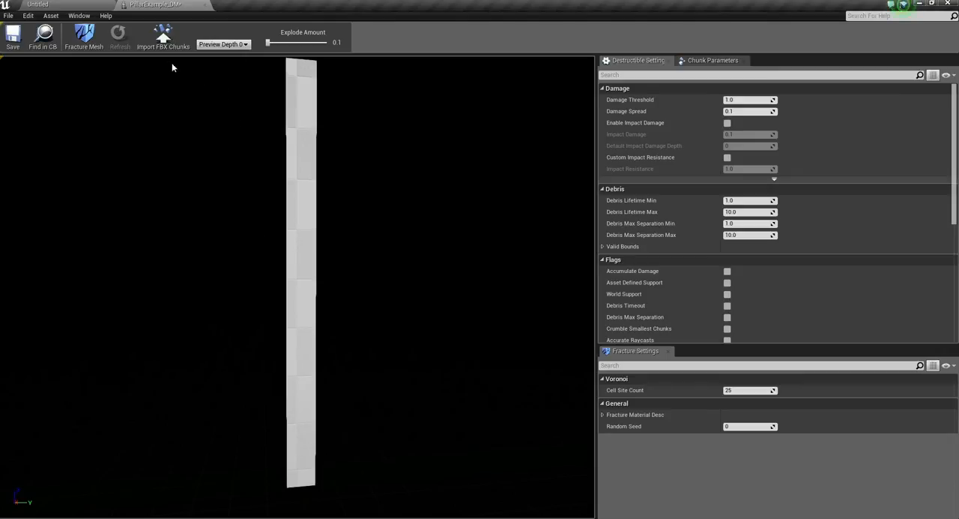
{"action": "mouse_move", "coordinate": [162, 37]}
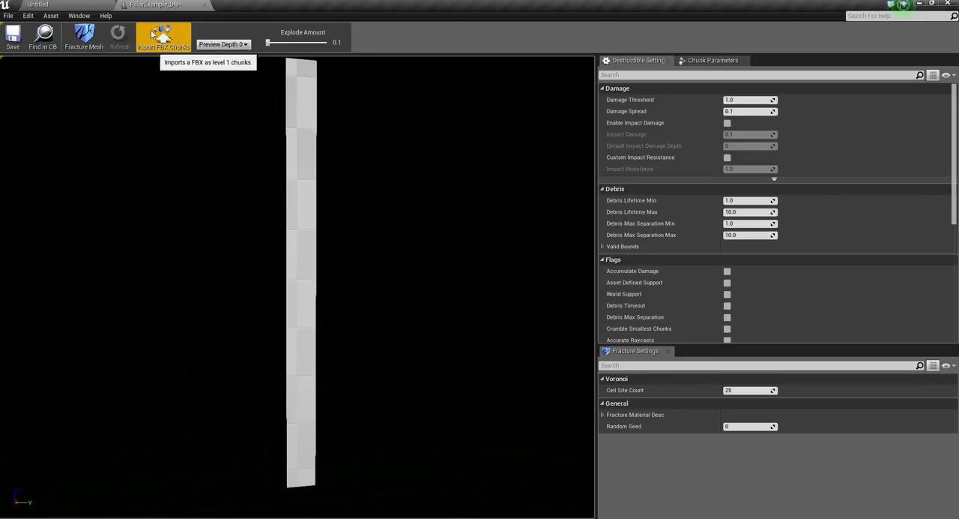
{"action": "mouse_move", "coordinate": [163, 36]}
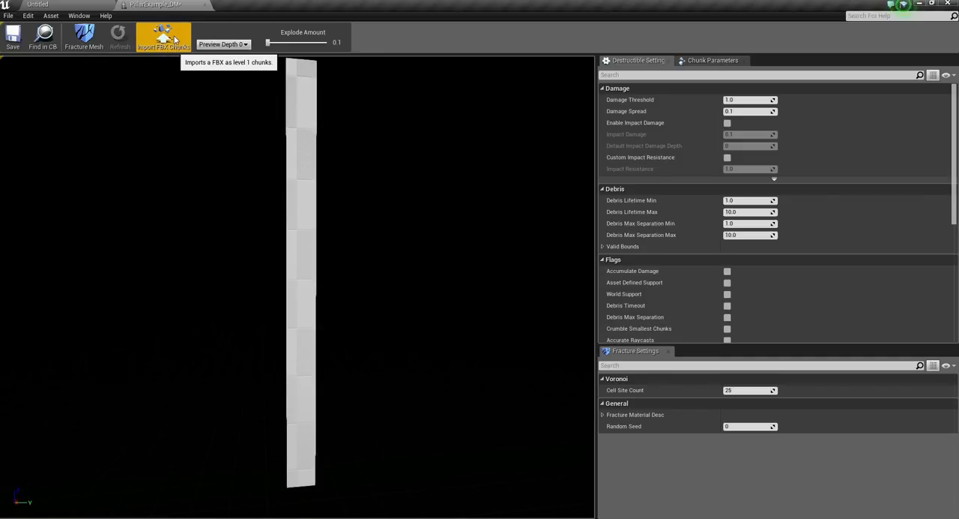
{"action": "mouse_move", "coordinate": [178, 61]}
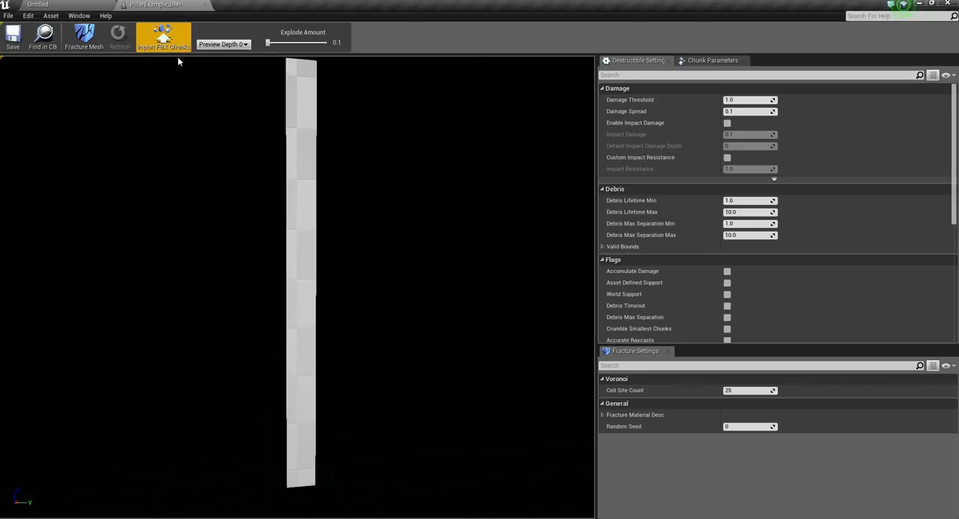
{"action": "mouse_move", "coordinate": [96, 69]}
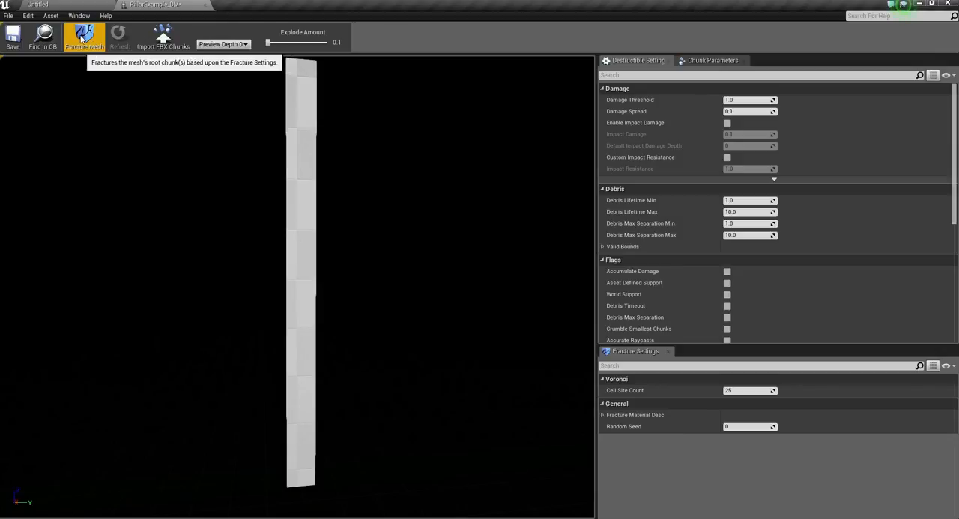
{"action": "mouse_move", "coordinate": [314, 368]}
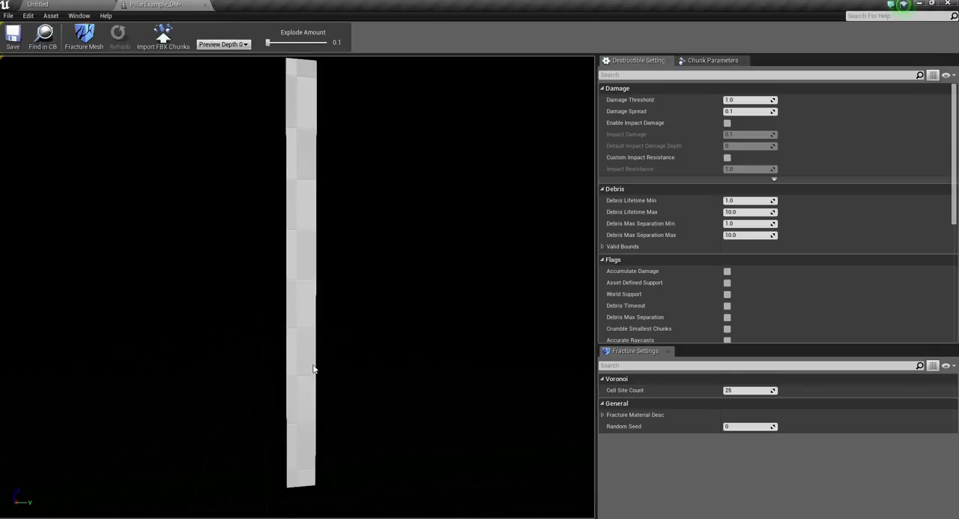
{"action": "mouse_move", "coordinate": [281, 355]}
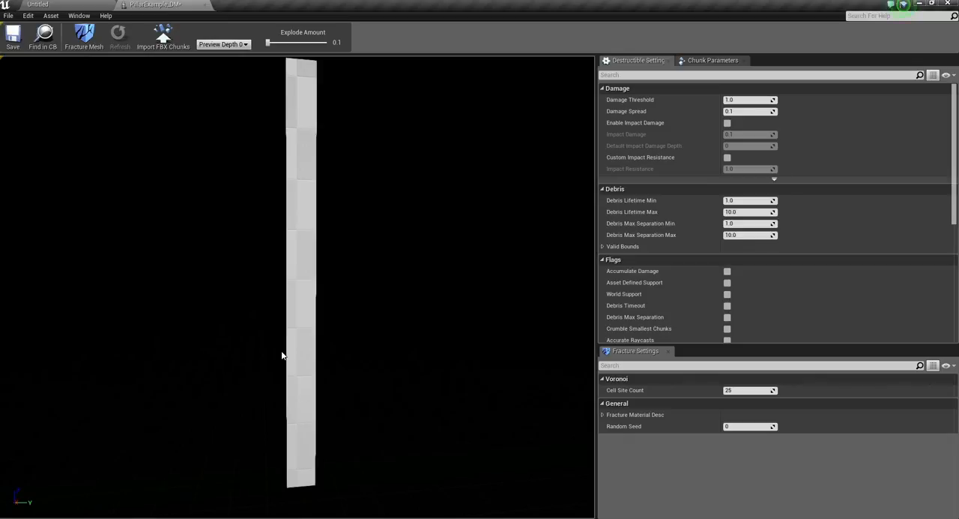
{"action": "mouse_move", "coordinate": [303, 141]}
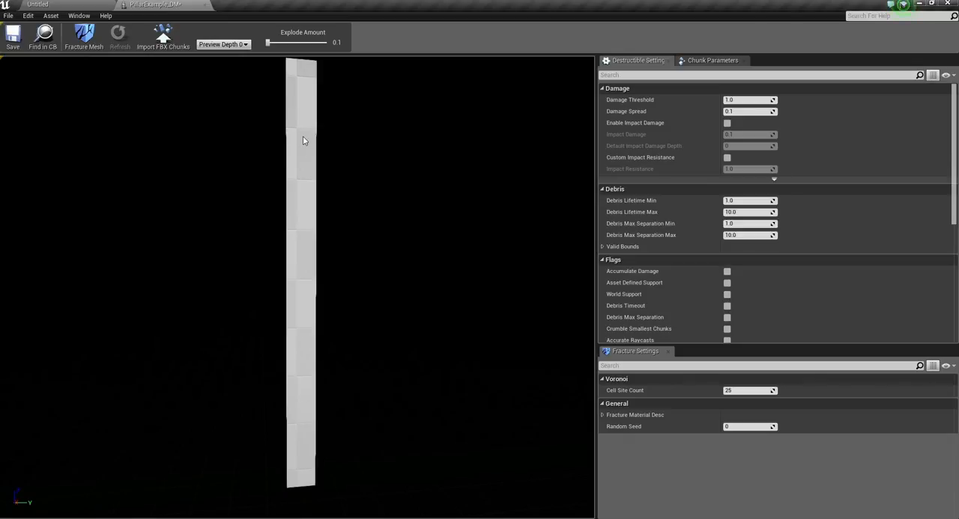
{"action": "mouse_move", "coordinate": [271, 123]}
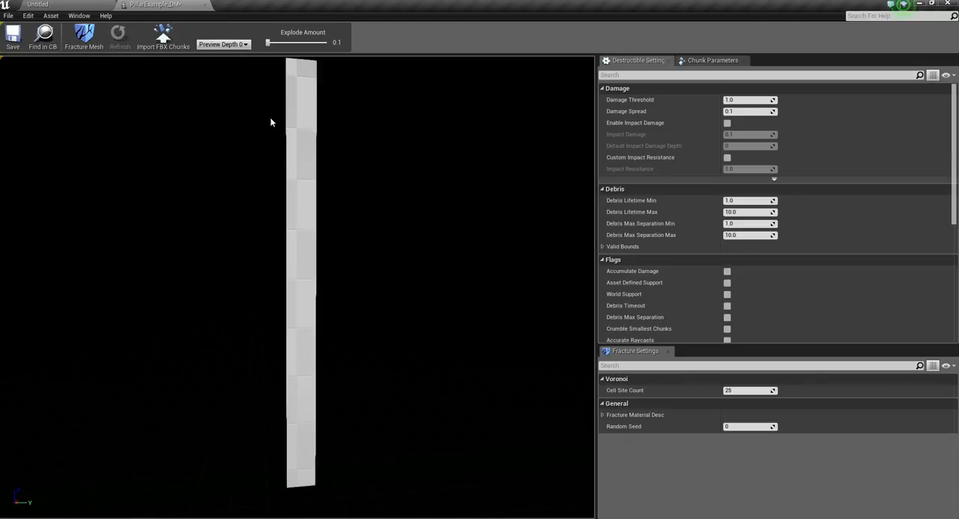
{"action": "mouse_move", "coordinate": [287, 177]}
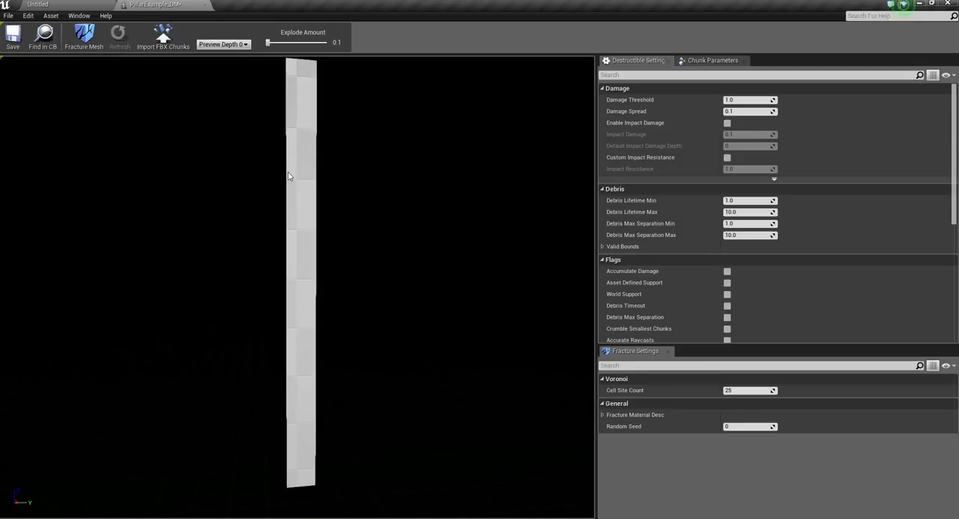
{"action": "mouse_move", "coordinate": [309, 188]}
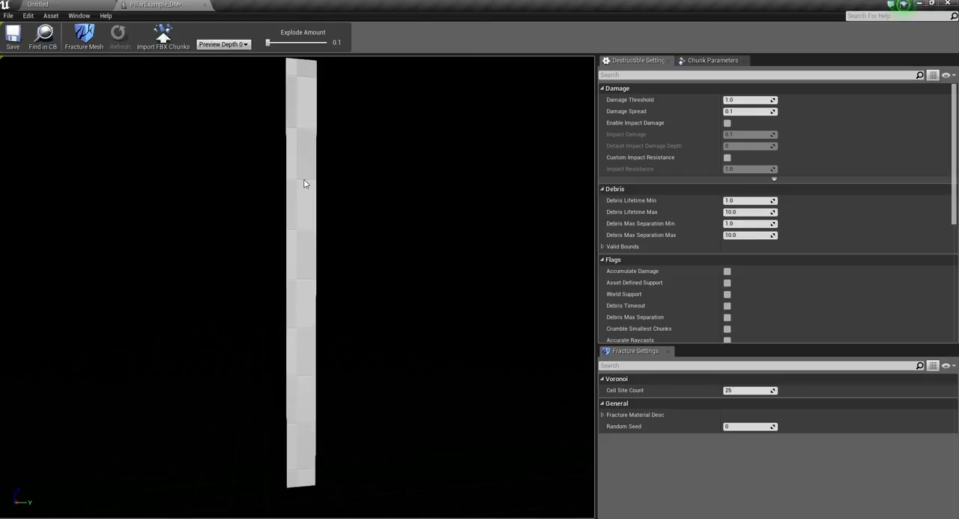
{"action": "mouse_move", "coordinate": [284, 263]}
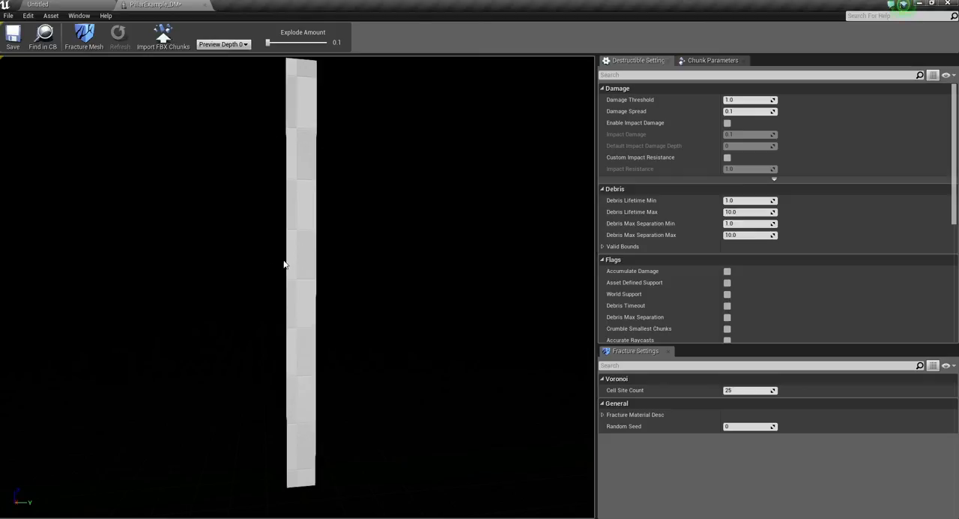
{"action": "mouse_move", "coordinate": [135, 159]}
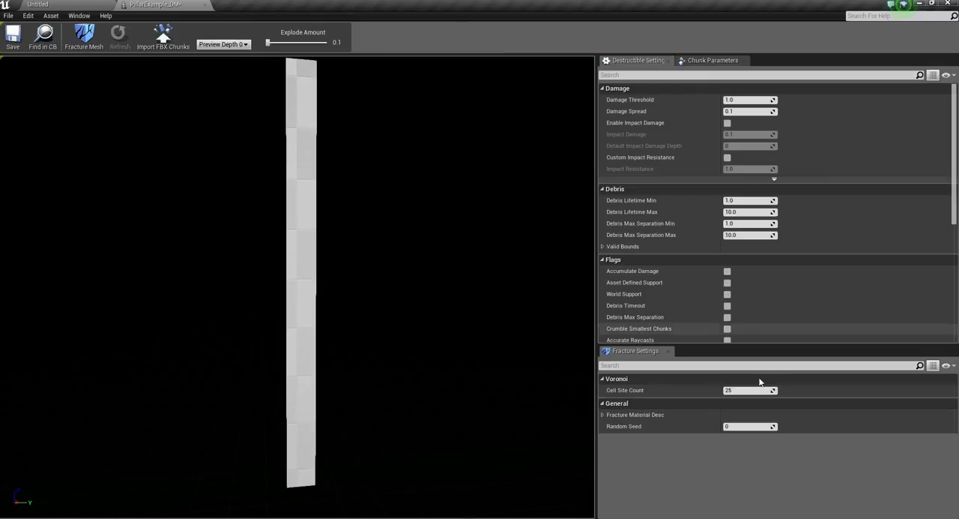
{"action": "mouse_move", "coordinate": [632, 390]}
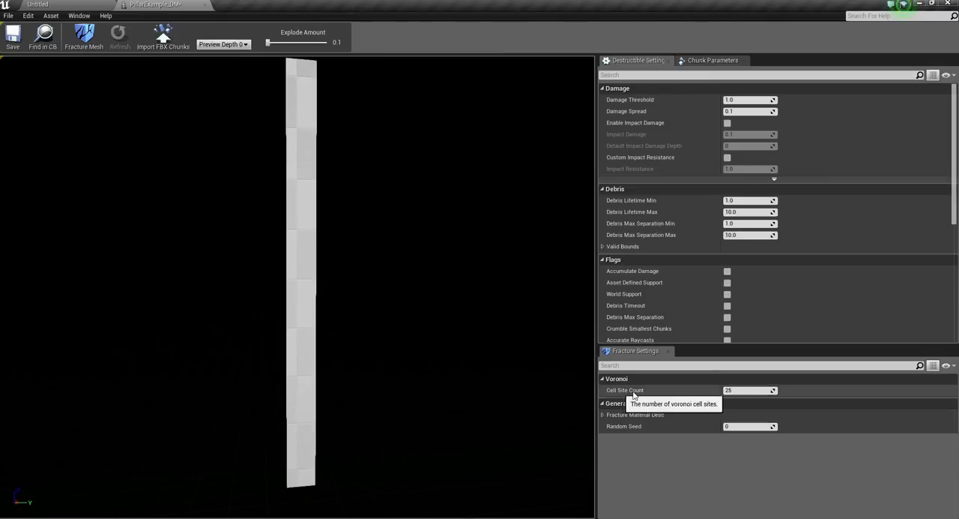
{"action": "mouse_move", "coordinate": [743, 398]}
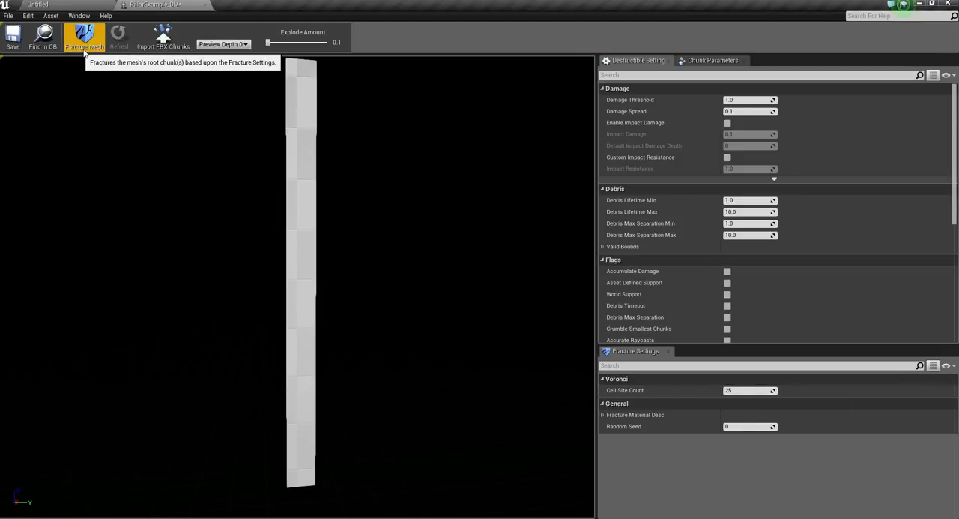
{"action": "mouse_move", "coordinate": [357, 165]}
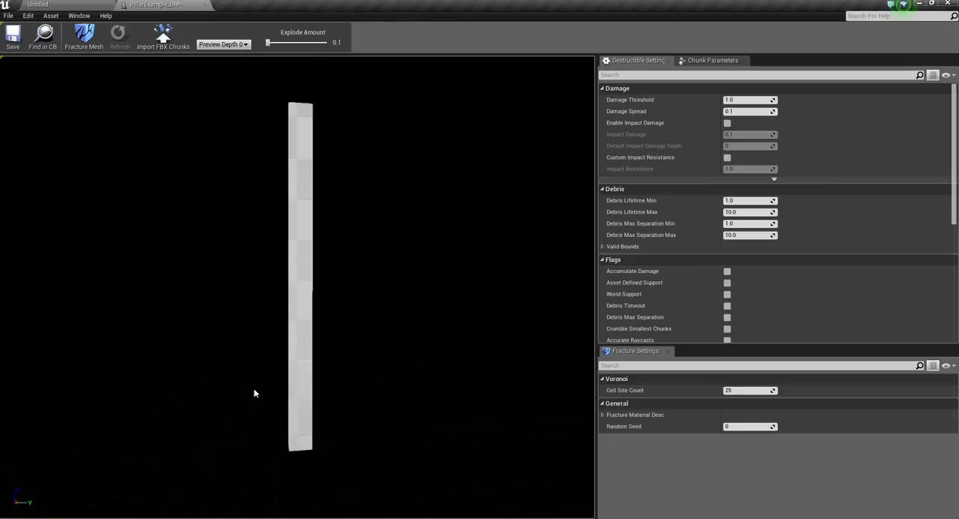
Fracture the pillar, select the top chunk and raise Explode Amount to about 0.8
{"action": "left_click", "coordinate": [84, 36]}
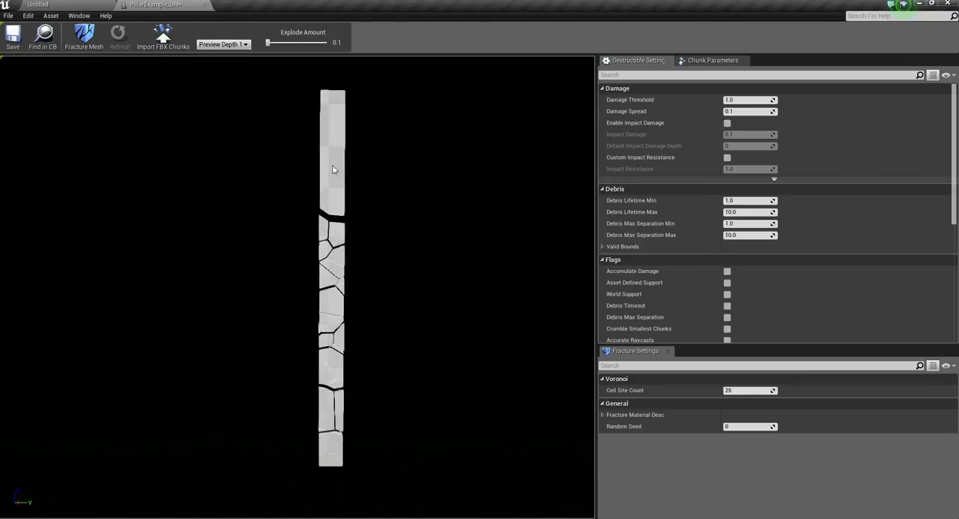
{"action": "left_click", "coordinate": [711, 59]}
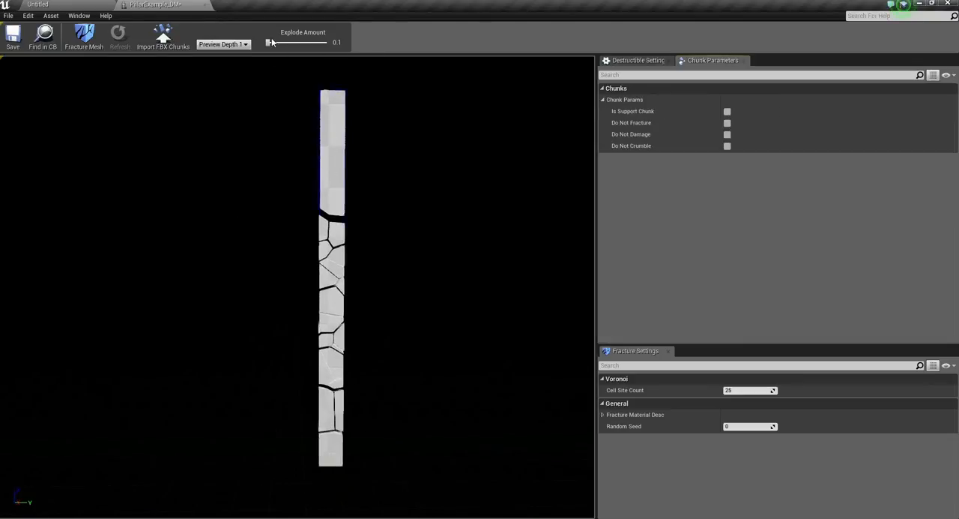
{"action": "left_click_drag", "start_coordinate": [272, 42], "coordinate": [323, 42]}
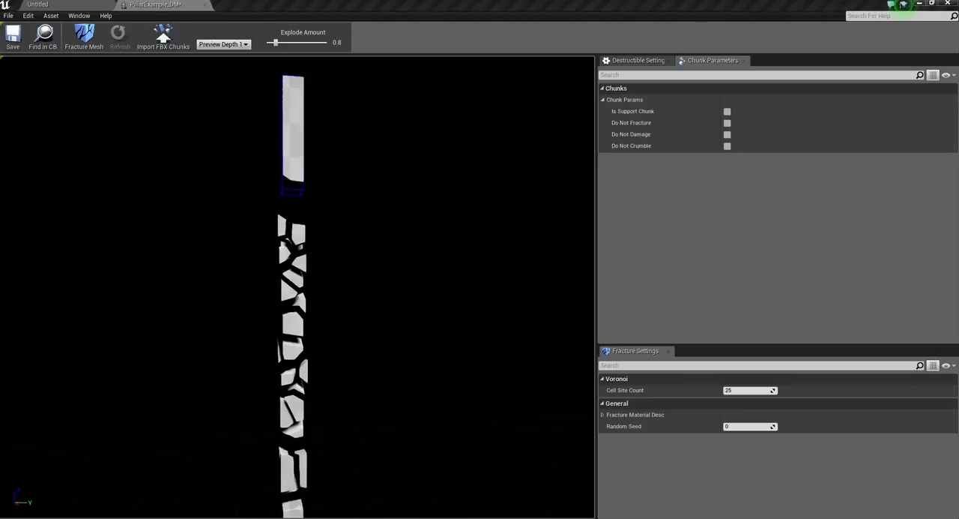
{"action": "left_click_drag", "start_coordinate": [293, 284], "coordinate": [375, 284]}
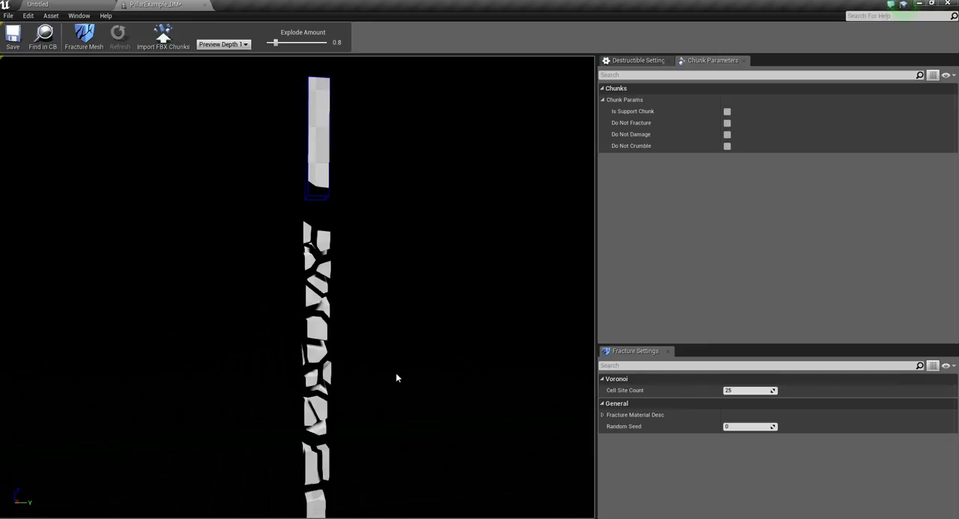
{"action": "mouse_move", "coordinate": [402, 339]}
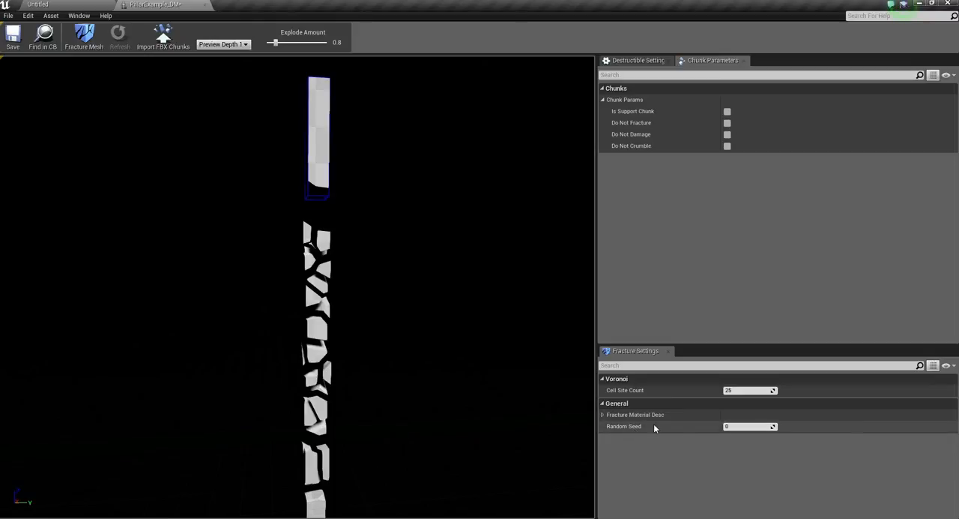
{"action": "mouse_move", "coordinate": [637, 426]}
{"action": "type", "text": "13"}
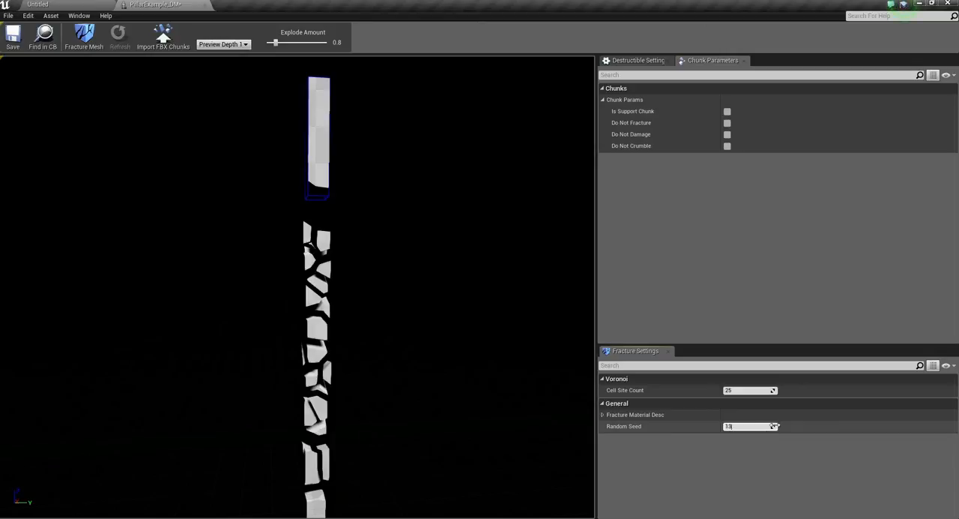
{"action": "mouse_move", "coordinate": [84, 36]}
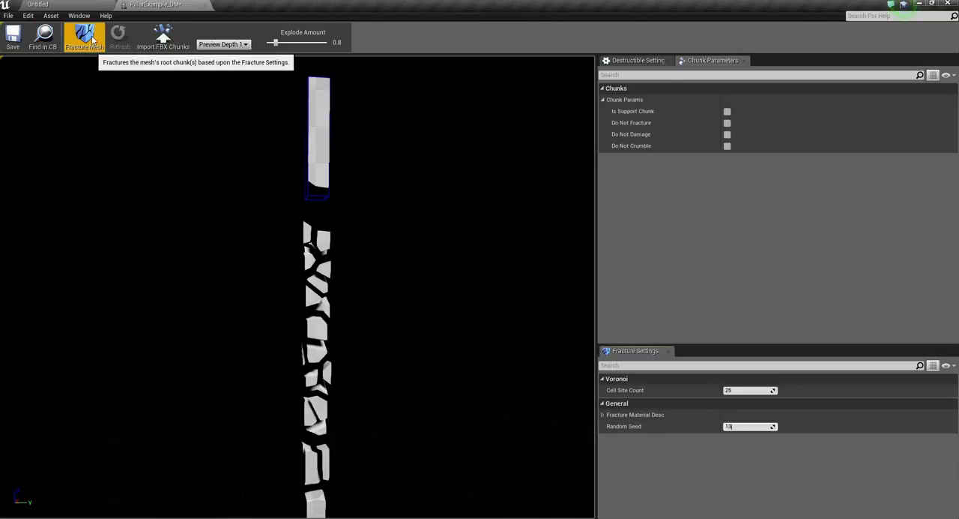
Re-fracture the pillar with Random Seed 13 and lower Explode Amount to 0.5
{"action": "left_click", "coordinate": [84, 36]}
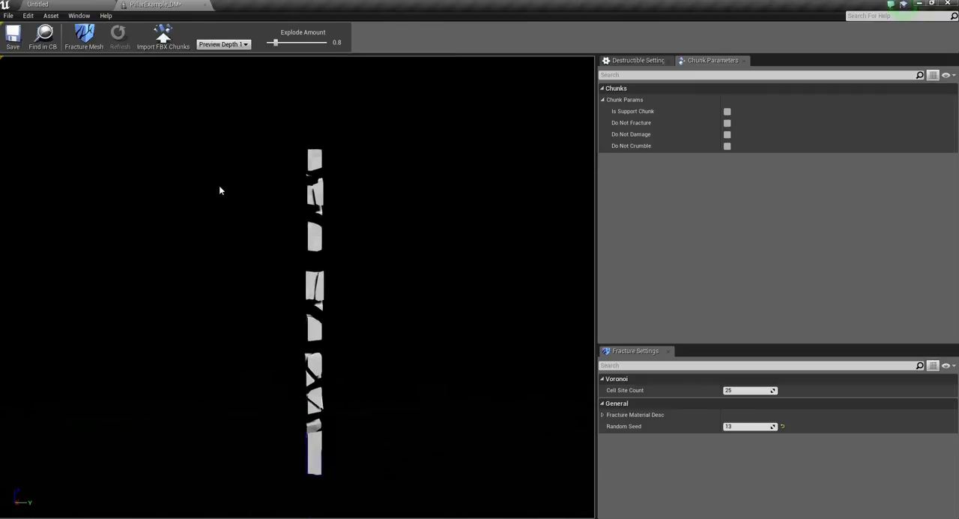
{"action": "left_click_drag", "start_coordinate": [287, 41], "coordinate": [273, 42]}
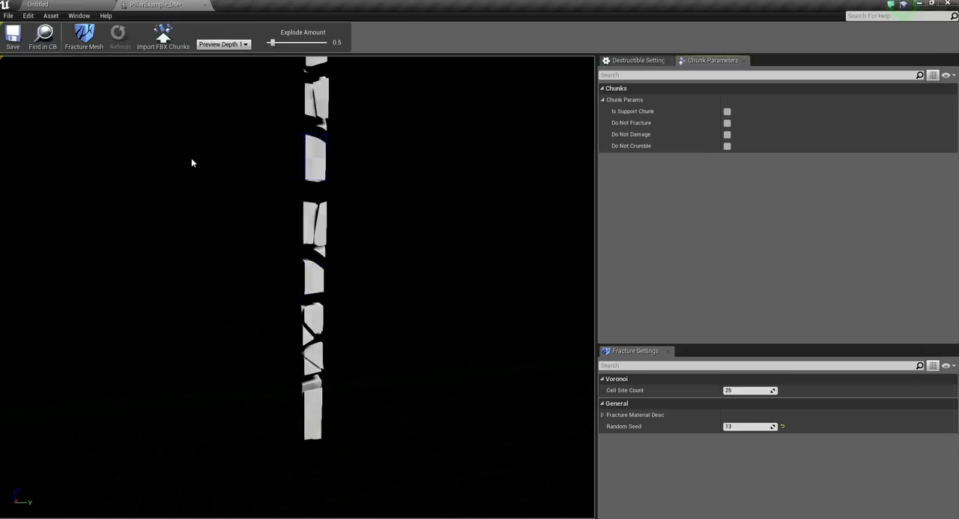
{"action": "mouse_move", "coordinate": [281, 222]}
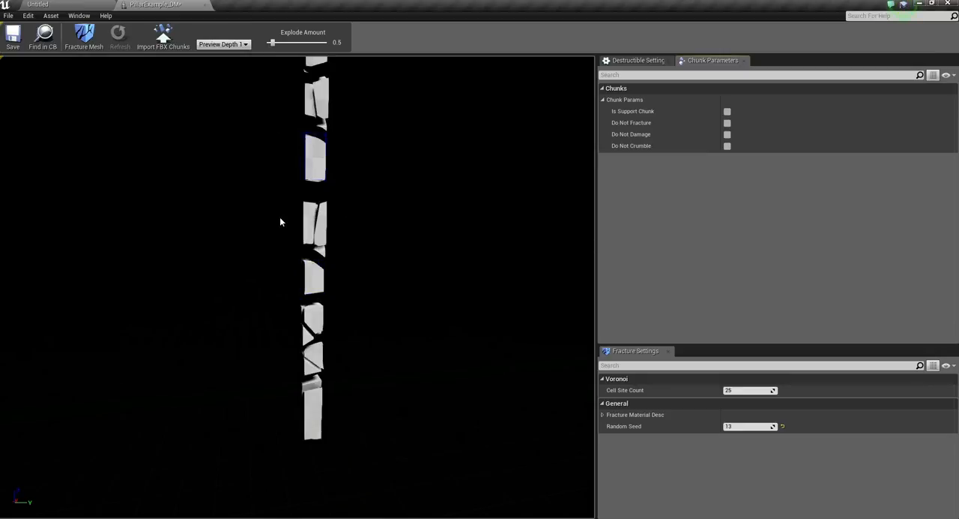
{"action": "mouse_move", "coordinate": [639, 390]}
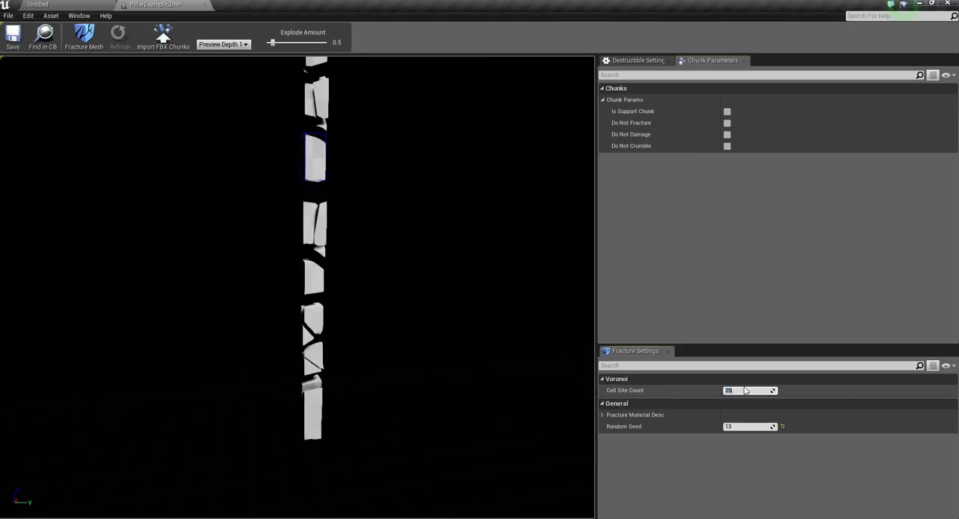
{"action": "mouse_move", "coordinate": [746, 389]}
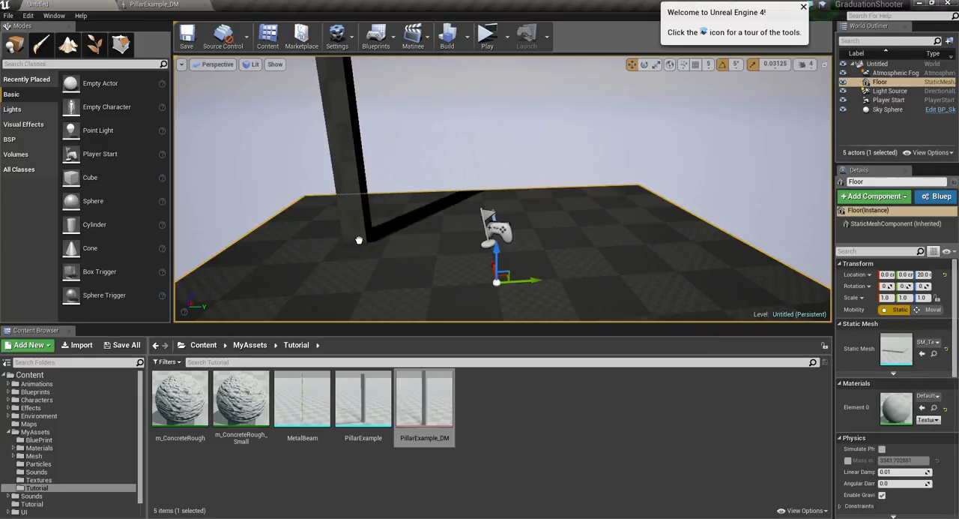
Play the level, shoot the placed PillarExample_DM so it breaks, then stop the play test
{"action": "left_click", "coordinate": [488, 33]}
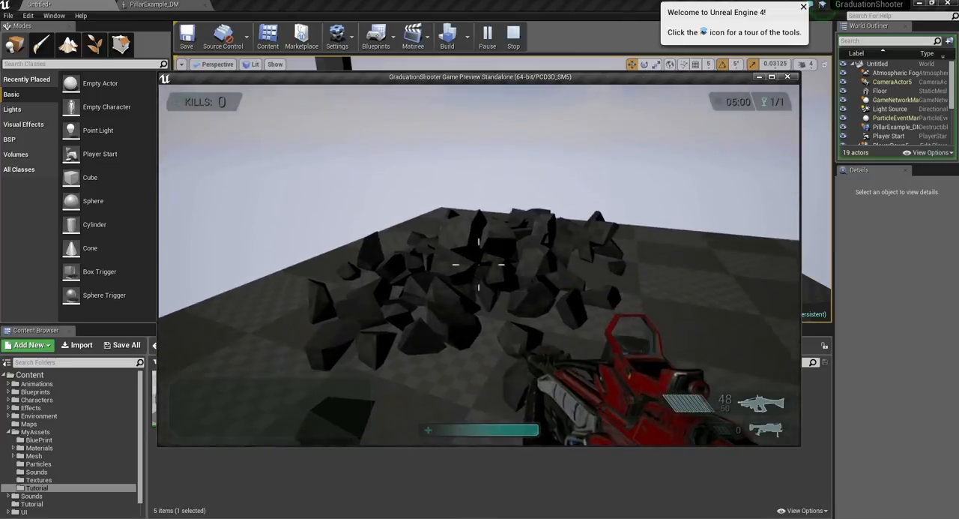
{"action": "left_click", "coordinate": [513, 35]}
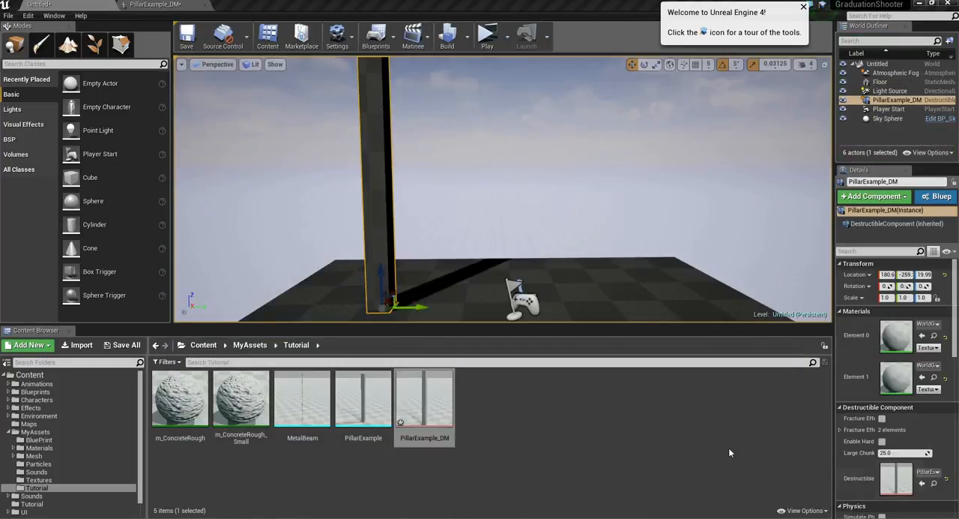
{"action": "mouse_move", "coordinate": [365, 306]}
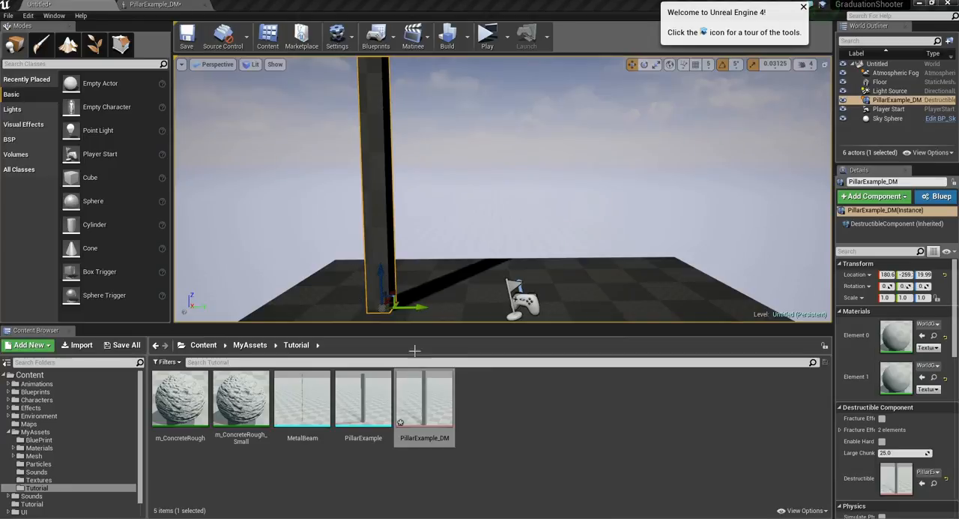
{"action": "mouse_move", "coordinate": [422, 417]}
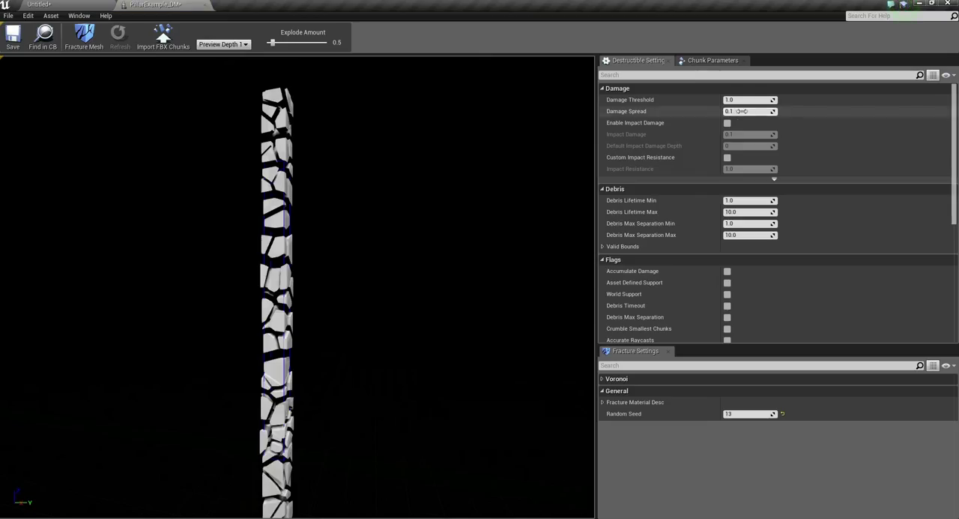
Scroll the Destructible Settings down to the Hierarchy Depth options
{"action": "scroll", "scroll_direction": "down", "scroll_amount": 3}
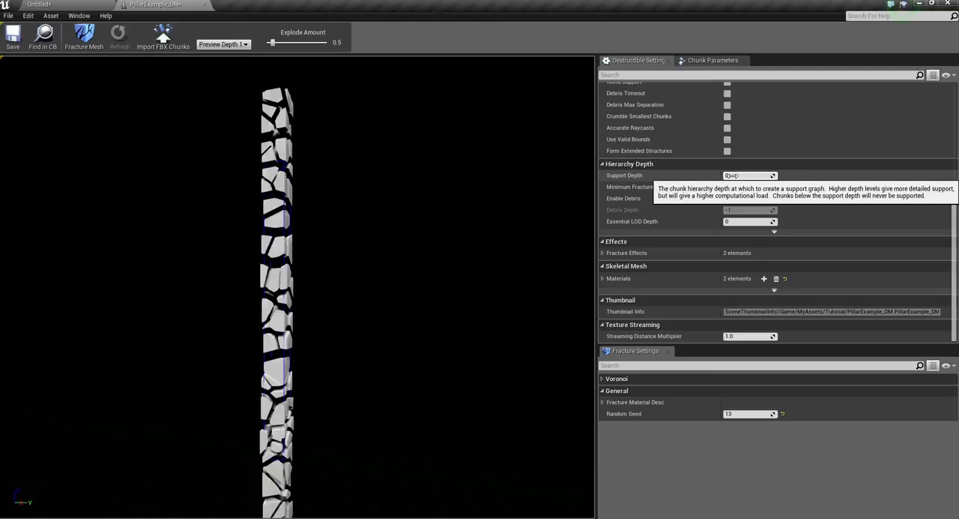
{"action": "mouse_move", "coordinate": [280, 183]}
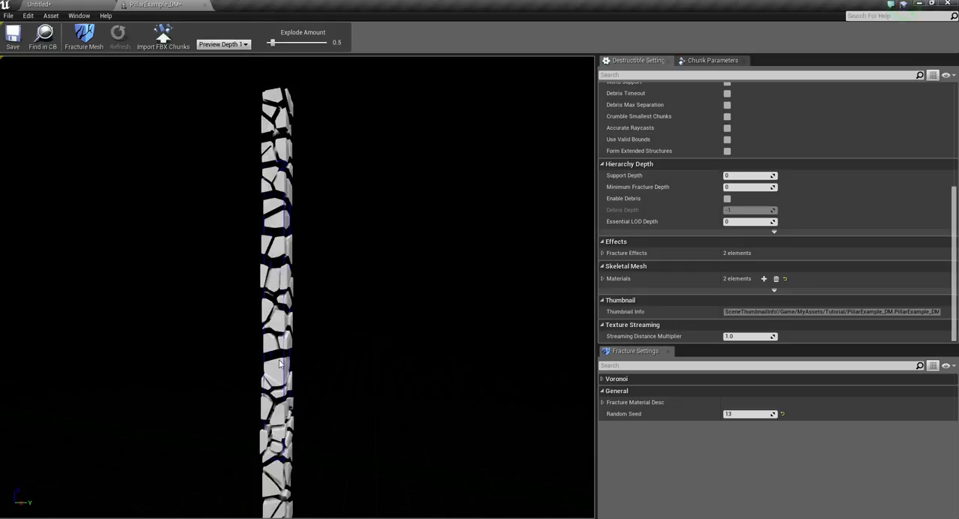
{"action": "mouse_move", "coordinate": [261, 374]}
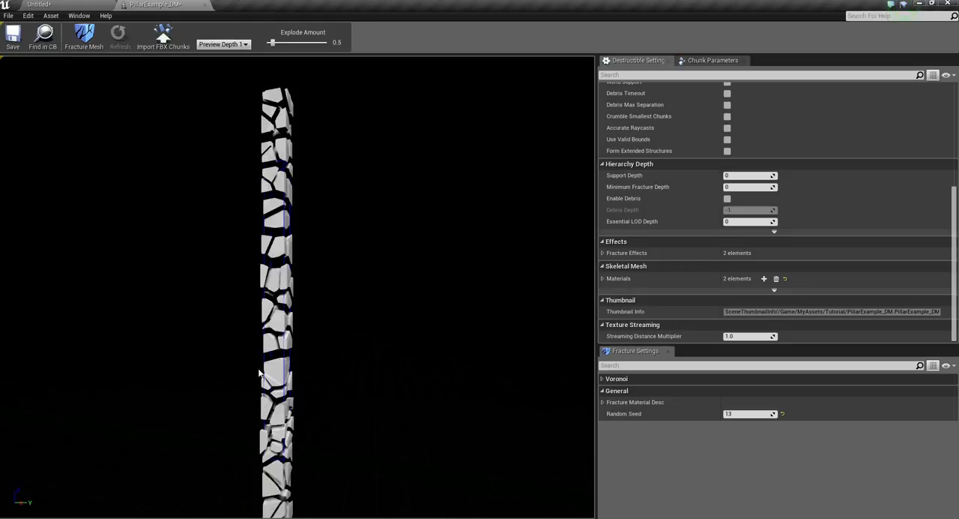
{"action": "mouse_move", "coordinate": [415, 282]}
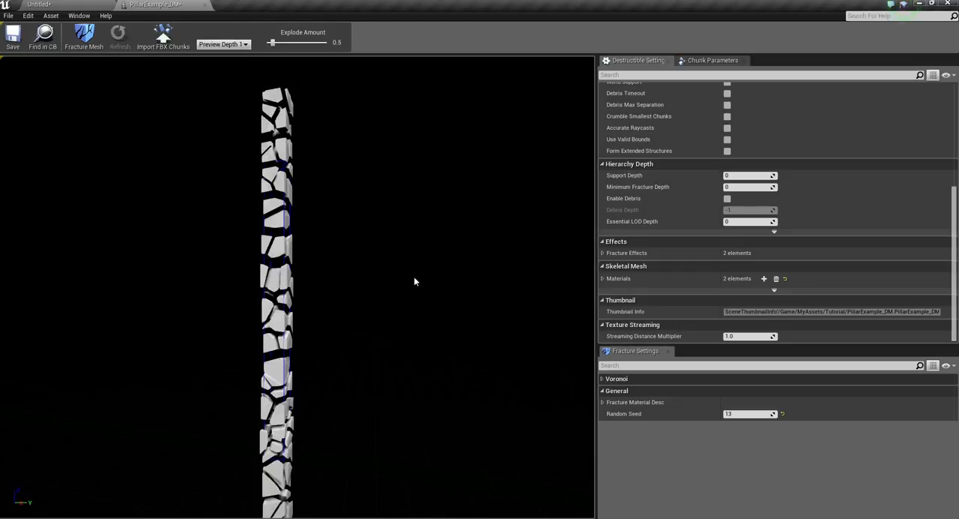
{"action": "mouse_move", "coordinate": [750, 174]}
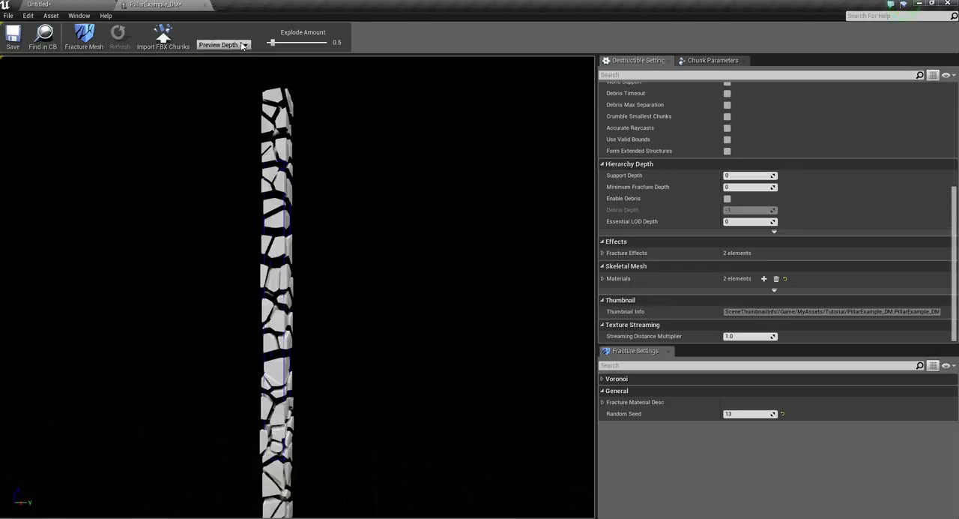
{"action": "left_click", "coordinate": [223, 44]}
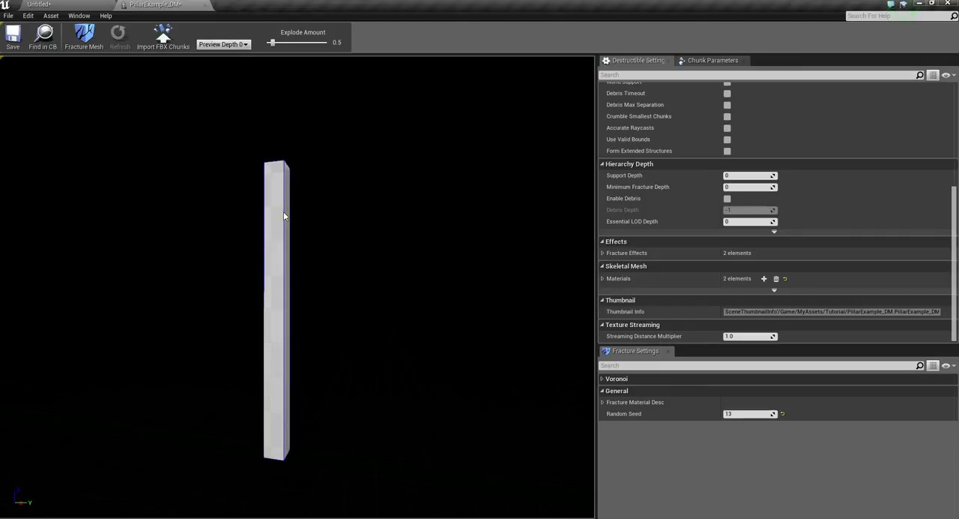
{"action": "mouse_move", "coordinate": [180, 390]}
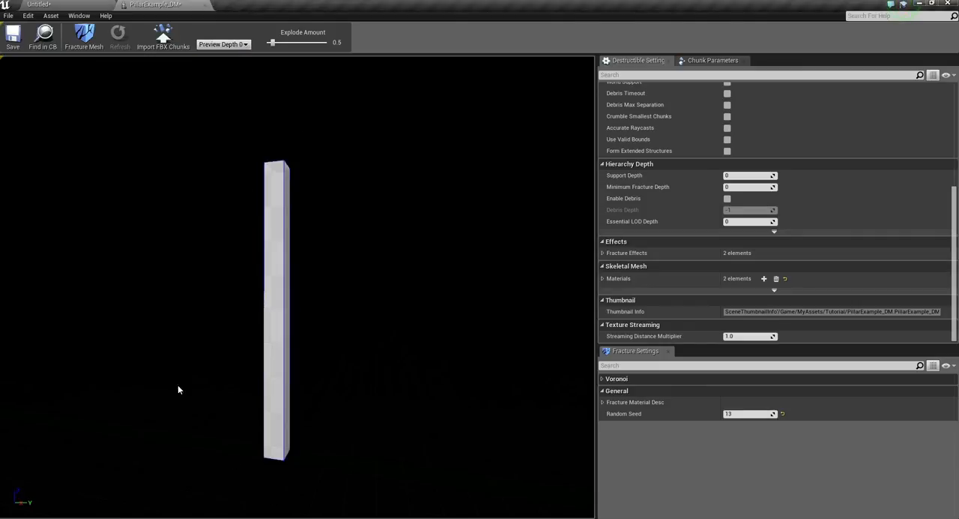
{"action": "left_click", "coordinate": [221, 43]}
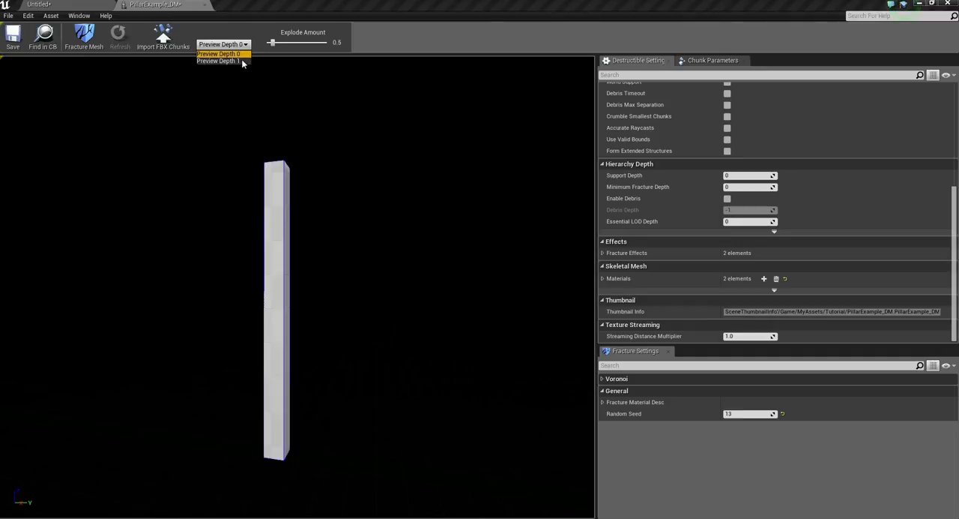
{"action": "left_click", "coordinate": [218, 60]}
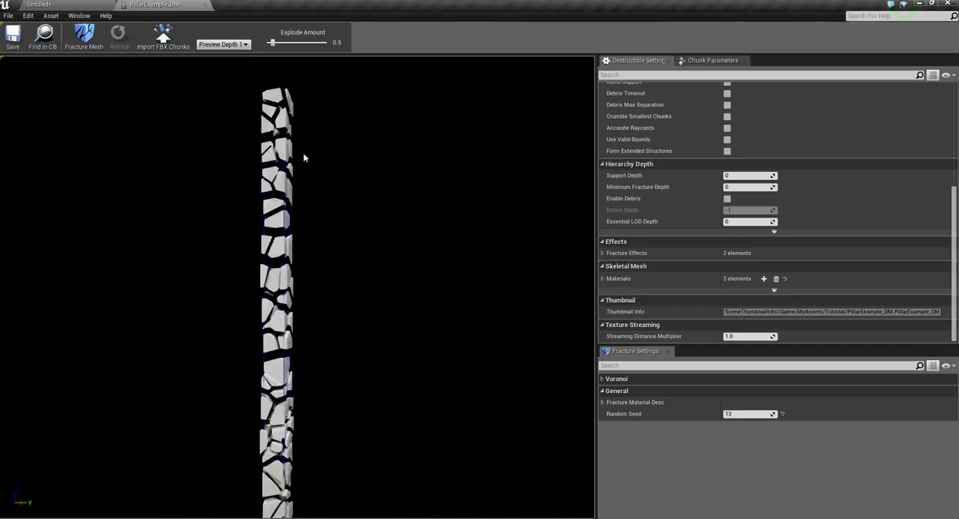
{"action": "mouse_move", "coordinate": [248, 323]}
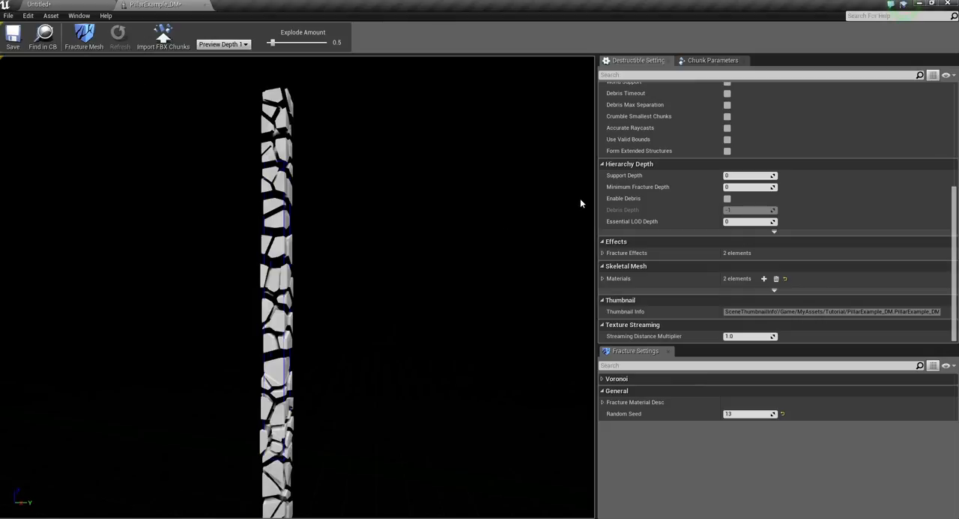
{"action": "left_click", "coordinate": [222, 44]}
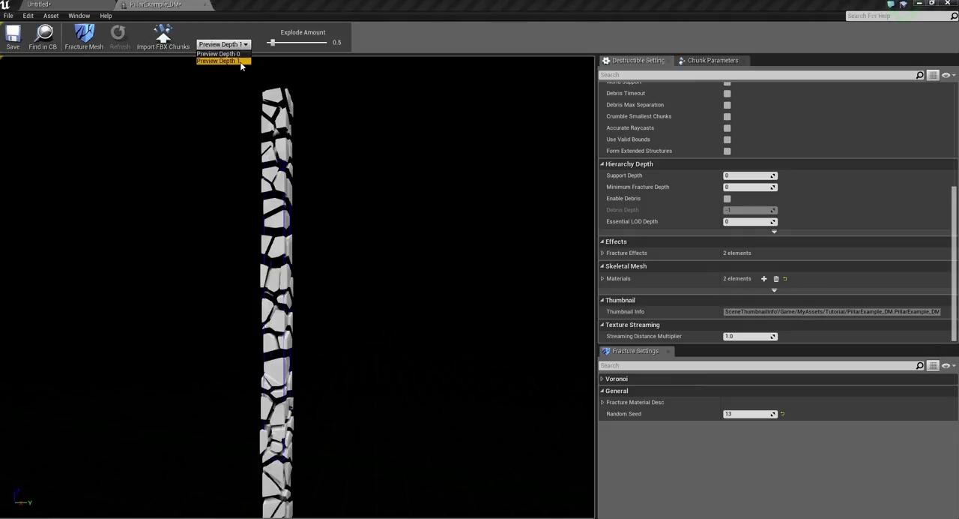
{"action": "mouse_move", "coordinate": [241, 89]}
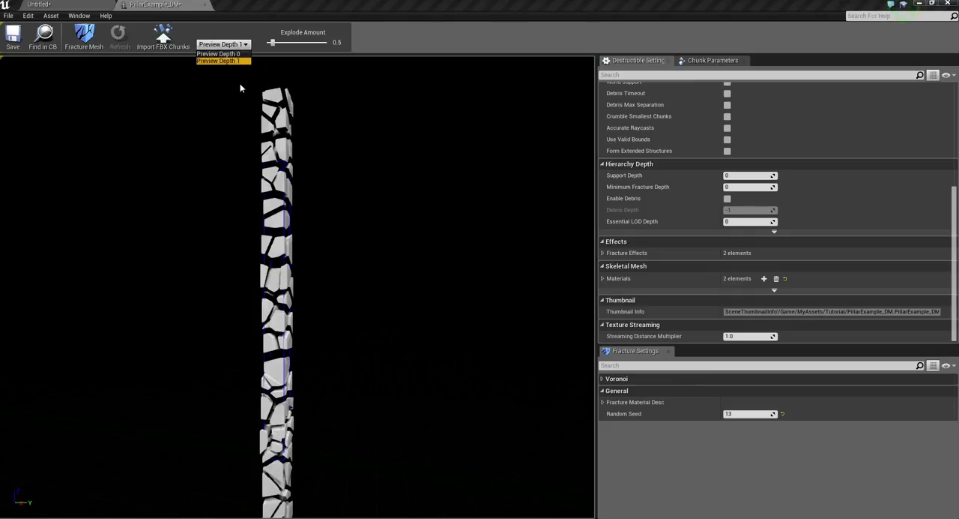
{"action": "mouse_move", "coordinate": [228, 105]}
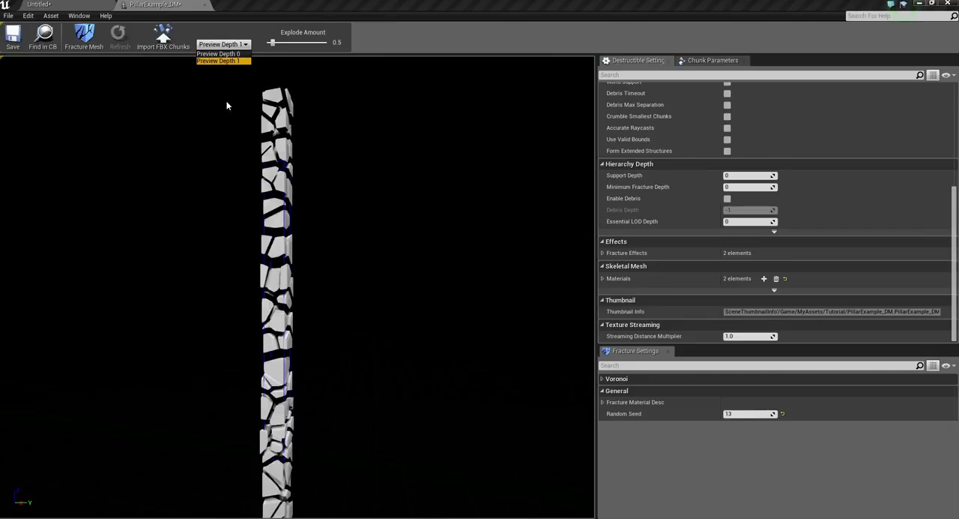
{"action": "mouse_move", "coordinate": [329, 105]}
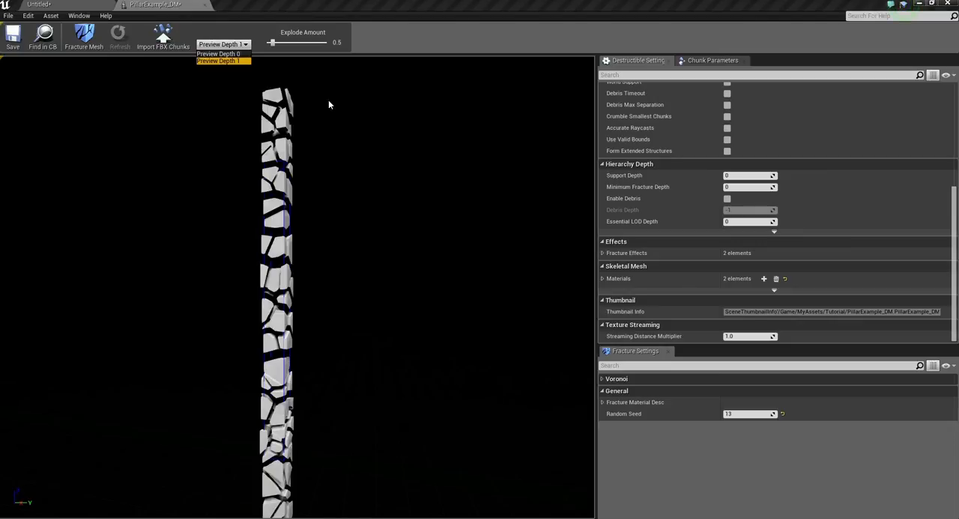
{"action": "mouse_move", "coordinate": [241, 63]}
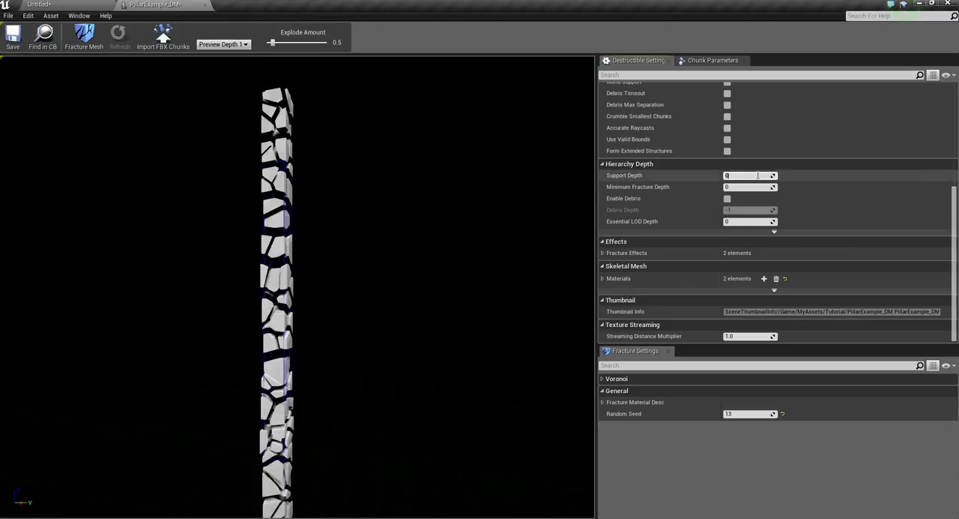
{"action": "mouse_move", "coordinate": [749, 174]}
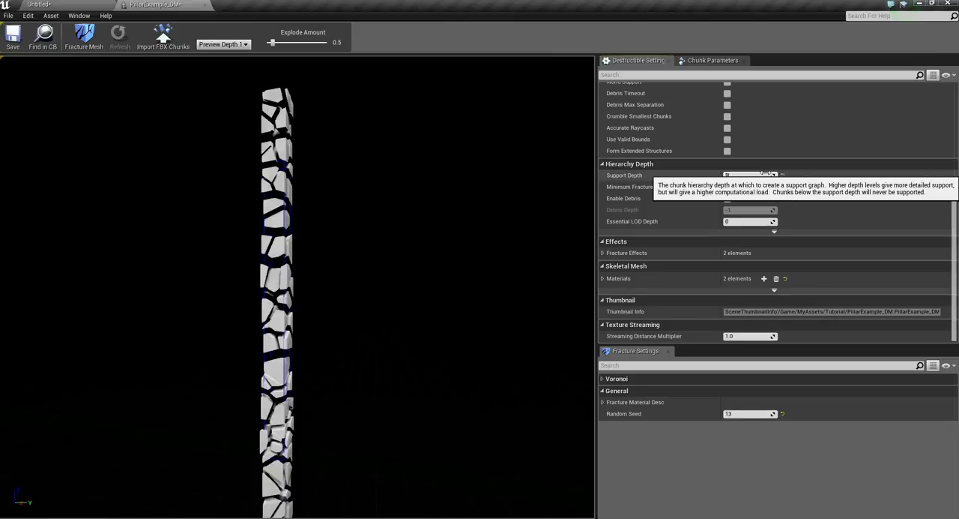
{"action": "scroll", "scroll_direction": "up", "scroll_amount": 3}
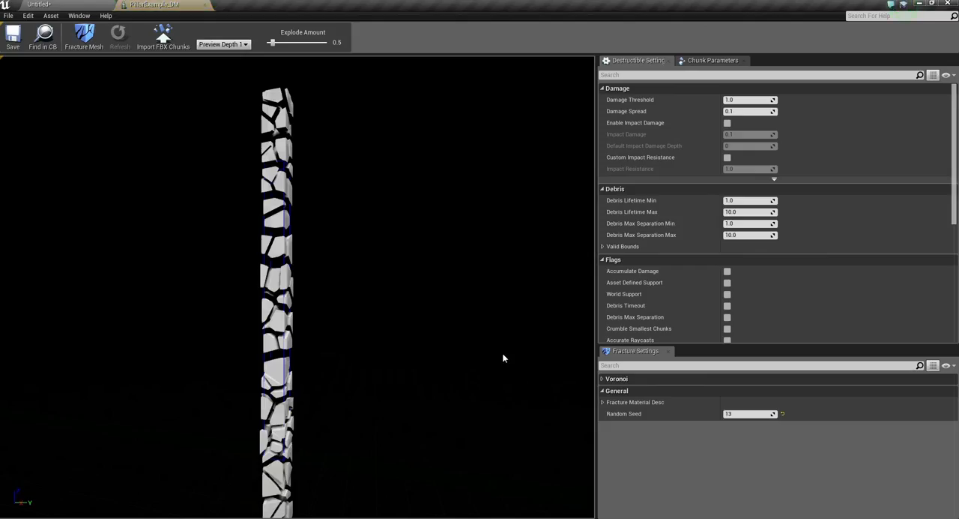
{"action": "mouse_move", "coordinate": [750, 111]}
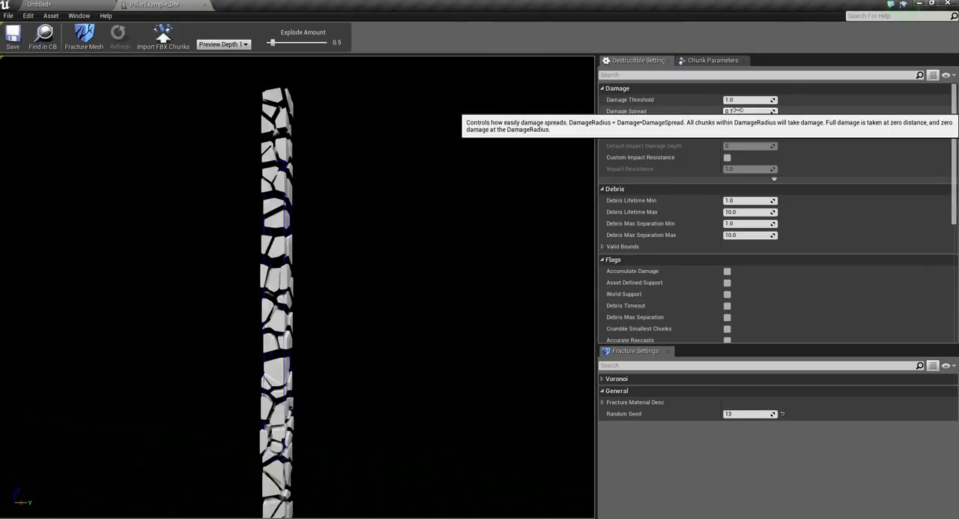
{"action": "mouse_move", "coordinate": [749, 111]}
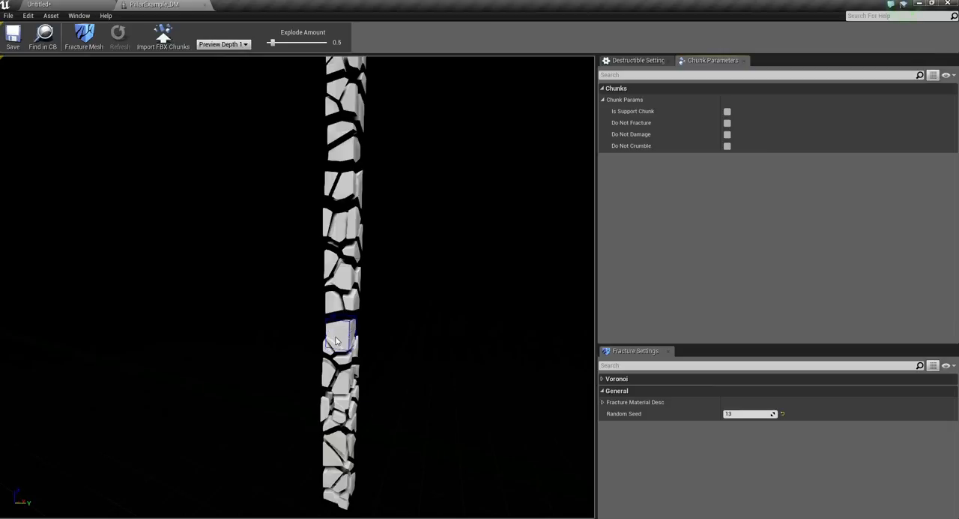
{"action": "mouse_move", "coordinate": [386, 281]}
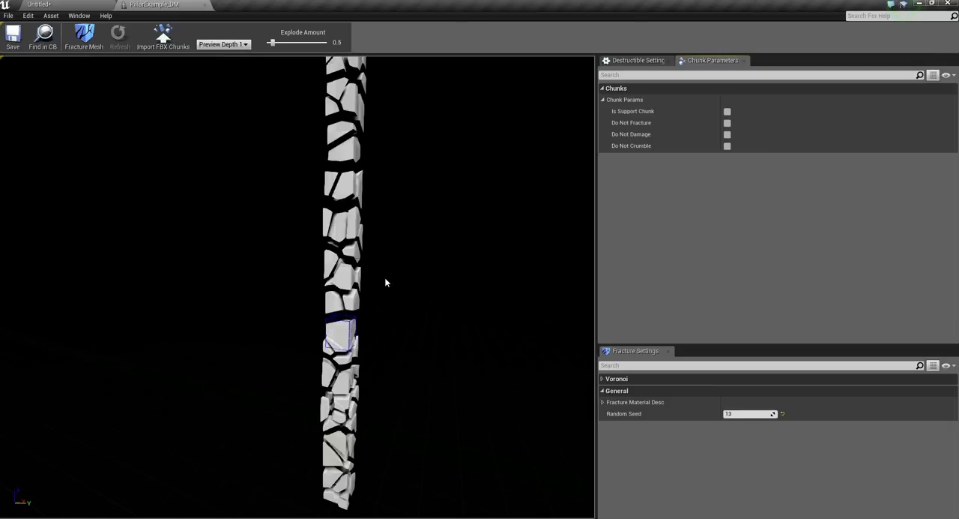
Select a mid chunk and a top chunk of the pillar to view their chunk parameters
{"action": "left_click", "coordinate": [347, 304]}
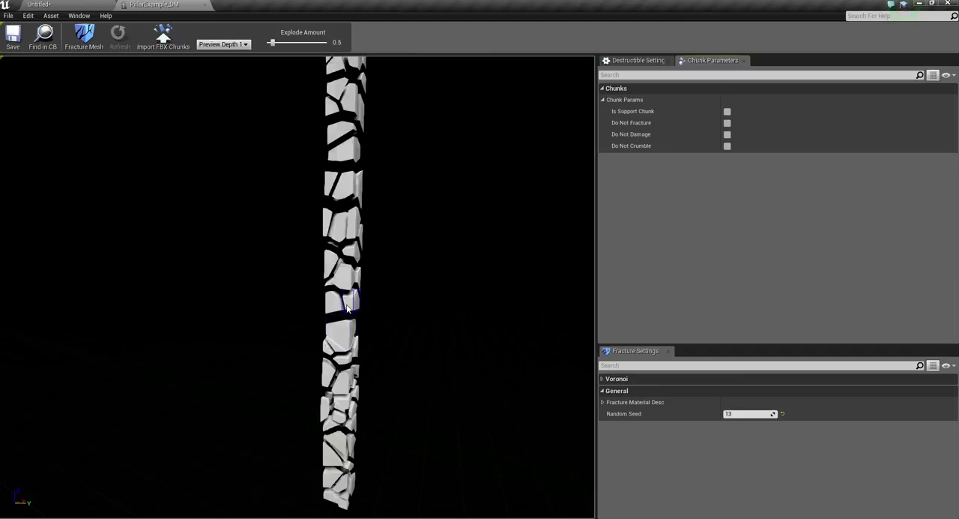
{"action": "mouse_move", "coordinate": [357, 318]}
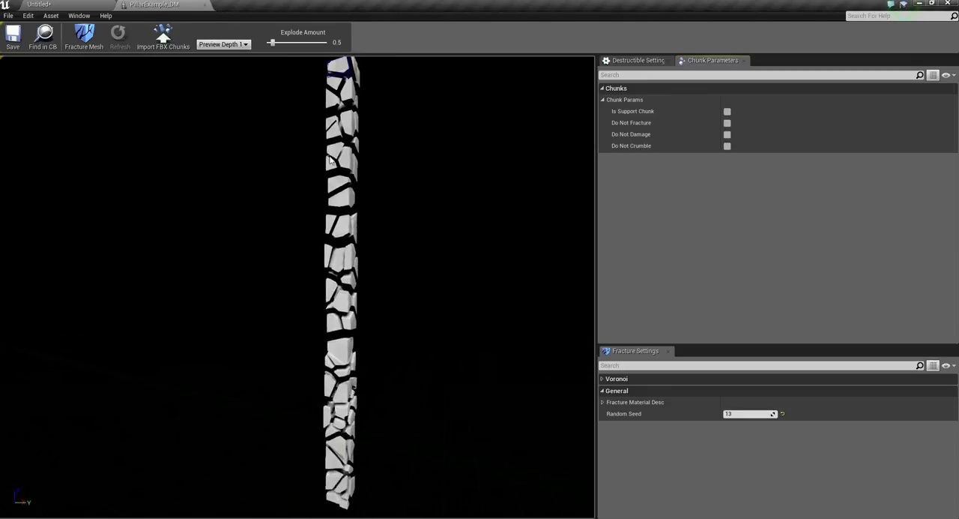
{"action": "left_click", "coordinate": [342, 352]}
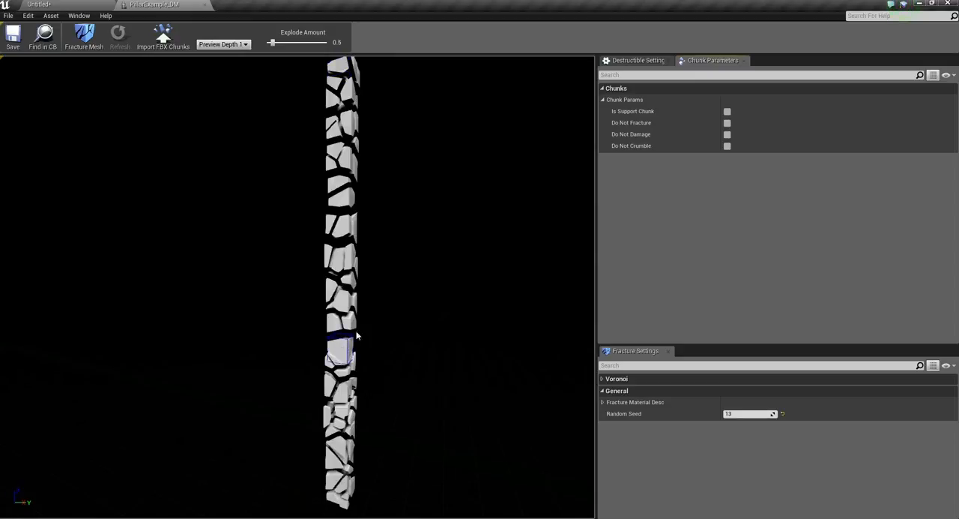
Inspect a lower and an upper pillar chunk's flags, then return to the overall destructible settings
{"action": "left_click", "coordinate": [638, 60]}
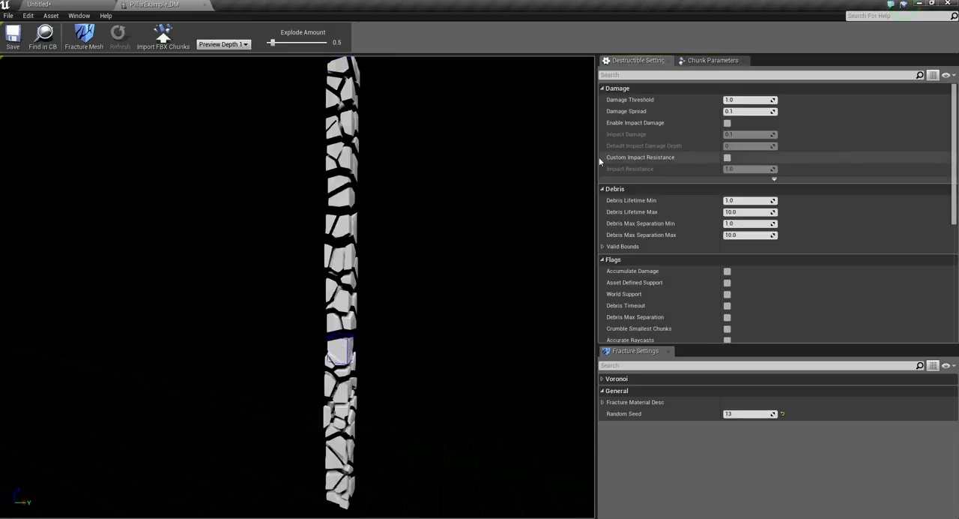
{"action": "mouse_move", "coordinate": [315, 221]}
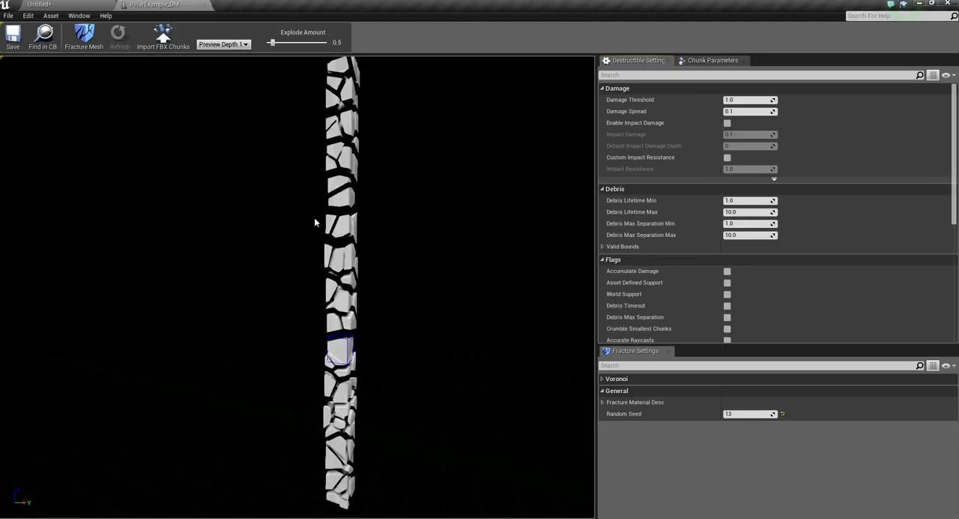
{"action": "mouse_move", "coordinate": [378, 195]}
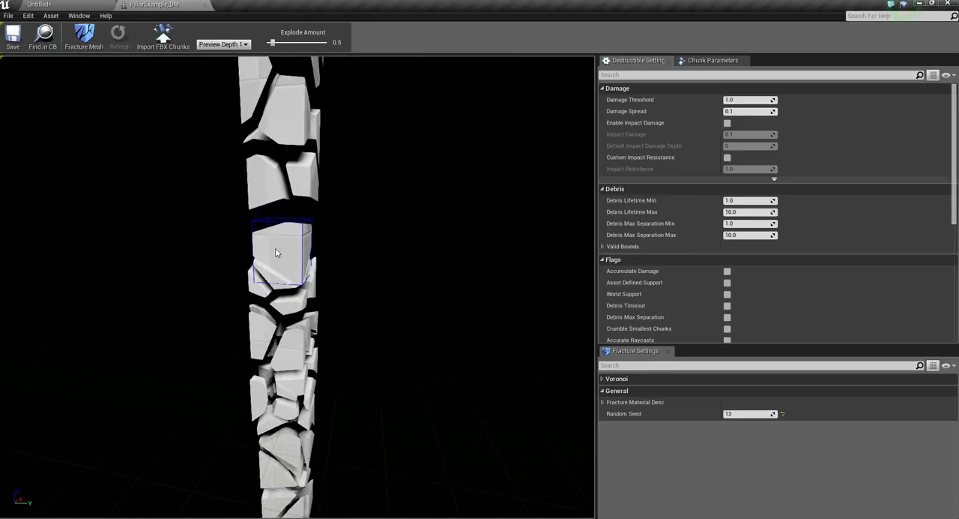
{"action": "mouse_move", "coordinate": [291, 238]}
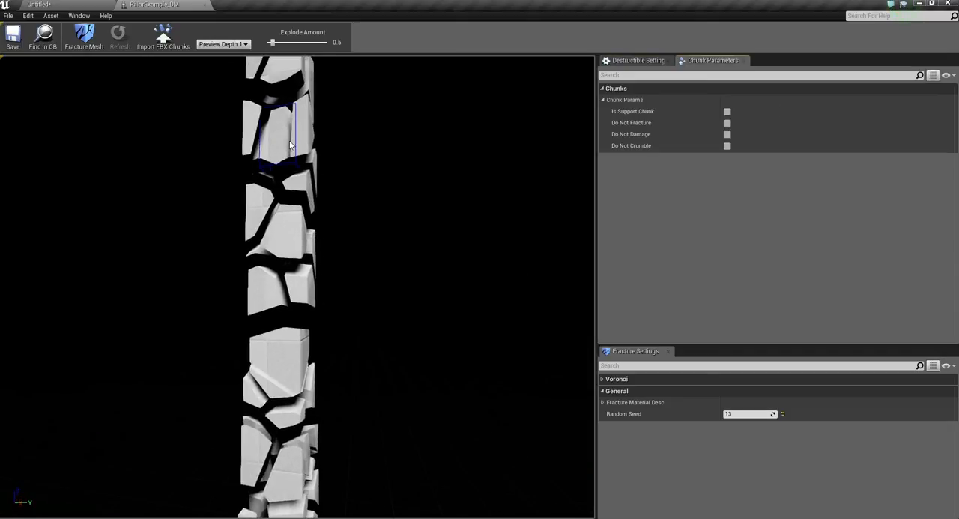
{"action": "left_click", "coordinate": [284, 363]}
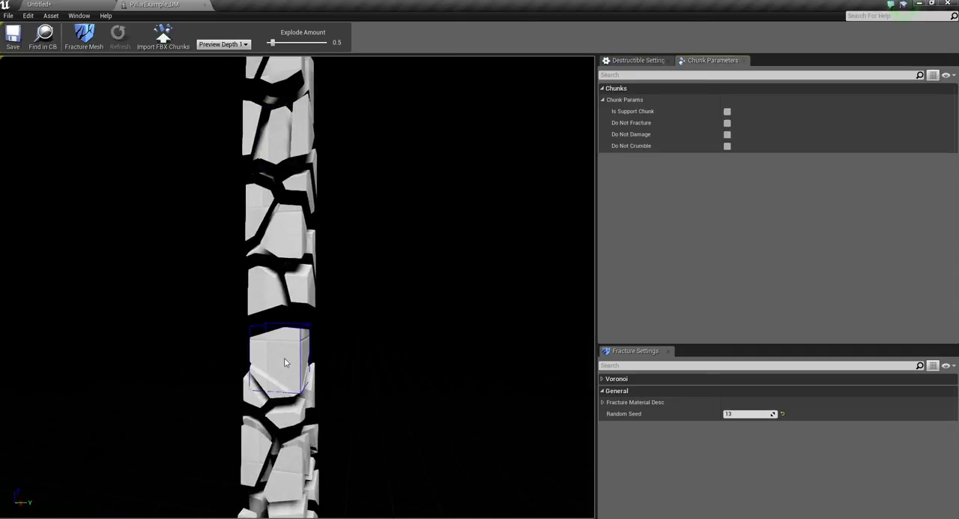
{"action": "mouse_move", "coordinate": [410, 354]}
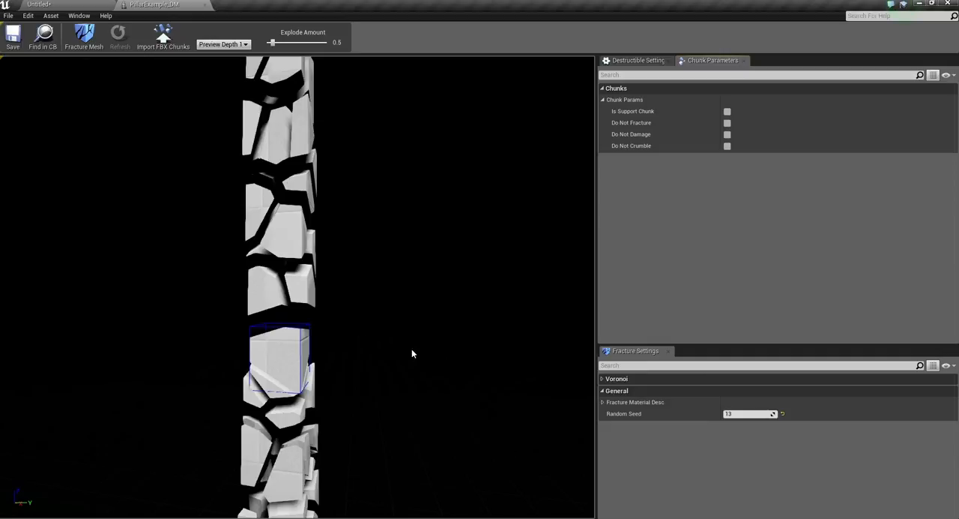
{"action": "left_click", "coordinate": [299, 291]}
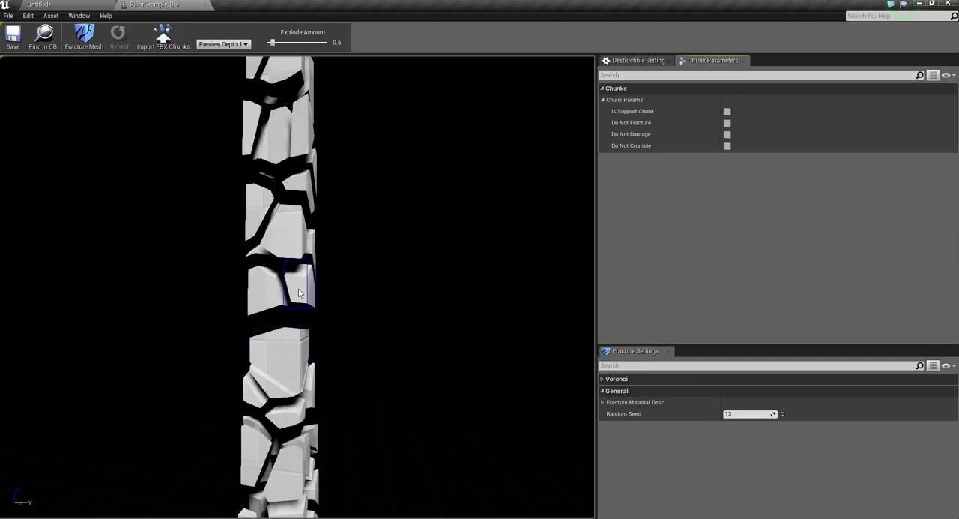
{"action": "left_click", "coordinate": [279, 360]}
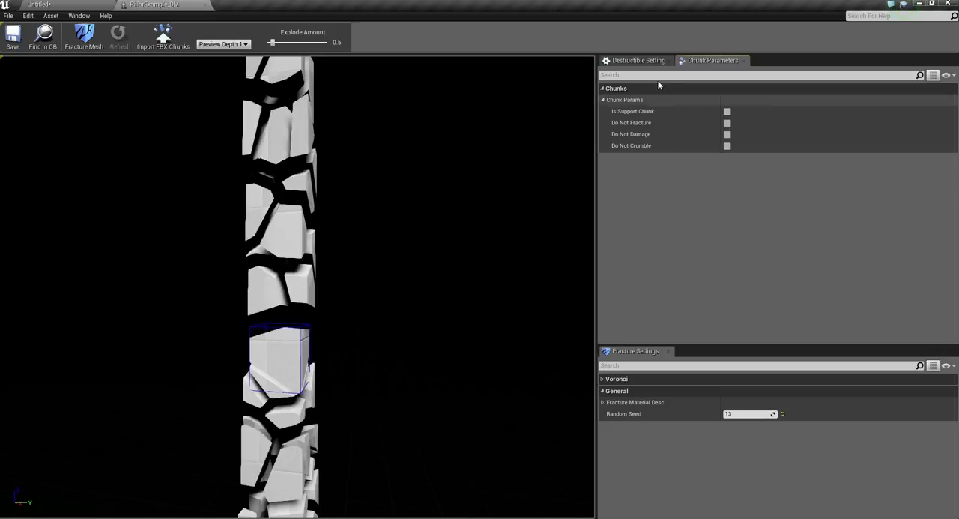
{"action": "left_click", "coordinate": [637, 60]}
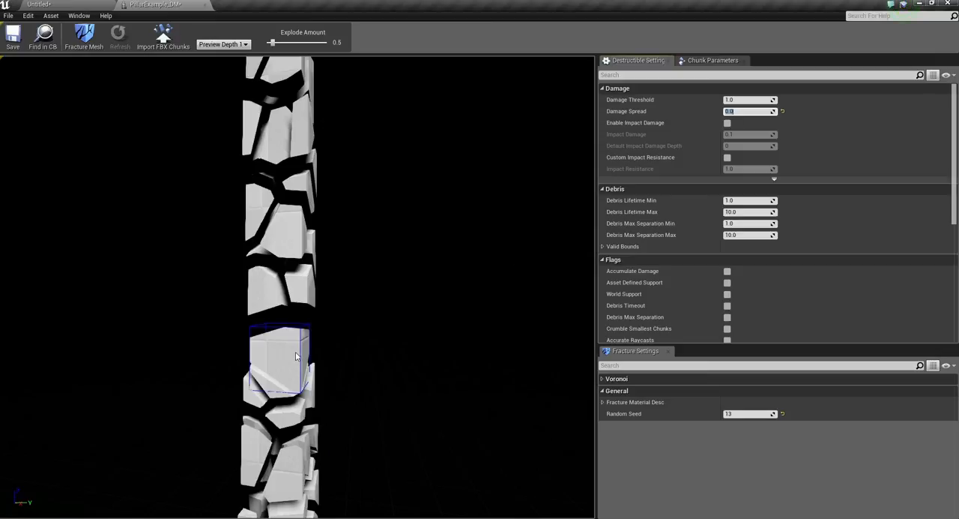
{"action": "mouse_move", "coordinate": [267, 348]}
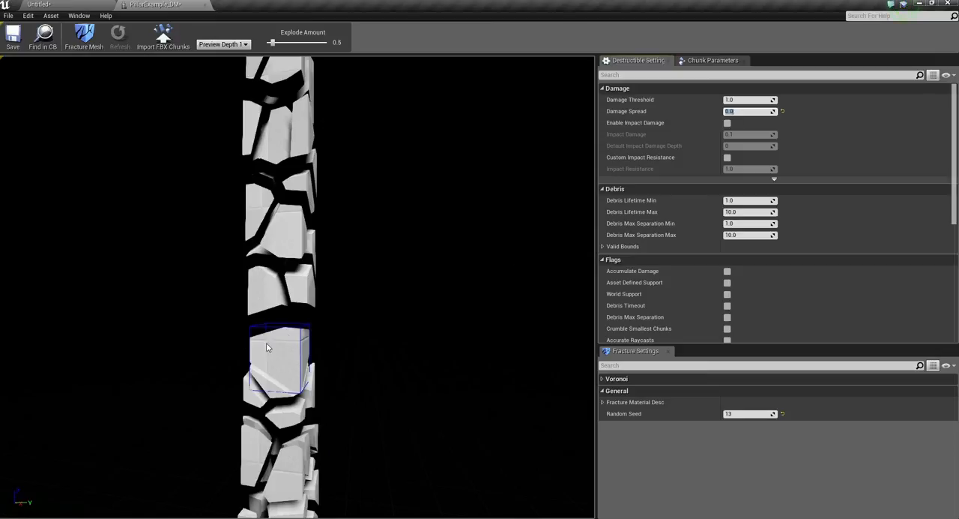
{"action": "mouse_move", "coordinate": [180, 205]}
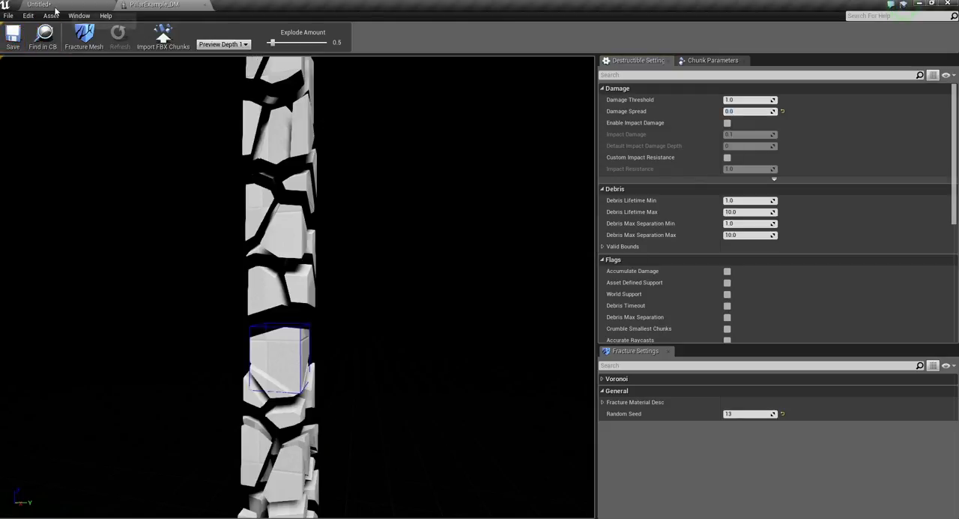
{"action": "mouse_move", "coordinate": [51, 15]}
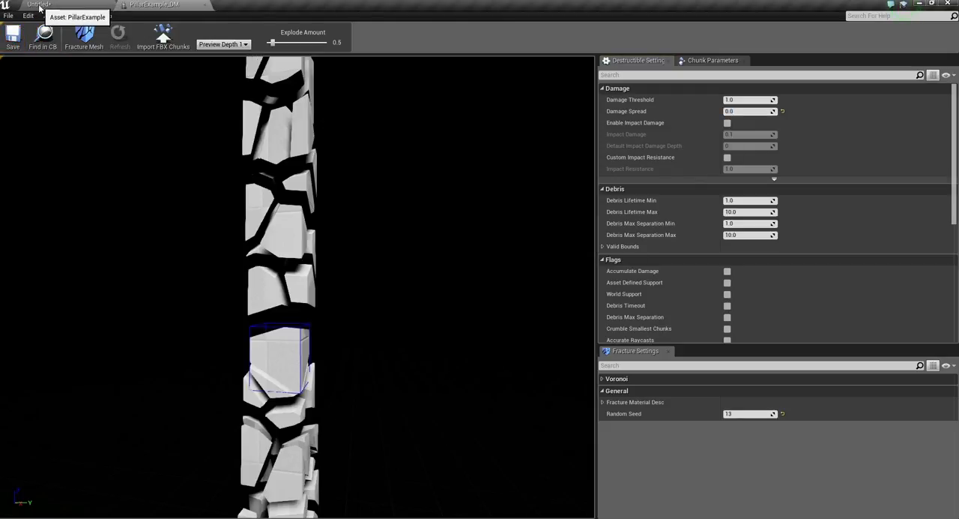
{"action": "mouse_move", "coordinate": [51, 15]}
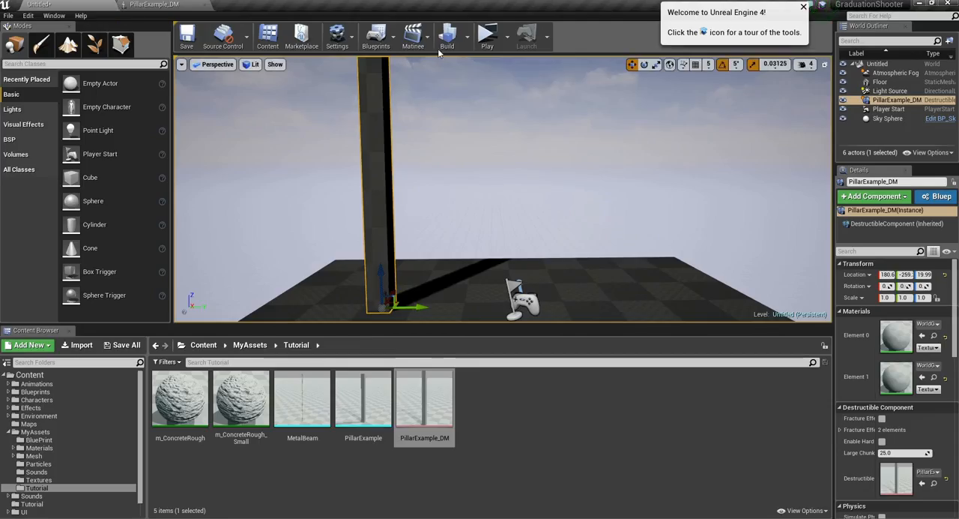
{"action": "left_click", "coordinate": [486, 35]}
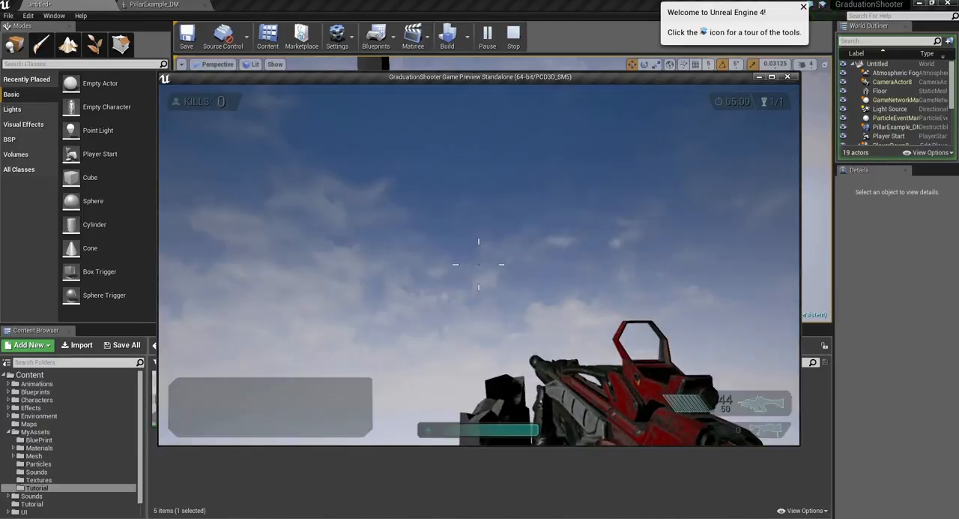
{"action": "left_click", "coordinate": [513, 35]}
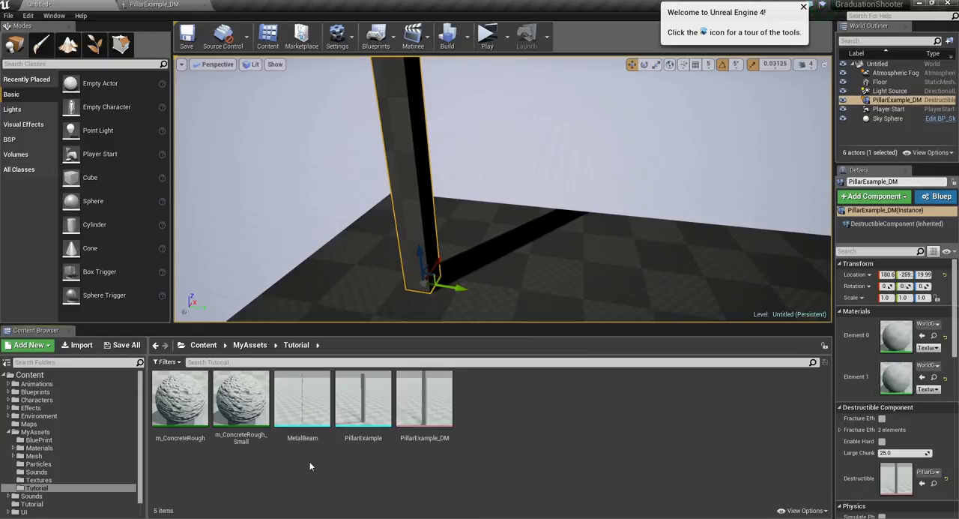
Place MetalBeam meshes inside the pillar as reinforcement, deleting a misplaced one
{"action": "left_click", "coordinate": [303, 397]}
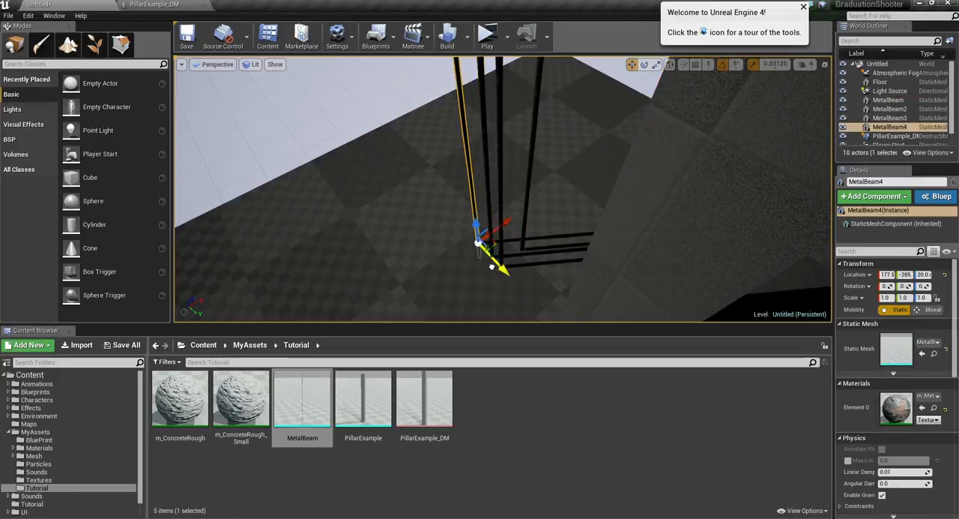
{"action": "key", "text": "delete"}
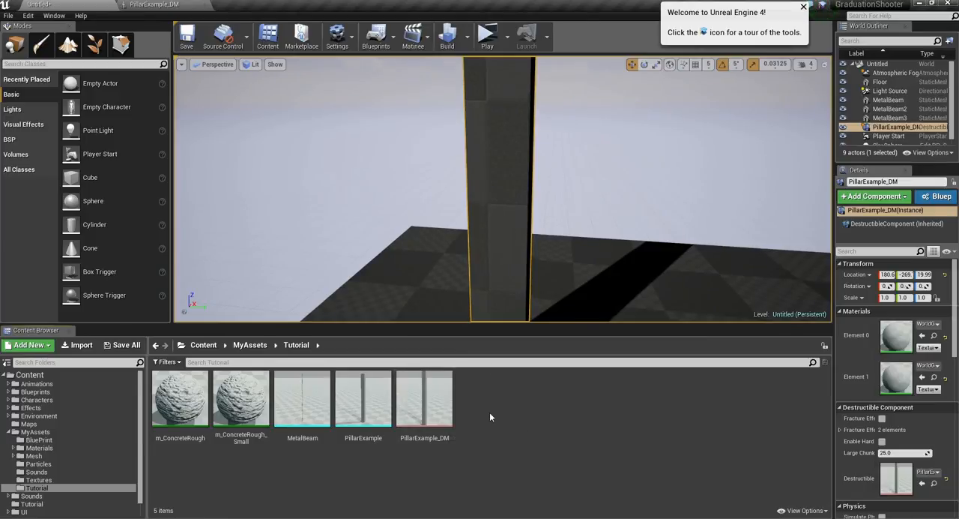
Reopen PillarExample_DM, then play-test and fire at the reinforced pillar
{"action": "double_click", "coordinate": [424, 397]}
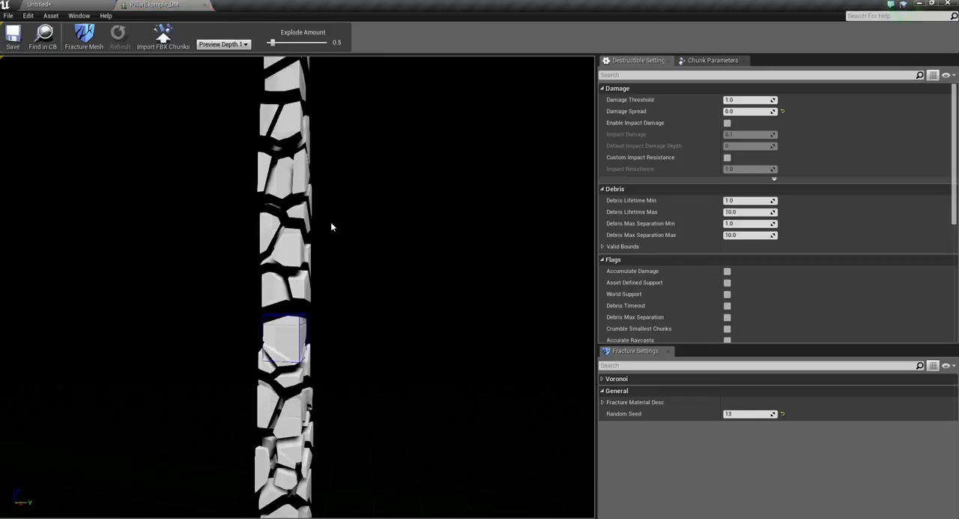
{"action": "mouse_move", "coordinate": [280, 292]}
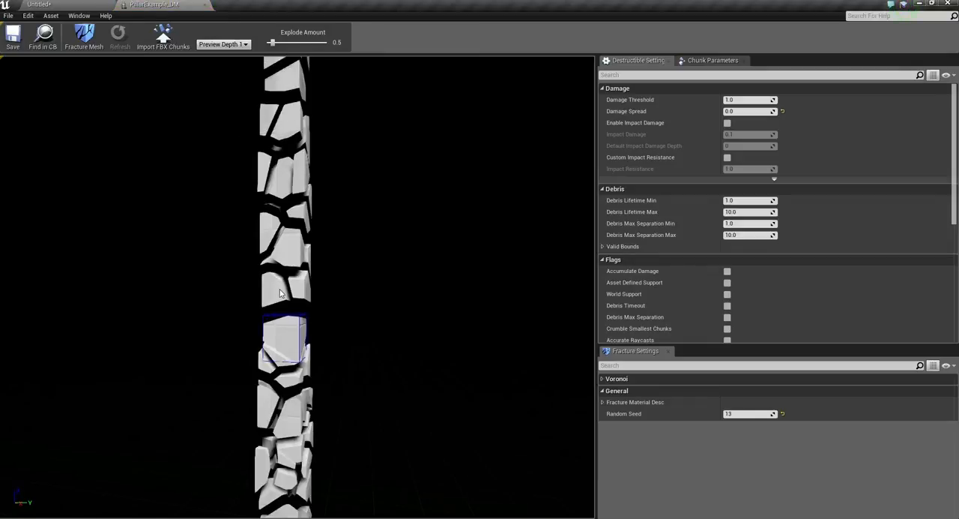
{"action": "mouse_move", "coordinate": [278, 206]}
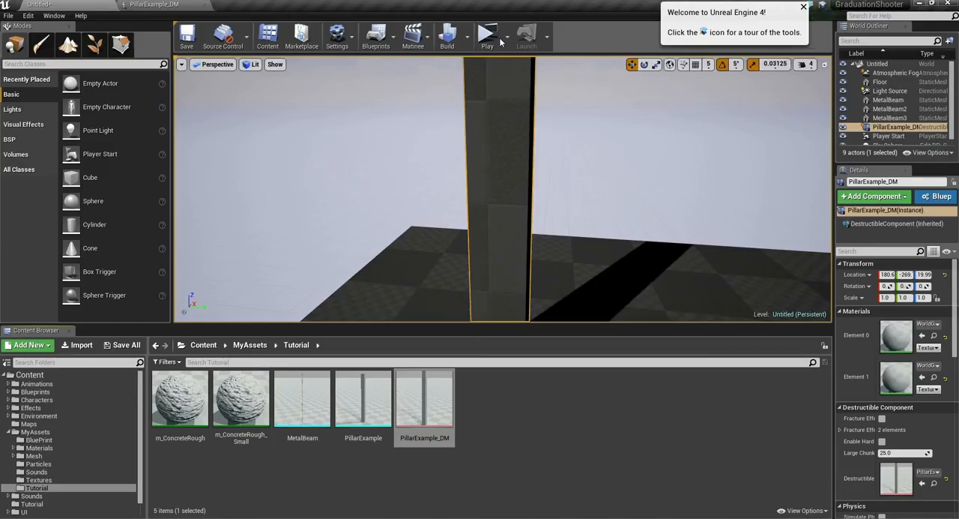
{"action": "left_click", "coordinate": [485, 33]}
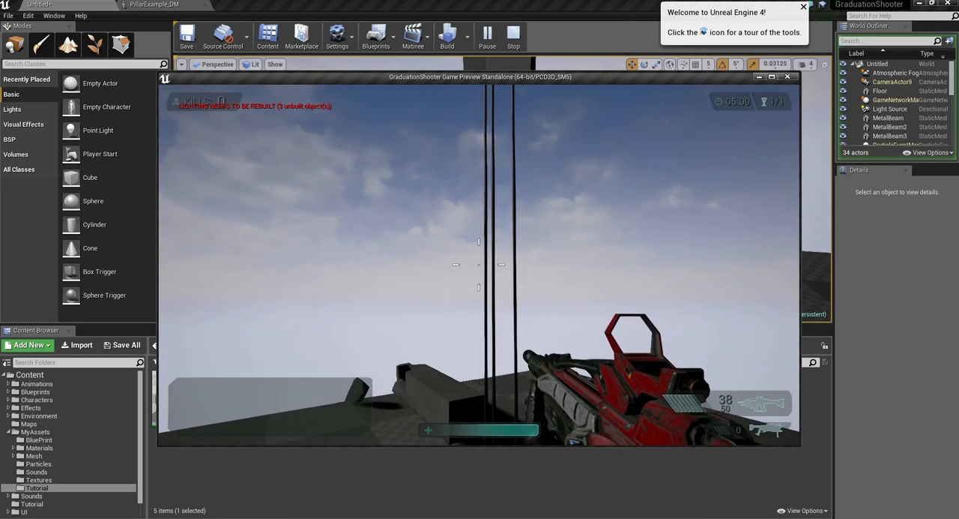
{"action": "left_click", "coordinate": [512, 35]}
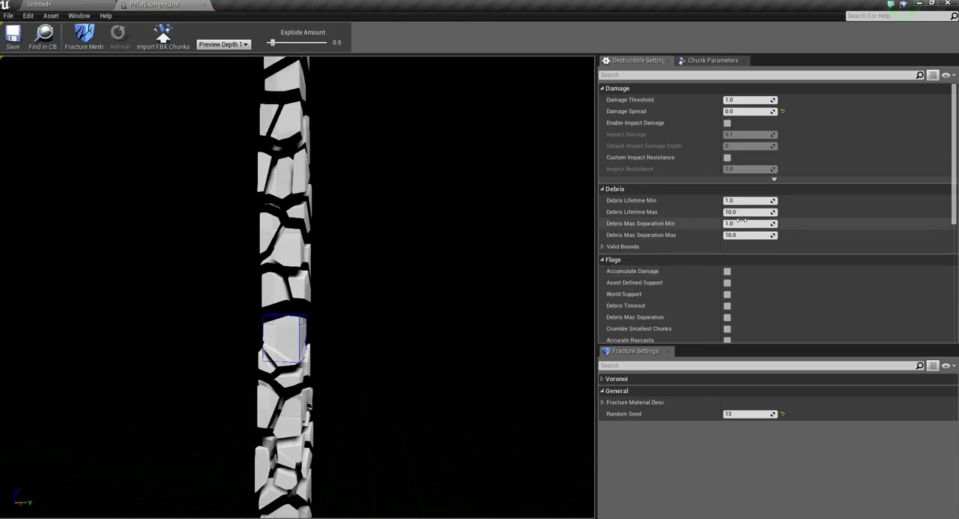
{"action": "scroll", "scroll_direction": "down", "scroll_amount": 3}
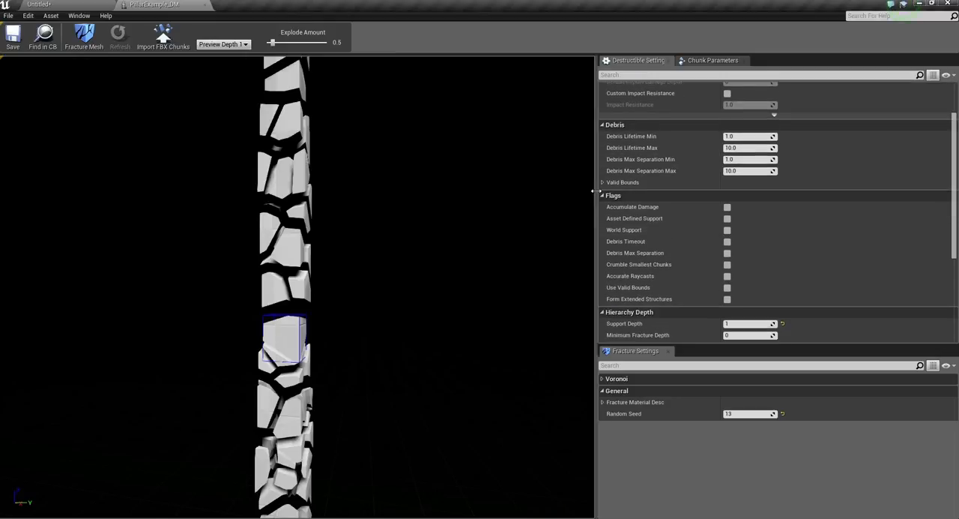
{"action": "mouse_move", "coordinate": [727, 231]}
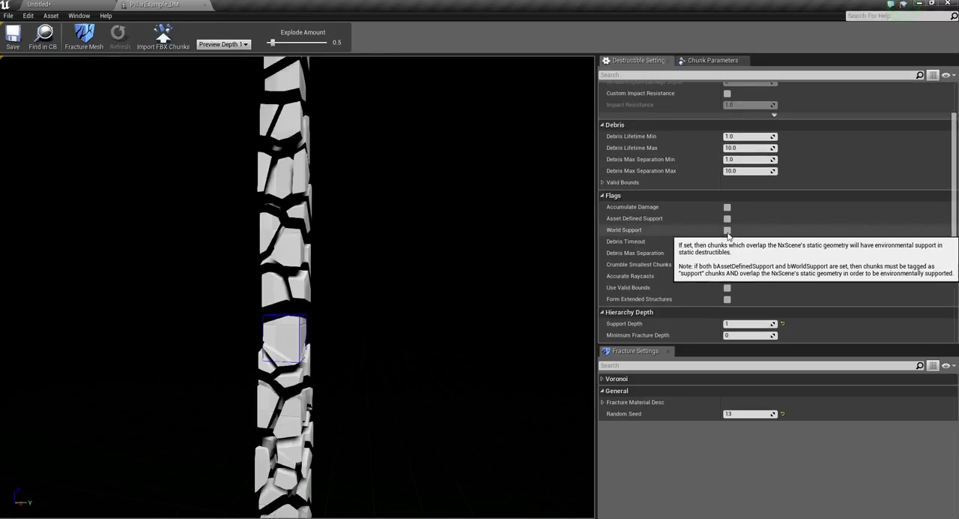
{"action": "left_click", "coordinate": [725, 231]}
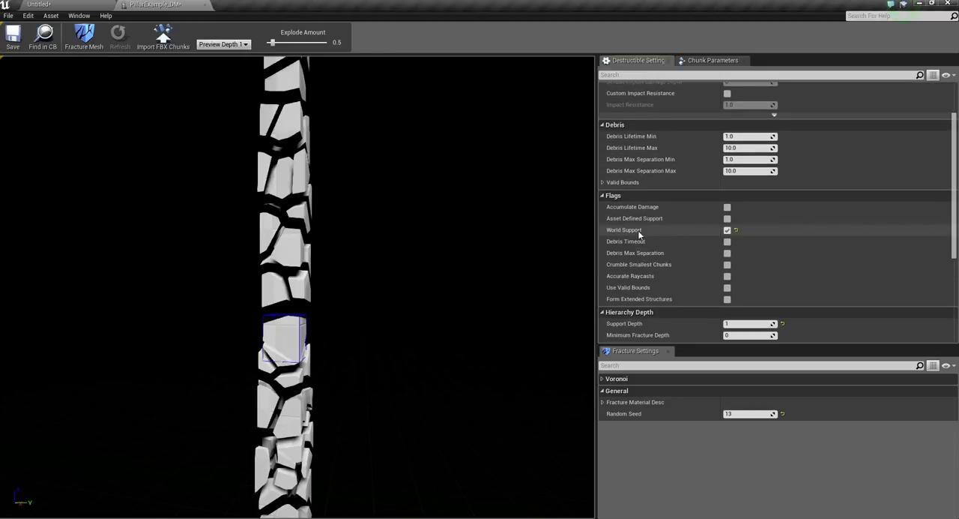
{"action": "left_click", "coordinate": [711, 60]}
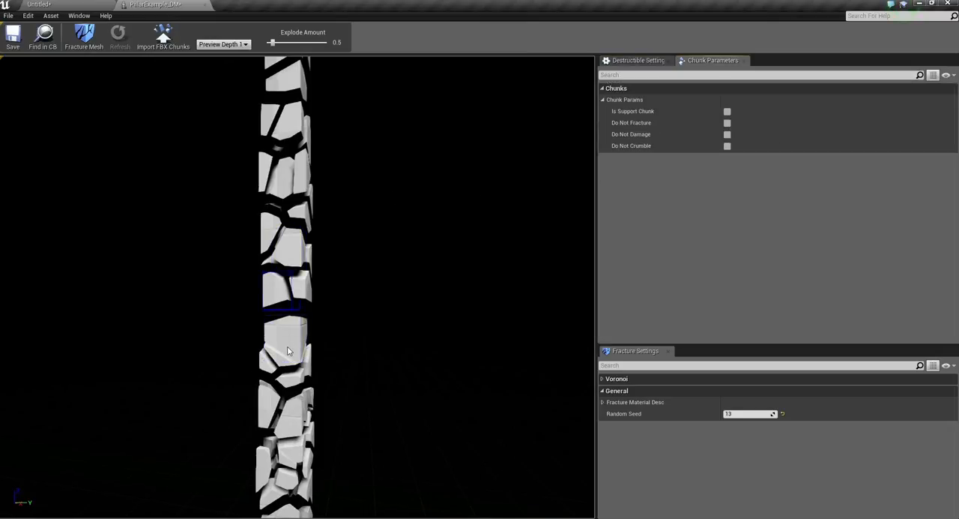
{"action": "left_click", "coordinate": [285, 348]}
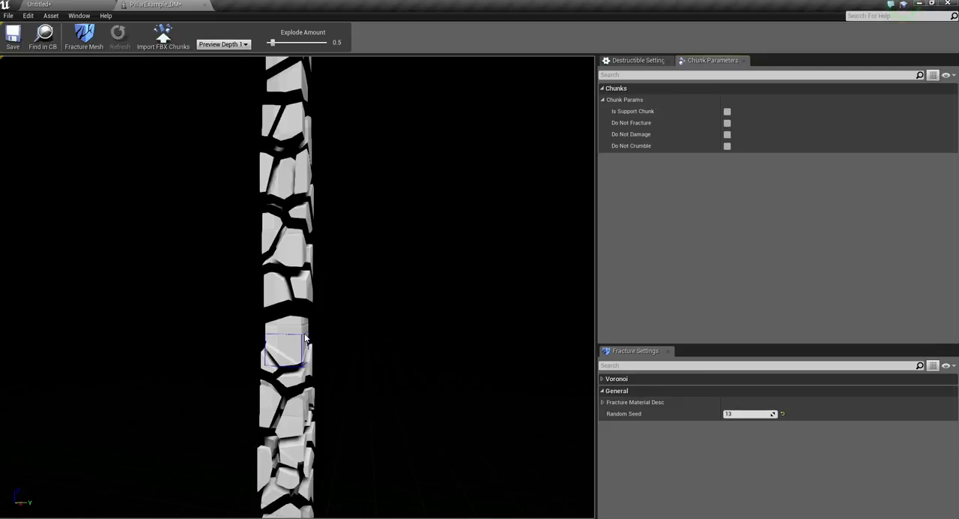
{"action": "mouse_move", "coordinate": [294, 381]}
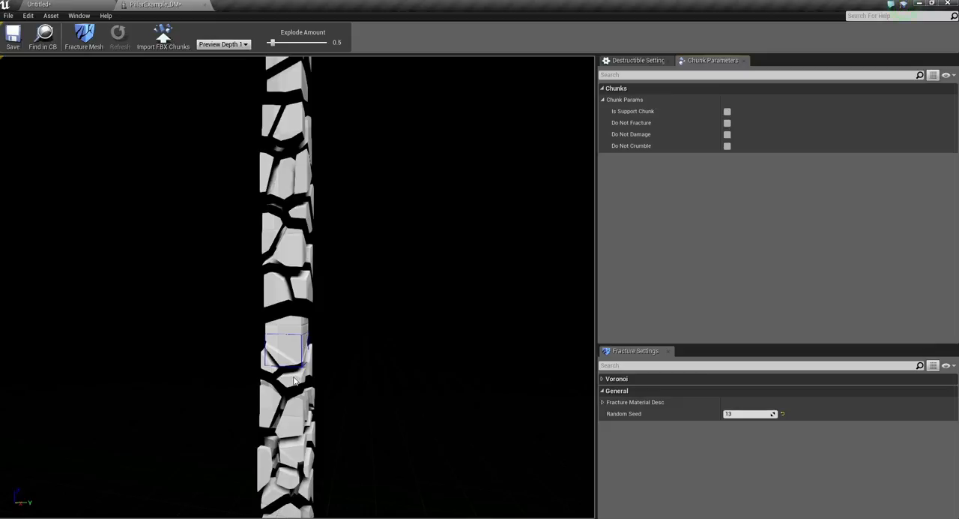
{"action": "mouse_move", "coordinate": [297, 378]}
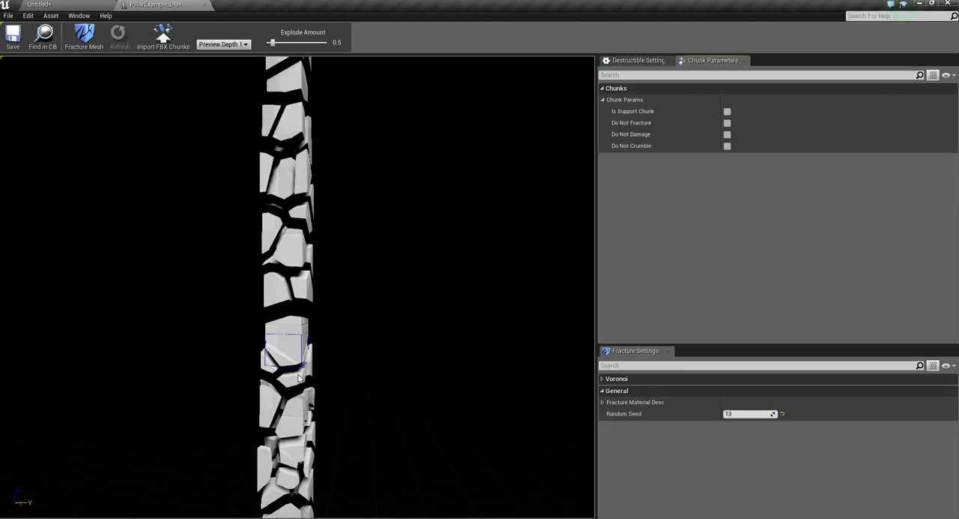
{"action": "mouse_move", "coordinate": [300, 373]}
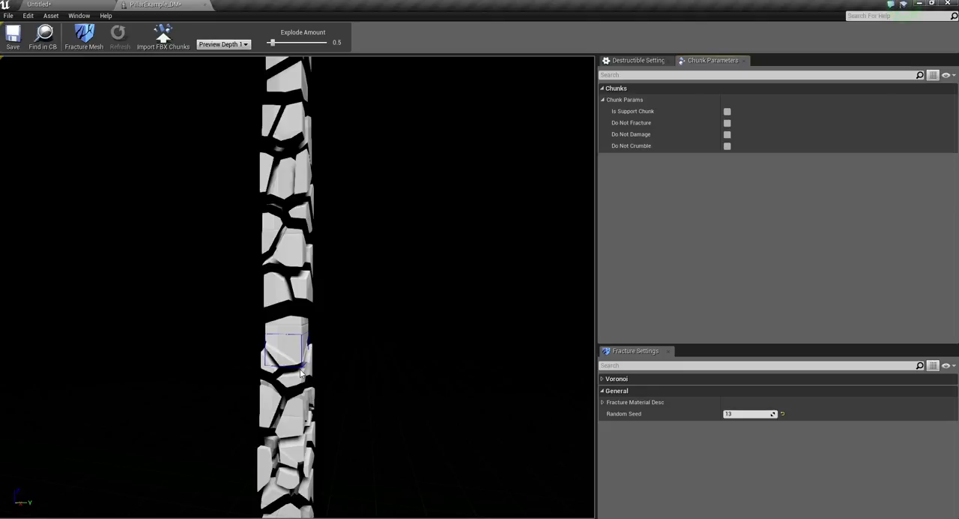
{"action": "mouse_move", "coordinate": [118, 114]}
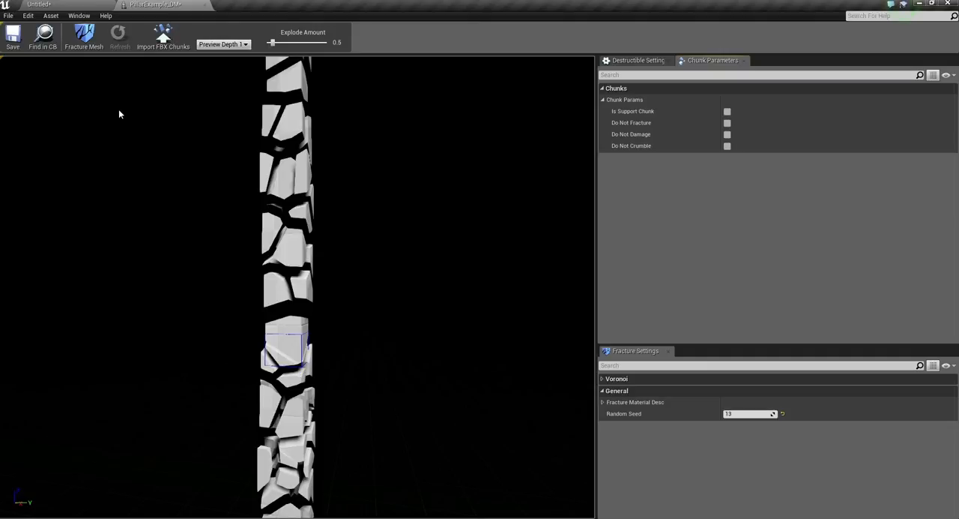
{"action": "mouse_move", "coordinate": [138, 83]}
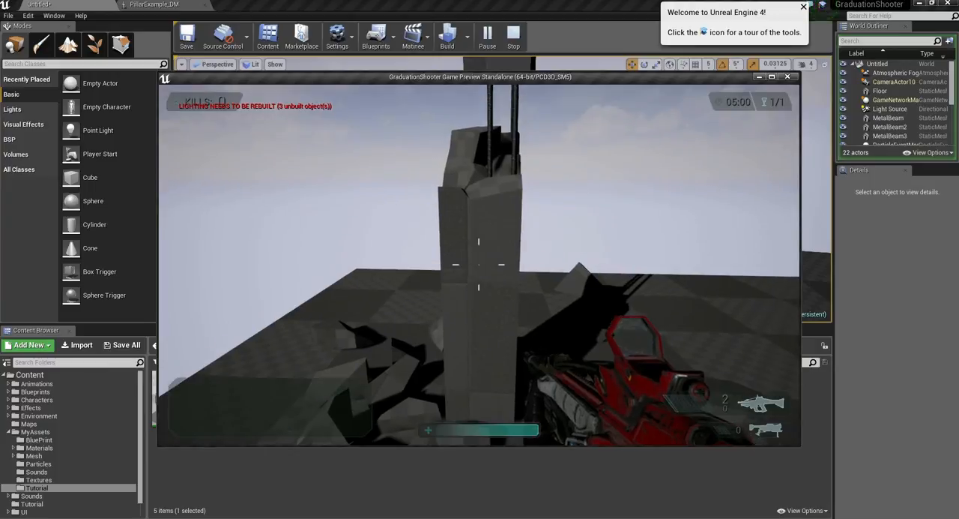
End the play session after the reinforced pillar broke around its beams
{"action": "left_click", "coordinate": [513, 34]}
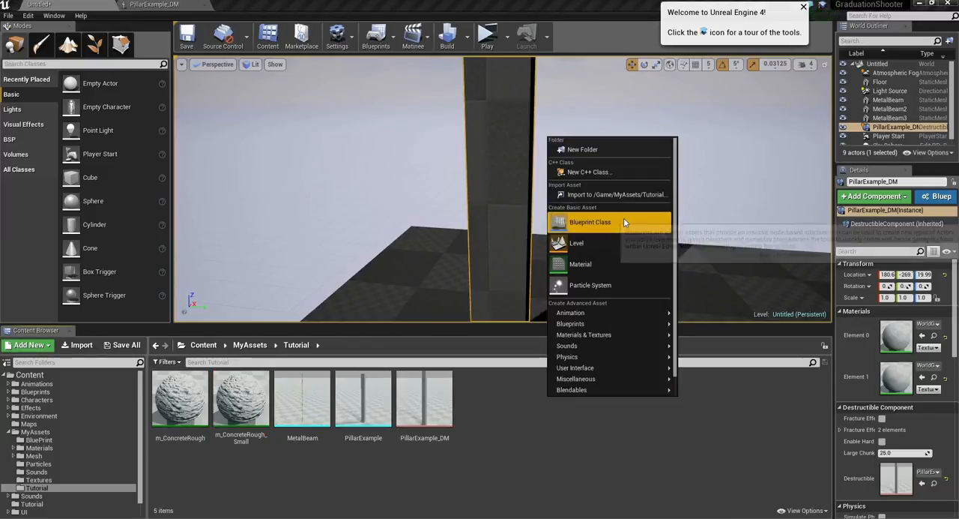
{"action": "left_click", "coordinate": [582, 264]}
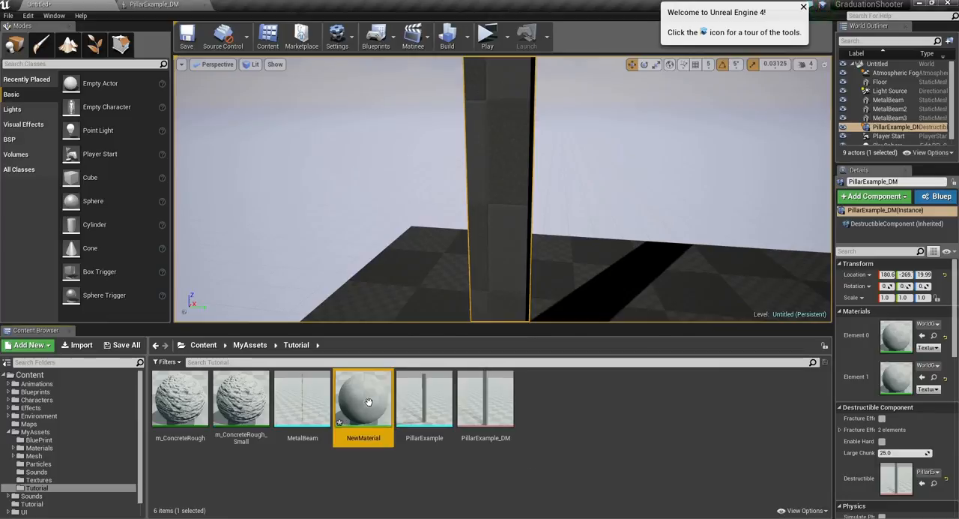
{"action": "double_click", "coordinate": [363, 397]}
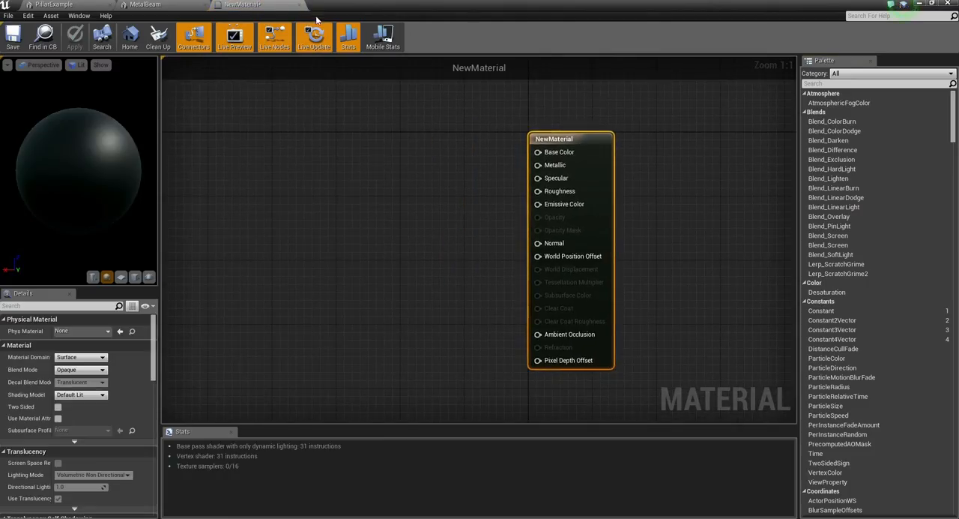
{"action": "mouse_move", "coordinate": [300, 9]}
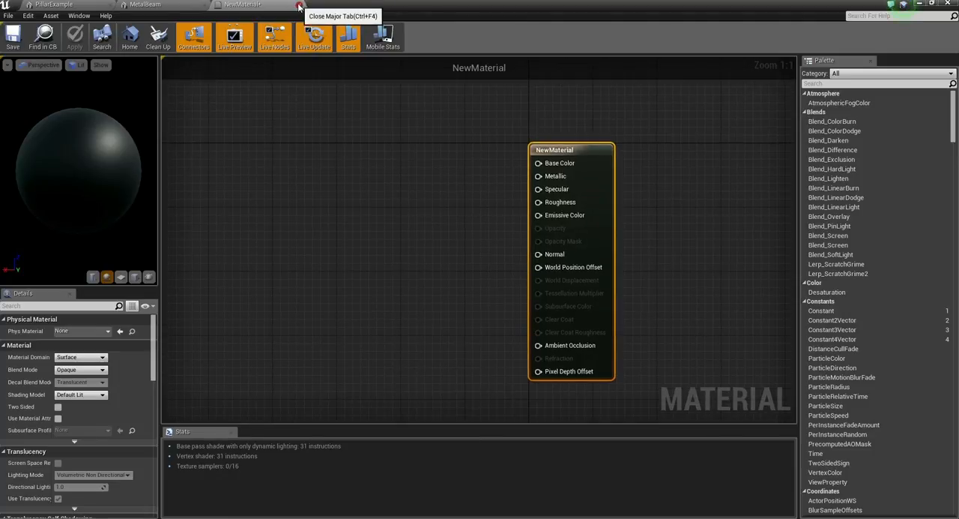
{"action": "left_click", "coordinate": [297, 6]}
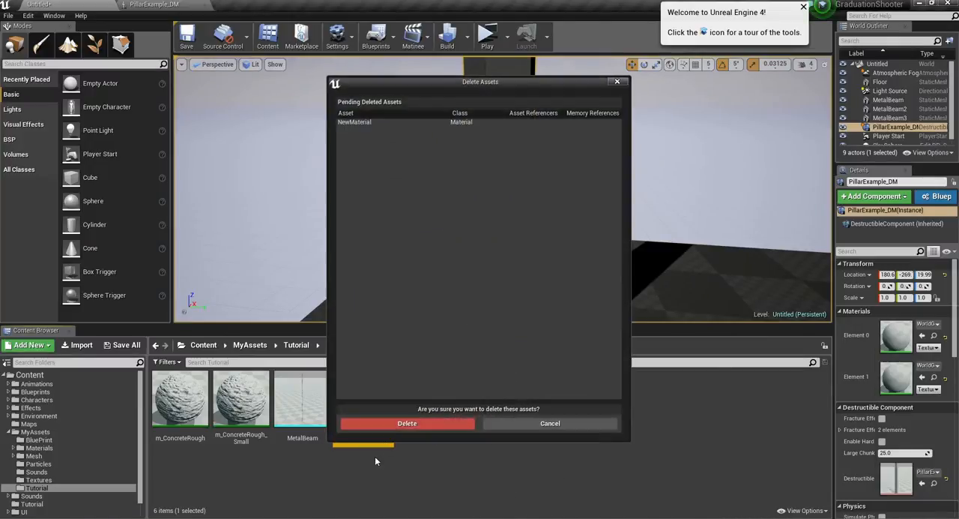
{"action": "left_click", "coordinate": [406, 422]}
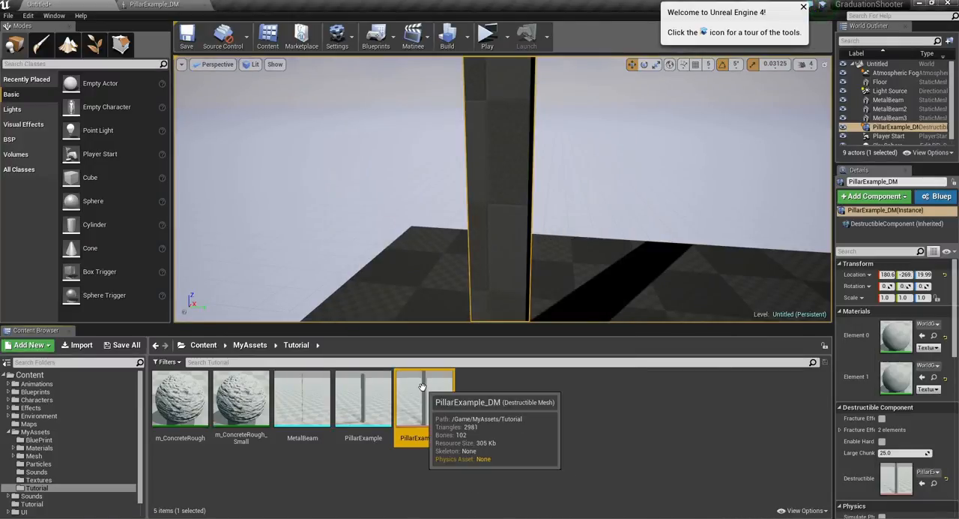
Expand PillarExample_DM's Skeletal Mesh materials to show slots 0 and 1, both WorldGridMaterial
{"action": "double_click", "coordinate": [424, 397]}
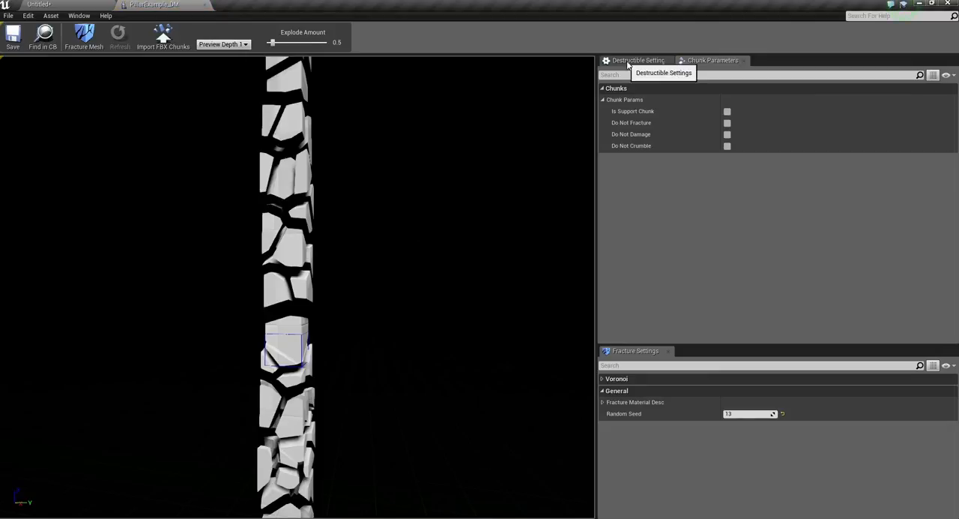
{"action": "scroll", "scroll_direction": "down", "scroll_amount": 3}
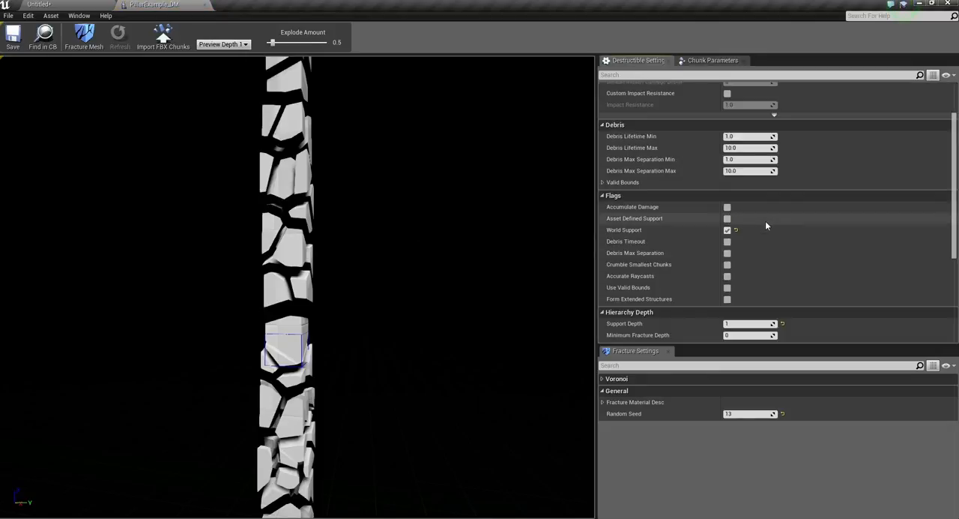
{"action": "scroll", "scroll_direction": "down", "scroll_amount": 3}
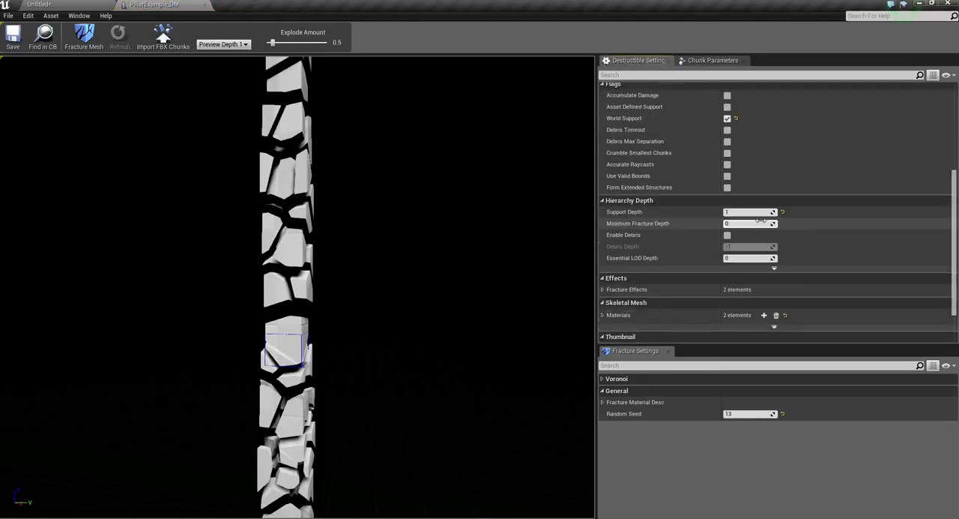
{"action": "scroll", "scroll_direction": "down", "scroll_amount": 3}
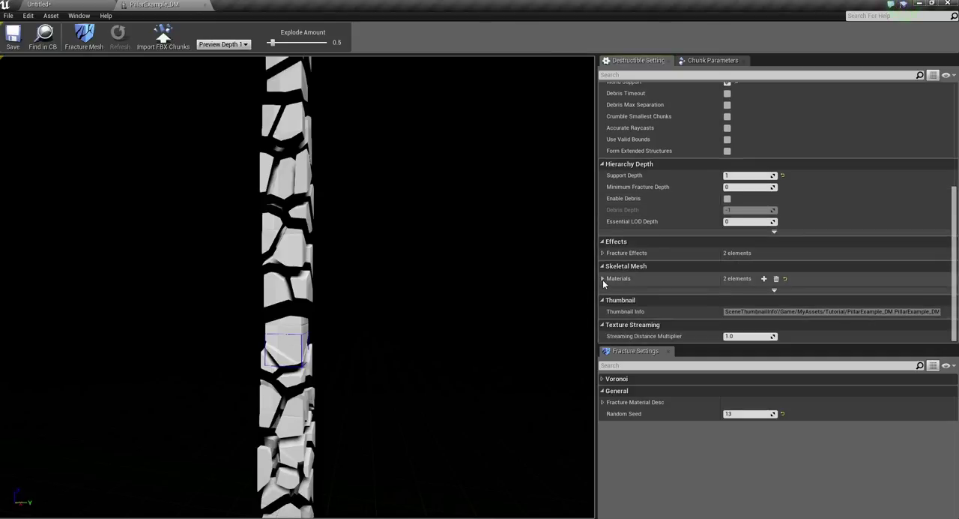
{"action": "mouse_move", "coordinate": [618, 279]}
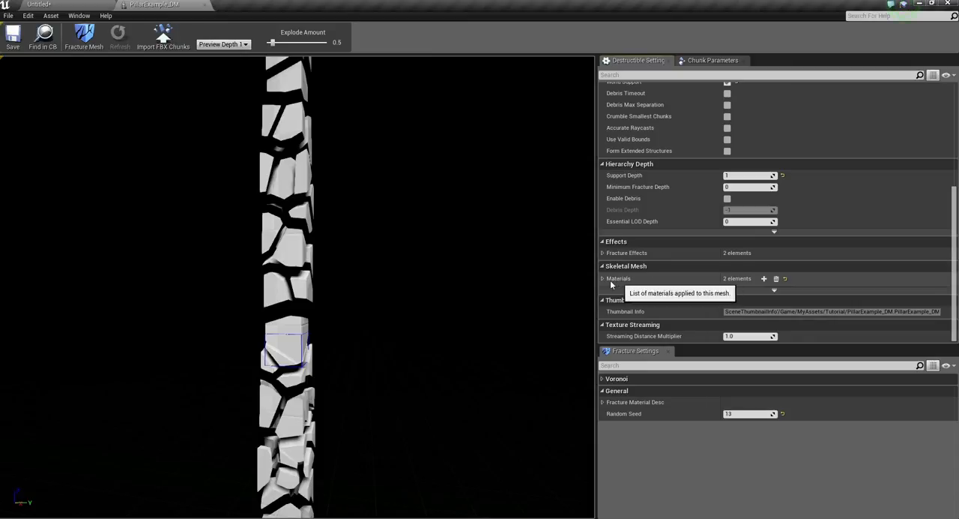
{"action": "left_click", "coordinate": [602, 279]}
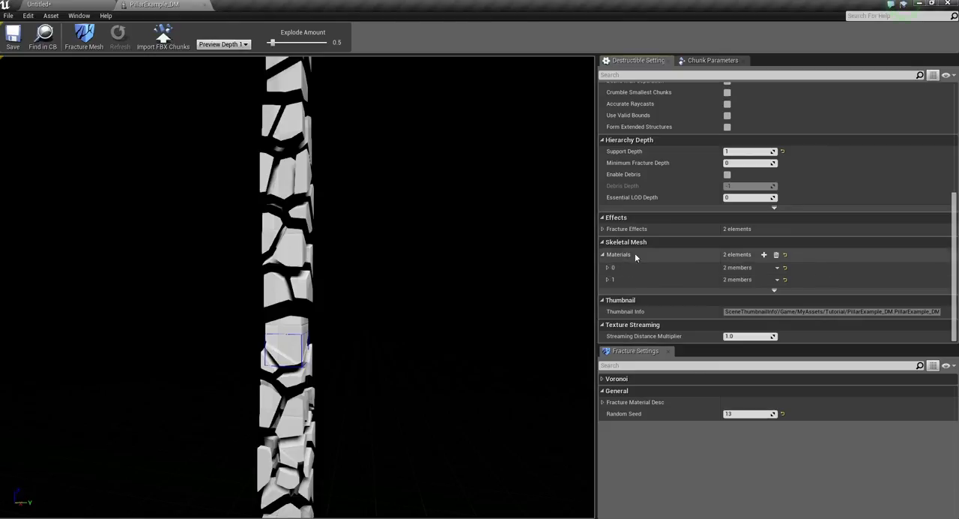
{"action": "left_click", "coordinate": [607, 267]}
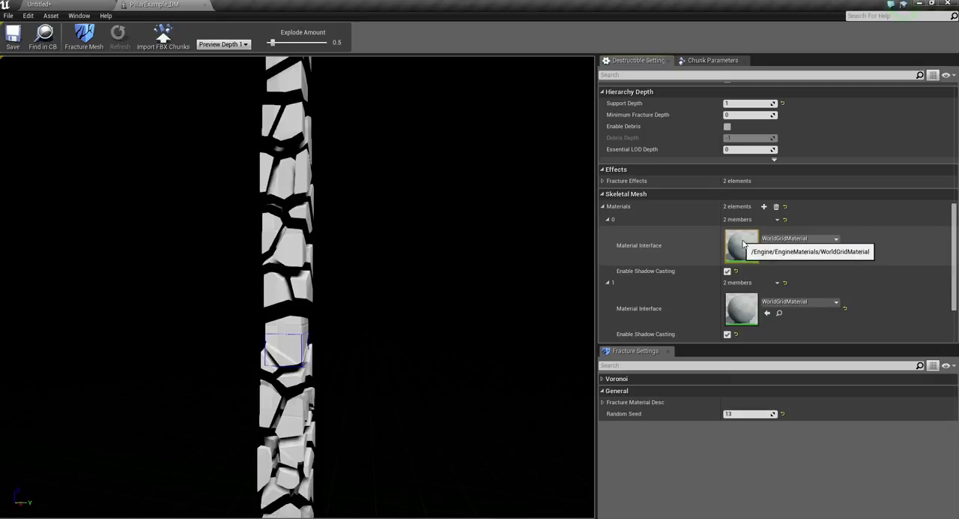
{"action": "mouse_move", "coordinate": [326, 175]}
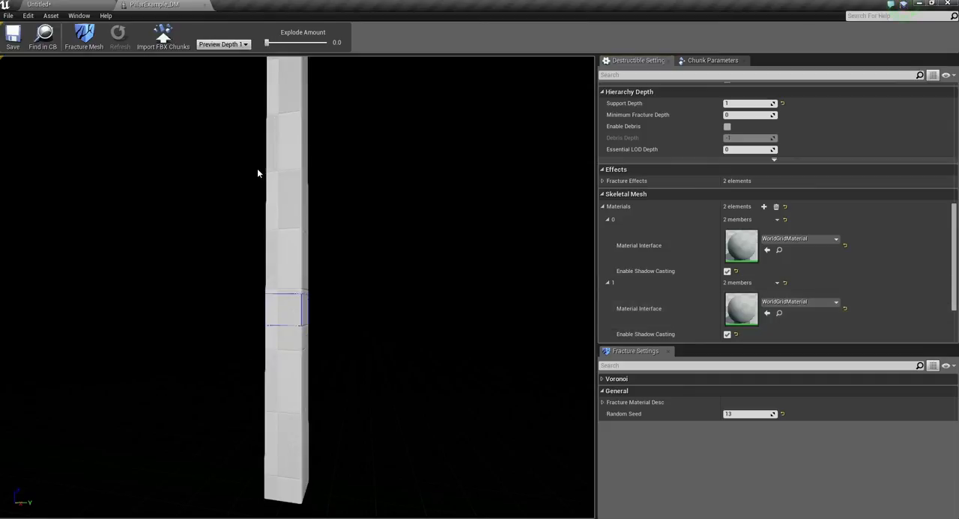
{"action": "mouse_move", "coordinate": [742, 310]}
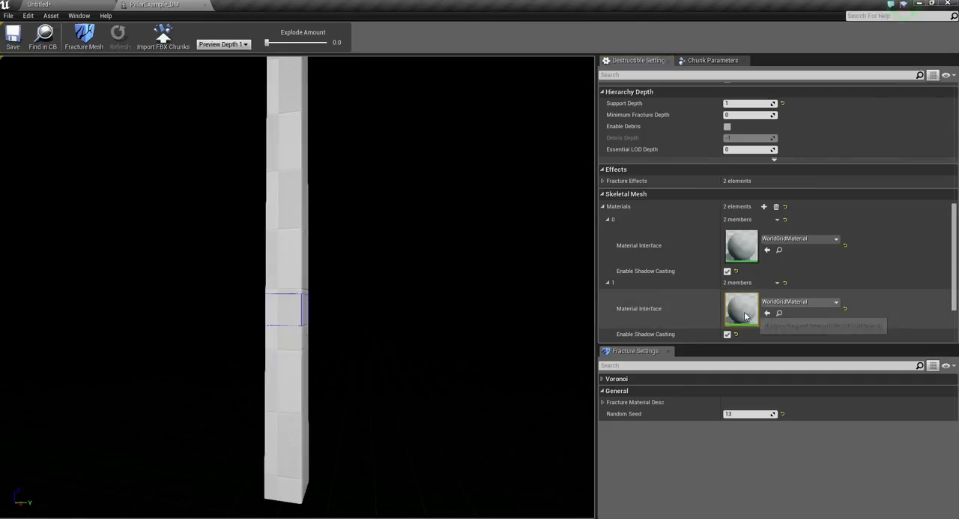
{"action": "mouse_move", "coordinate": [285, 46]}
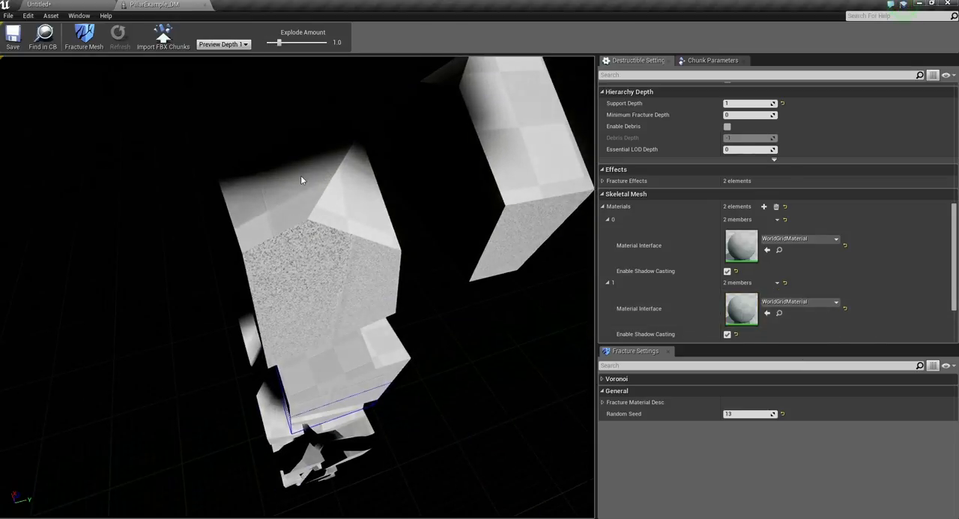
{"action": "left_click", "coordinate": [712, 60]}
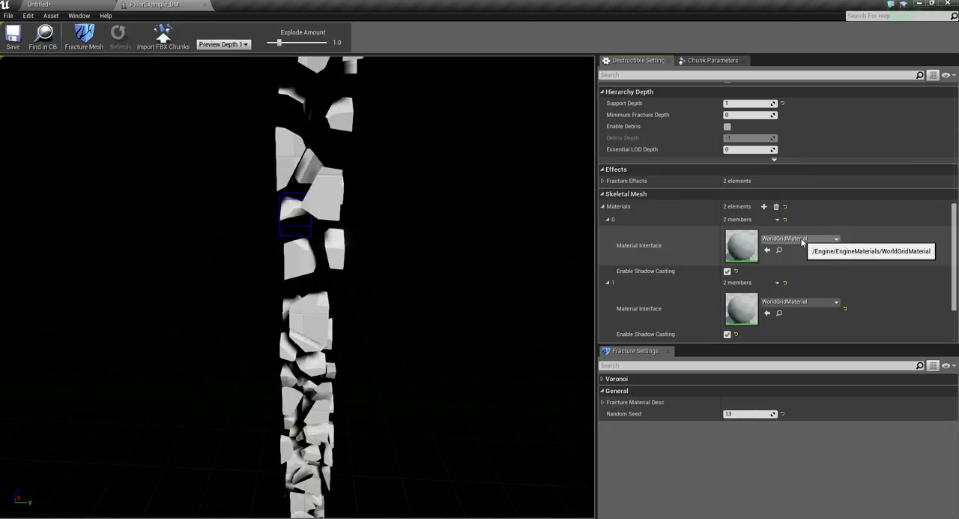
Assign m_Concrete_Leaking_Pillar to material slot 0 and m_ConcreteRough_Small to slot 1
{"action": "left_click", "coordinate": [833, 238]}
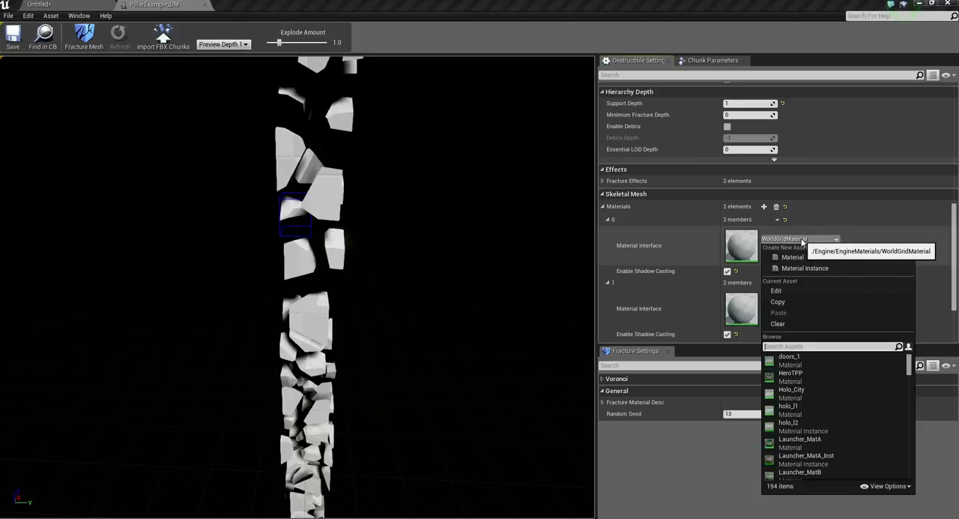
{"action": "type", "text": "cond"}
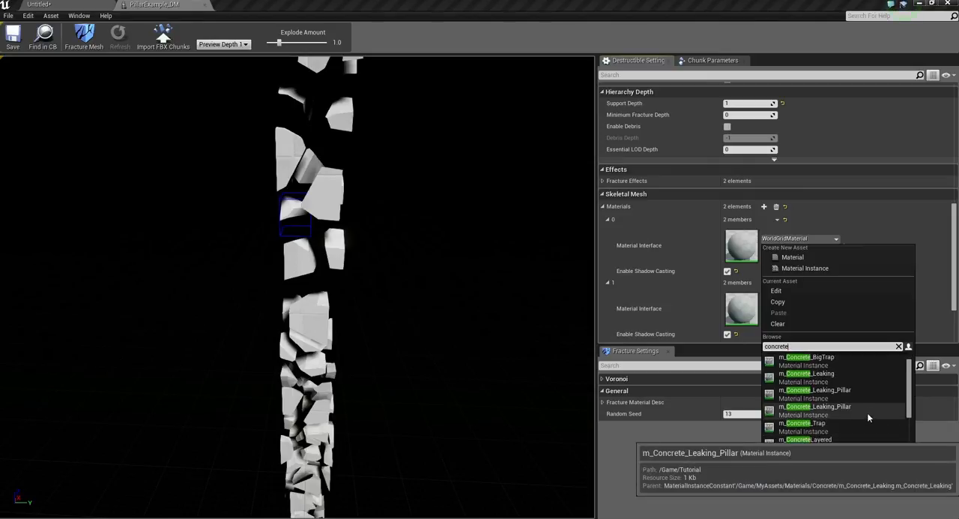
{"action": "left_click", "coordinate": [815, 406]}
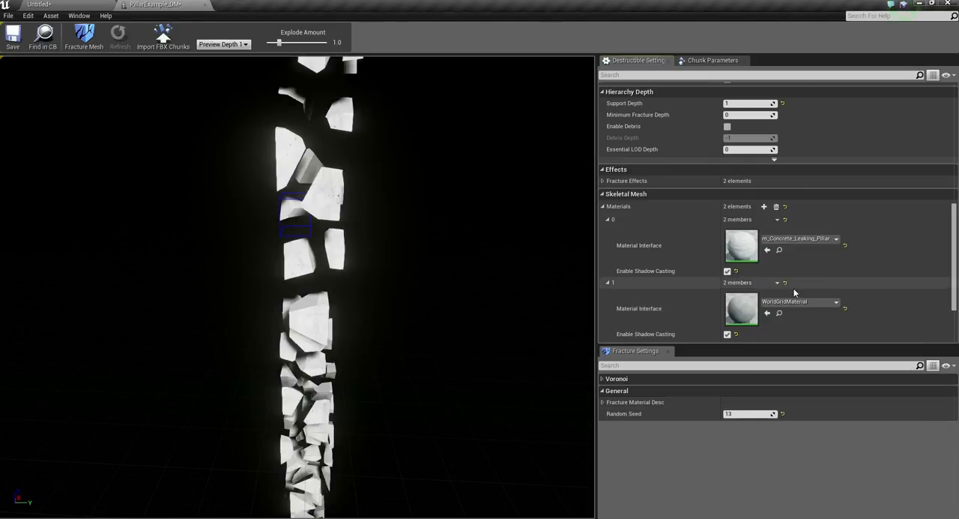
{"action": "left_click", "coordinate": [837, 301]}
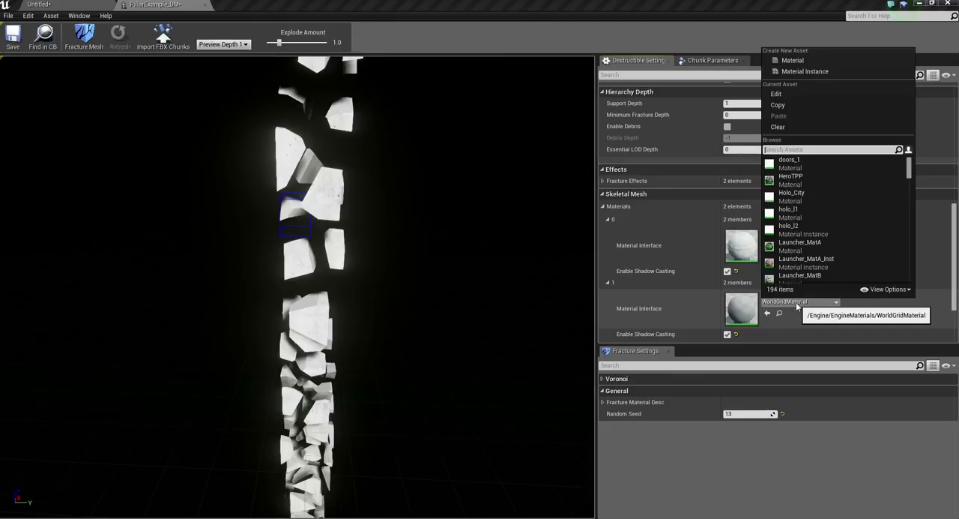
{"action": "type", "text": "concrete"}
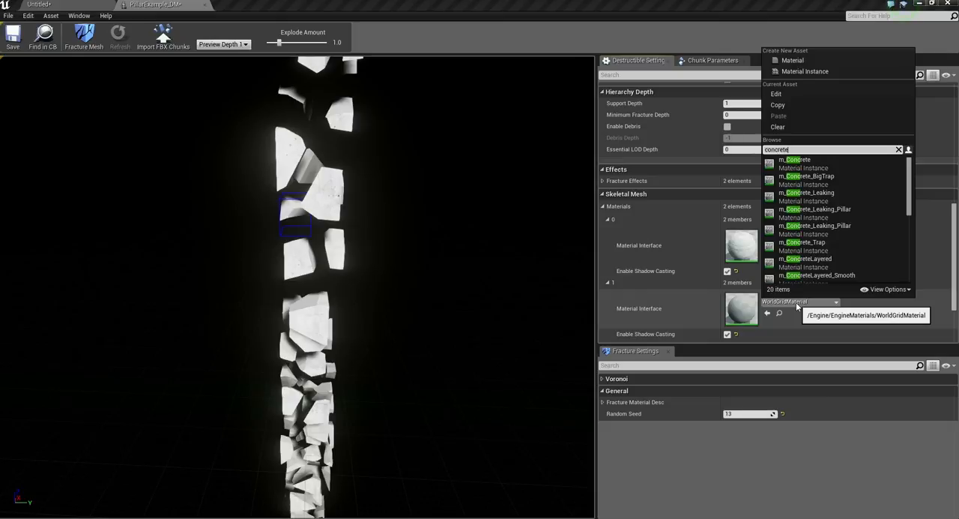
{"action": "scroll", "scroll_direction": "down", "scroll_amount": 3}
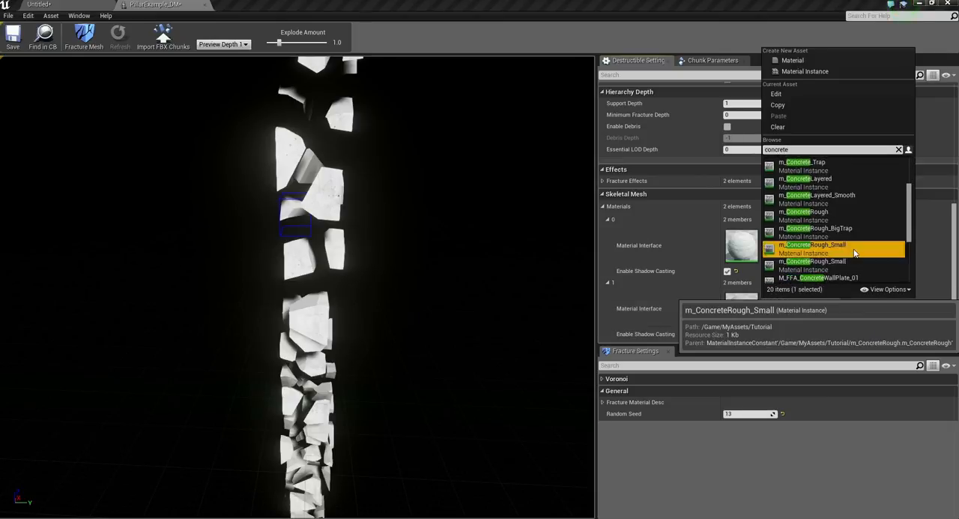
{"action": "left_click", "coordinate": [815, 245]}
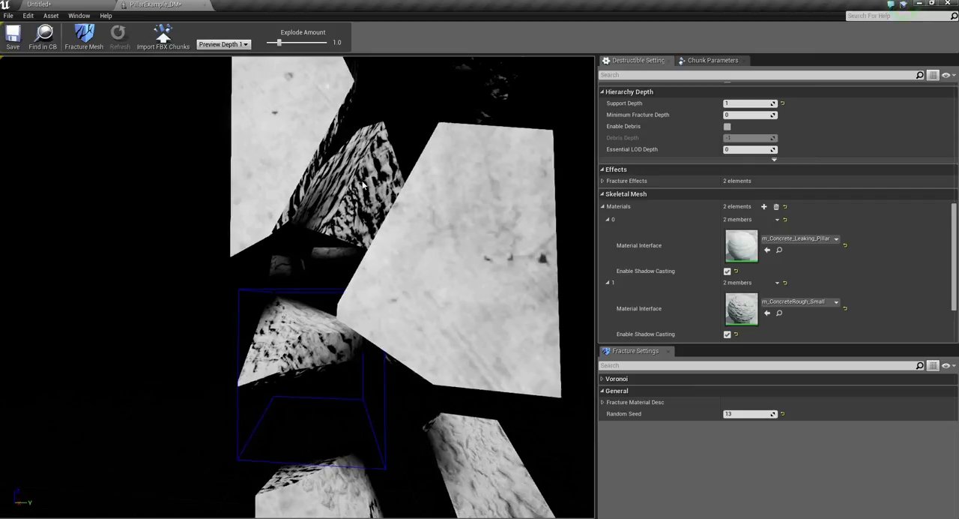
{"action": "mouse_move", "coordinate": [42, 36]}
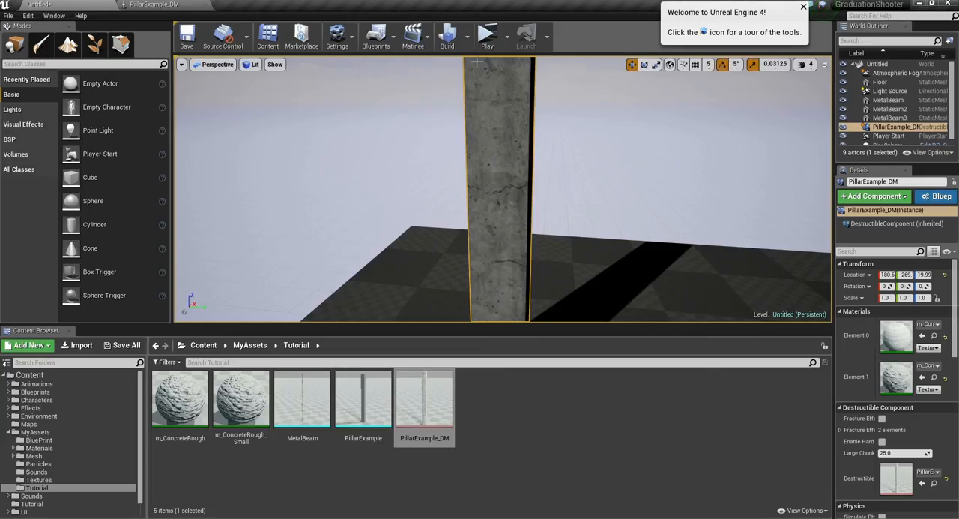
{"action": "left_click", "coordinate": [486, 33]}
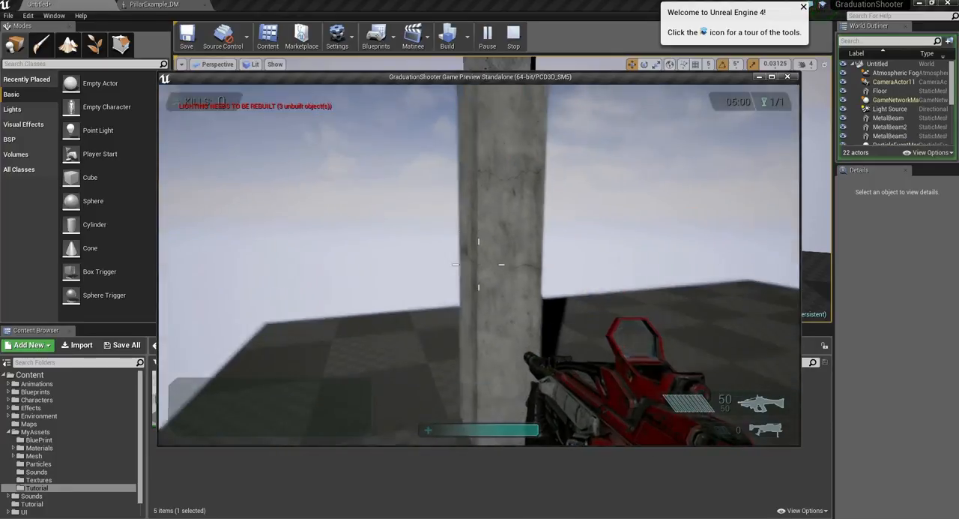
{"action": "left_click", "coordinate": [480, 262]}
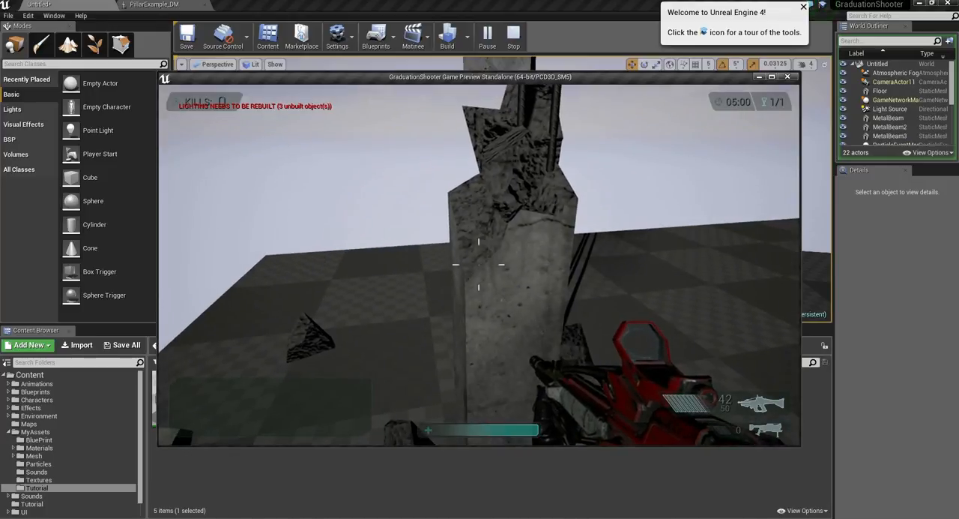
{"action": "left_click", "coordinate": [513, 36]}
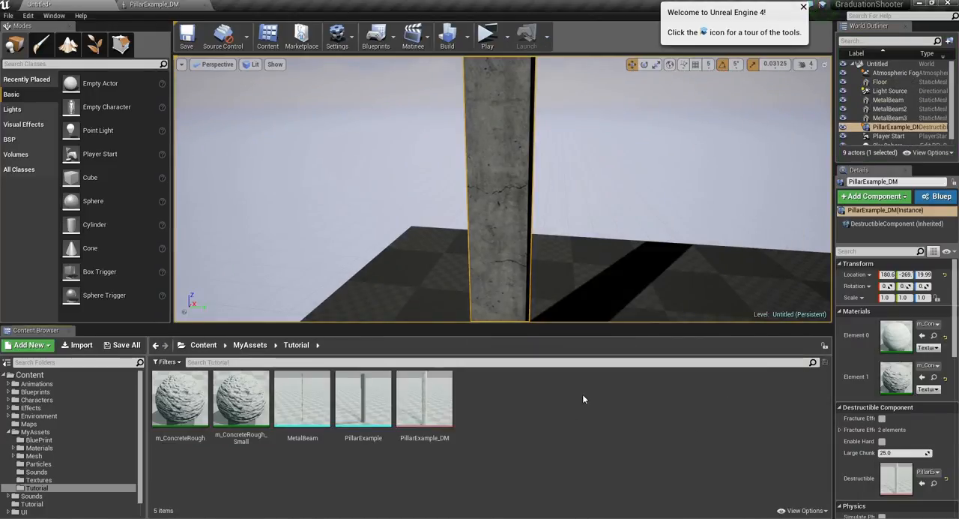
{"action": "mouse_move", "coordinate": [423, 397]}
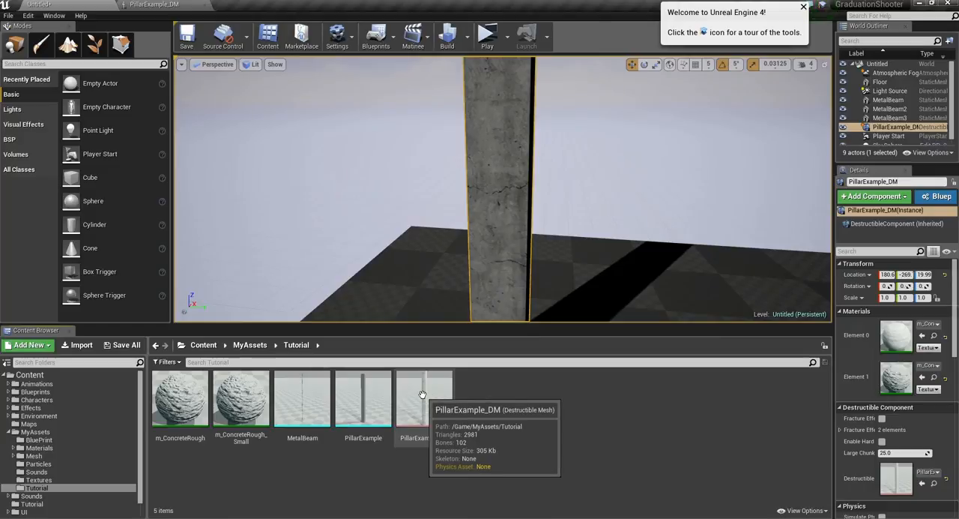
{"action": "left_click", "coordinate": [485, 35]}
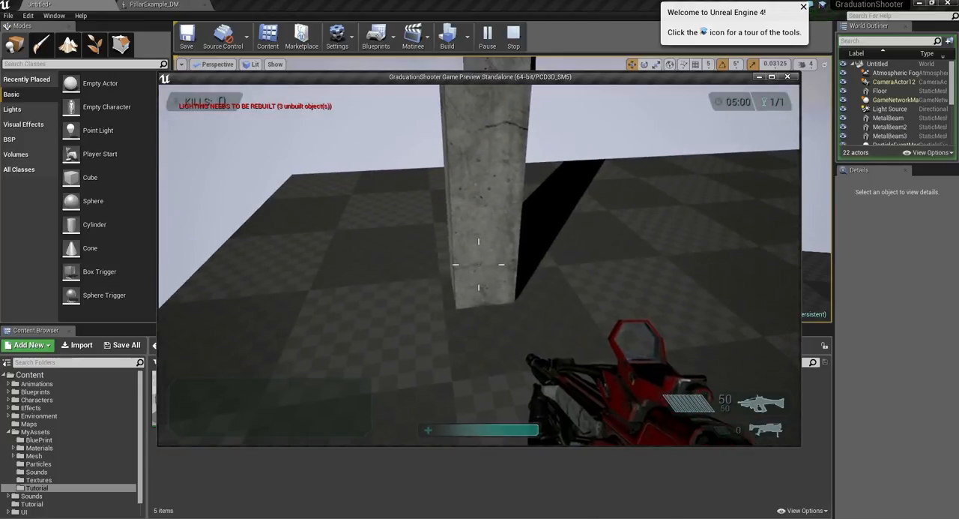
{"action": "left_click", "coordinate": [480, 264]}
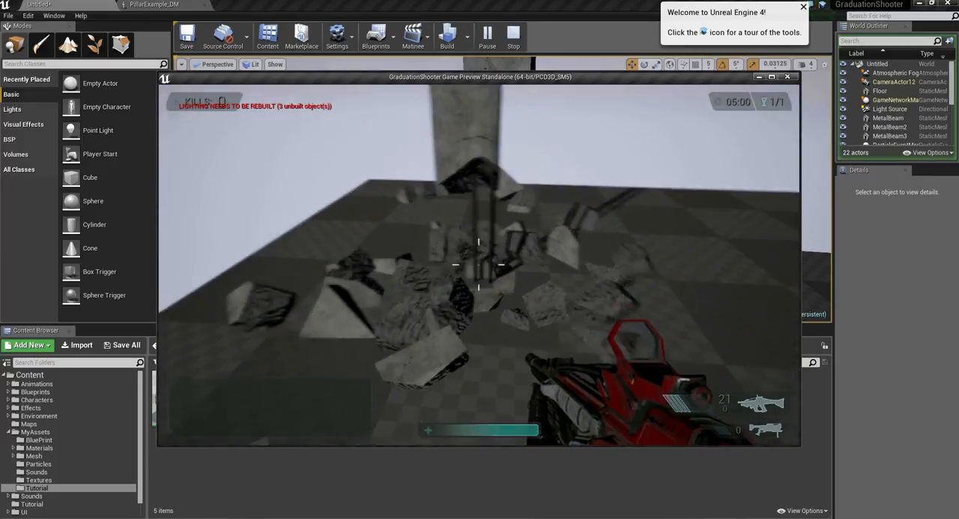
{"action": "left_click", "coordinate": [513, 34]}
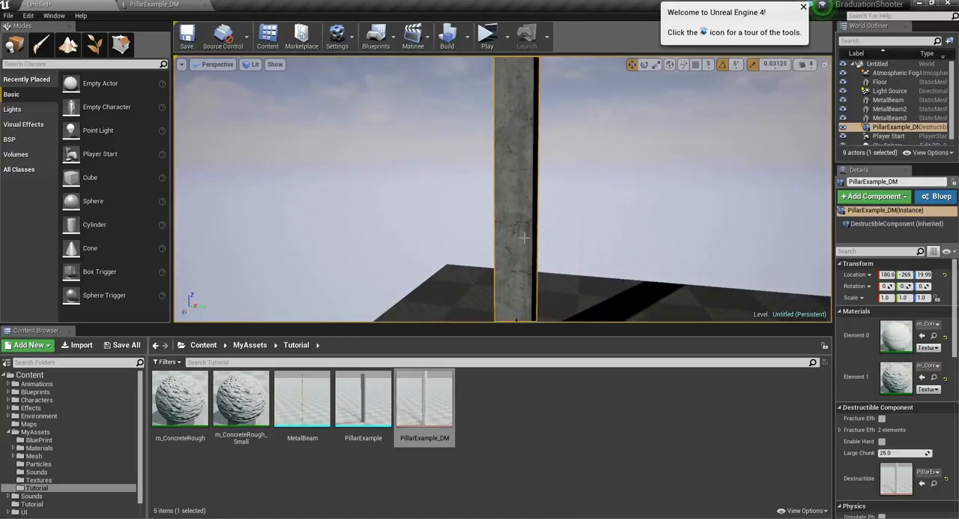
{"action": "mouse_move", "coordinate": [424, 405]}
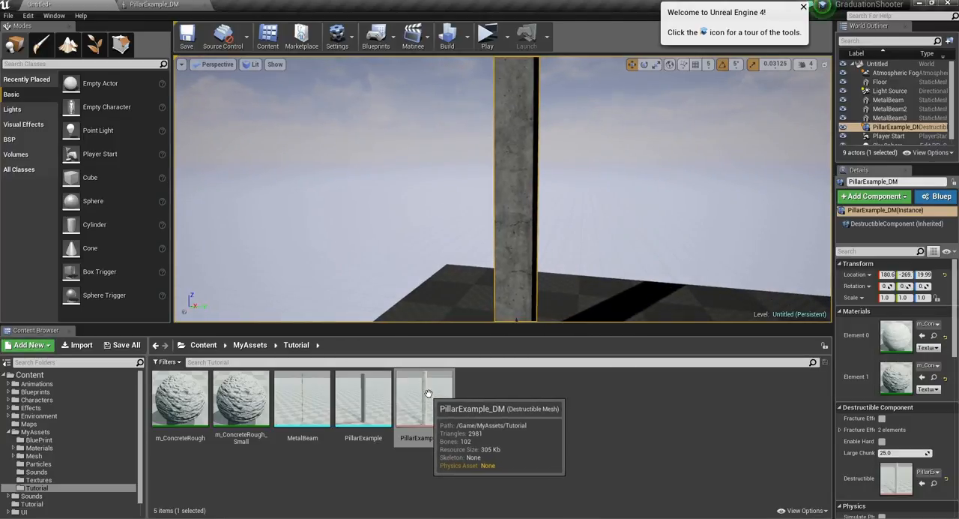
Reopen PillarExample_DM and select two of its lower chunks for editing
{"action": "double_click", "coordinate": [425, 397]}
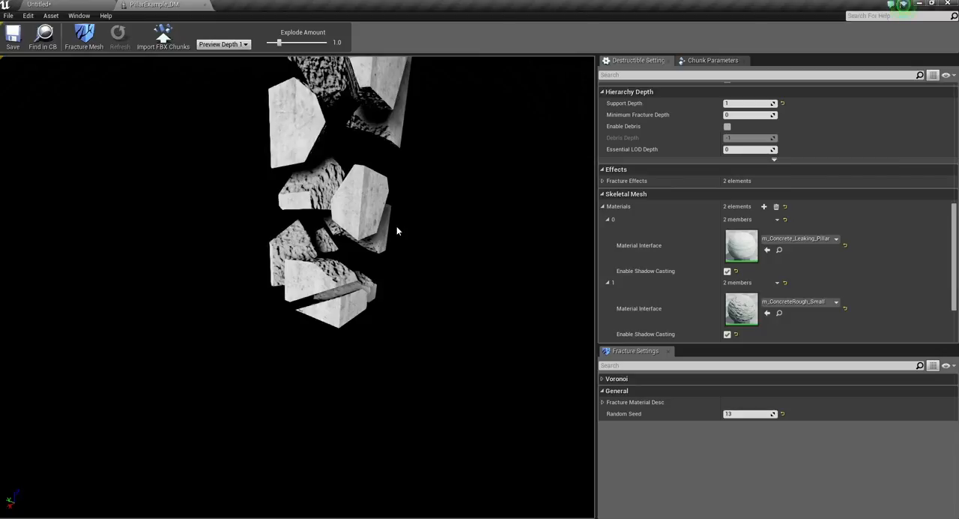
{"action": "mouse_move", "coordinate": [348, 304]}
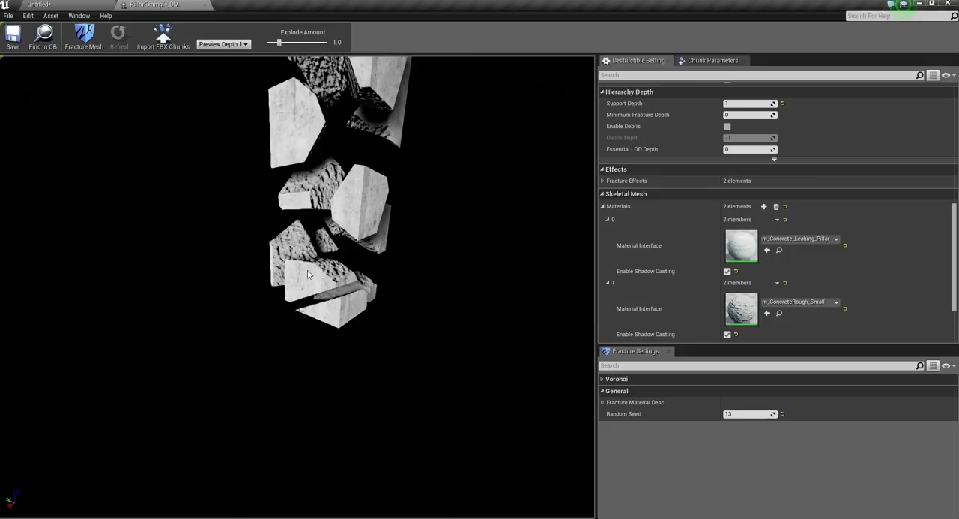
{"action": "left_click", "coordinate": [337, 282]}
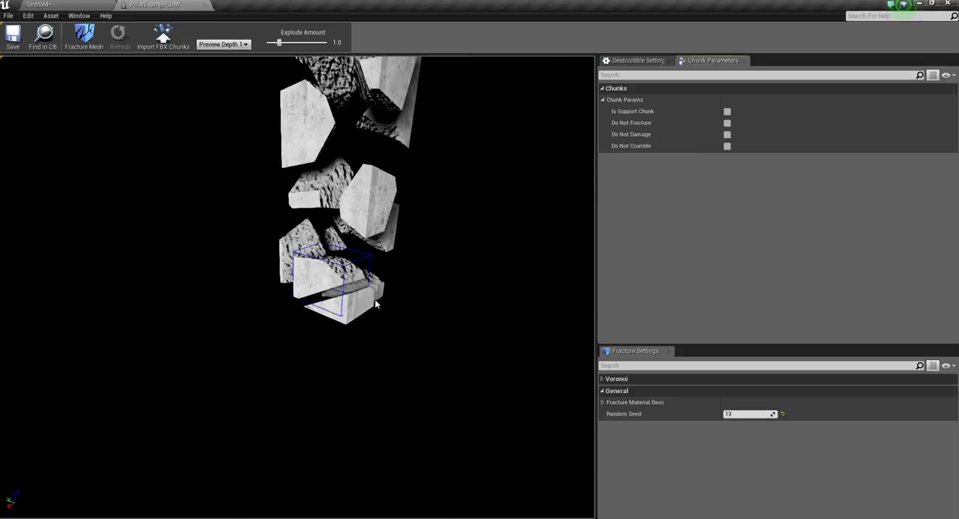
{"action": "mouse_move", "coordinate": [372, 302]}
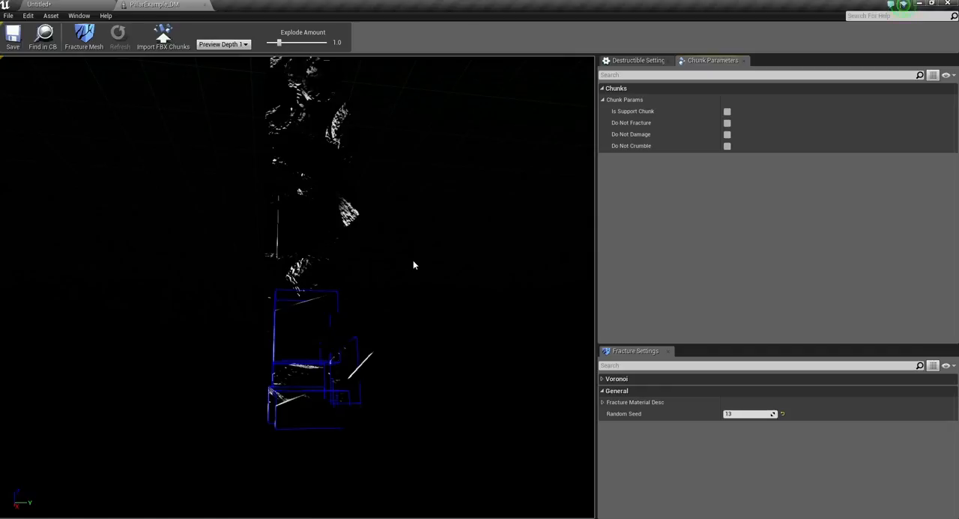
{"action": "mouse_move", "coordinate": [474, 228]}
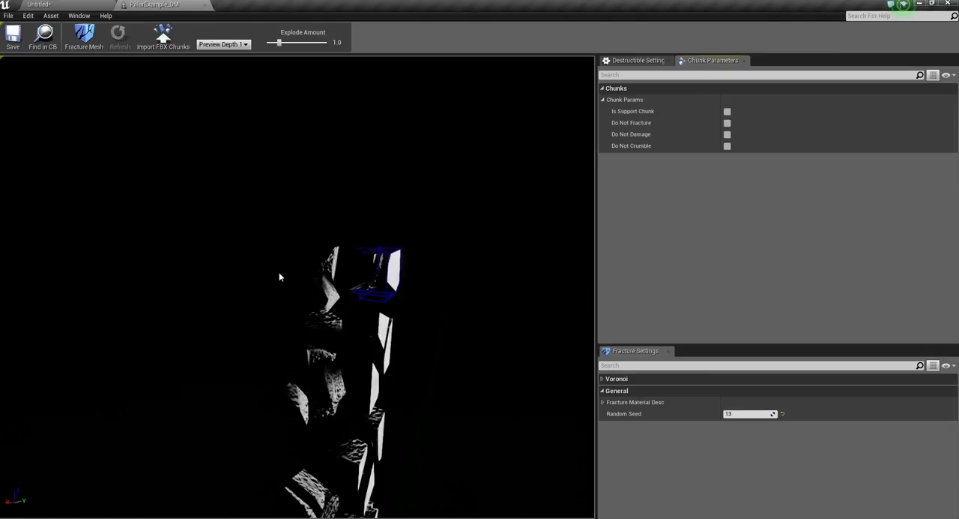
{"action": "left_click", "coordinate": [336, 314]}
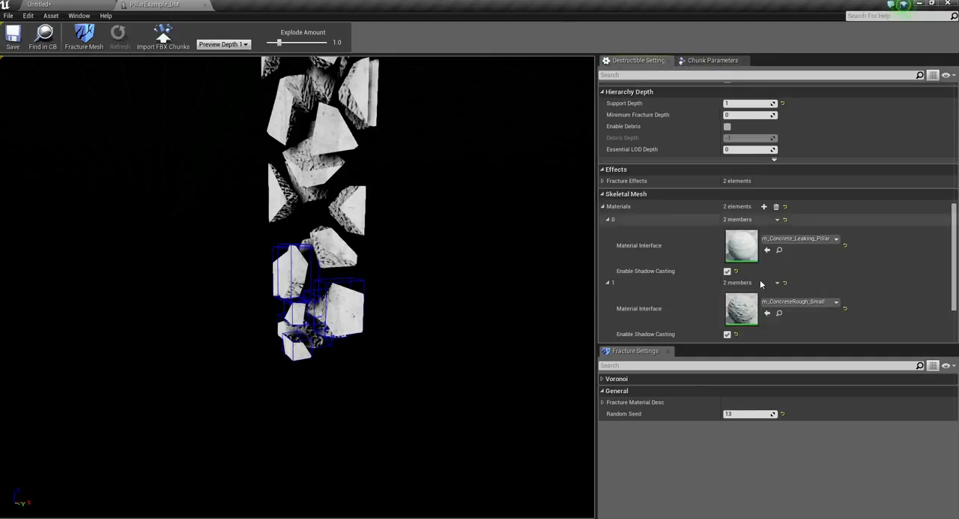
{"action": "mouse_move", "coordinate": [712, 60]}
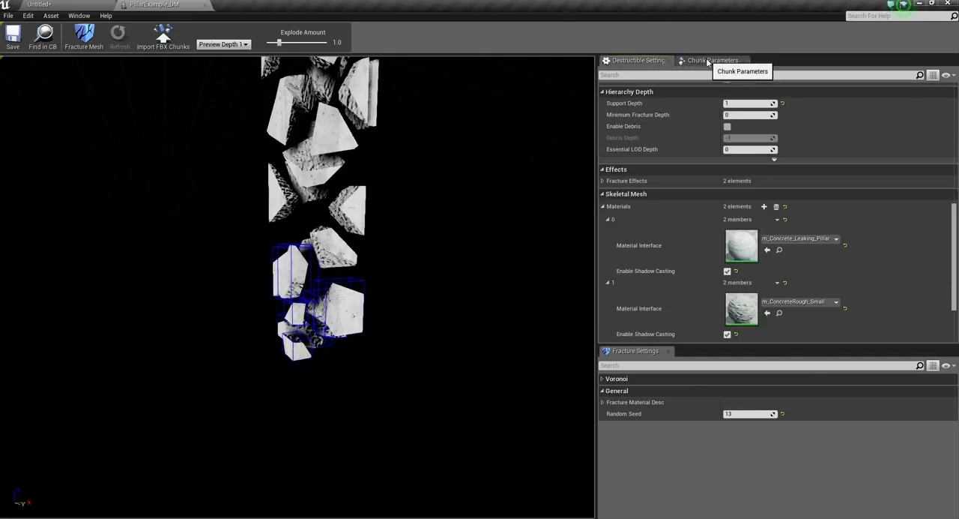
Set Do Not Damage on the selected bottom chunks in Chunk Parameters, then start a play test
{"action": "left_click", "coordinate": [712, 60]}
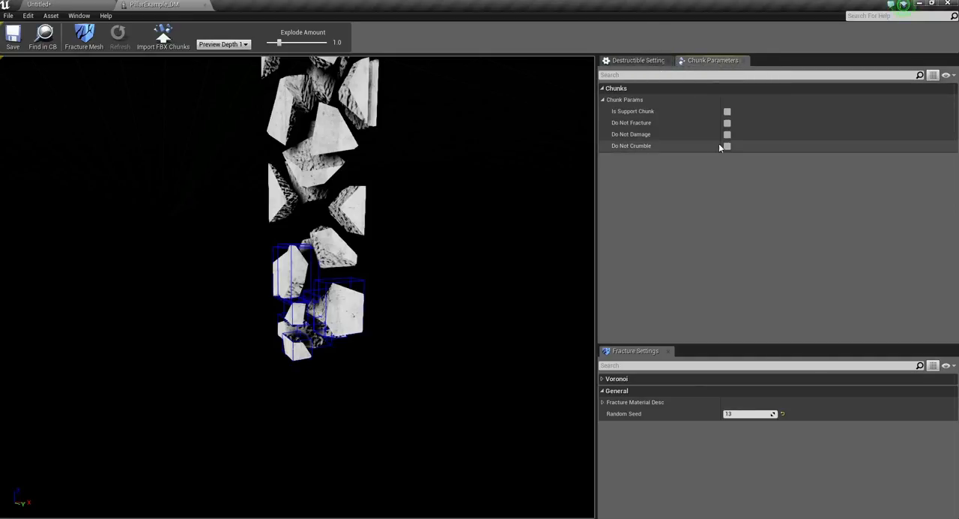
{"action": "mouse_move", "coordinate": [631, 135]}
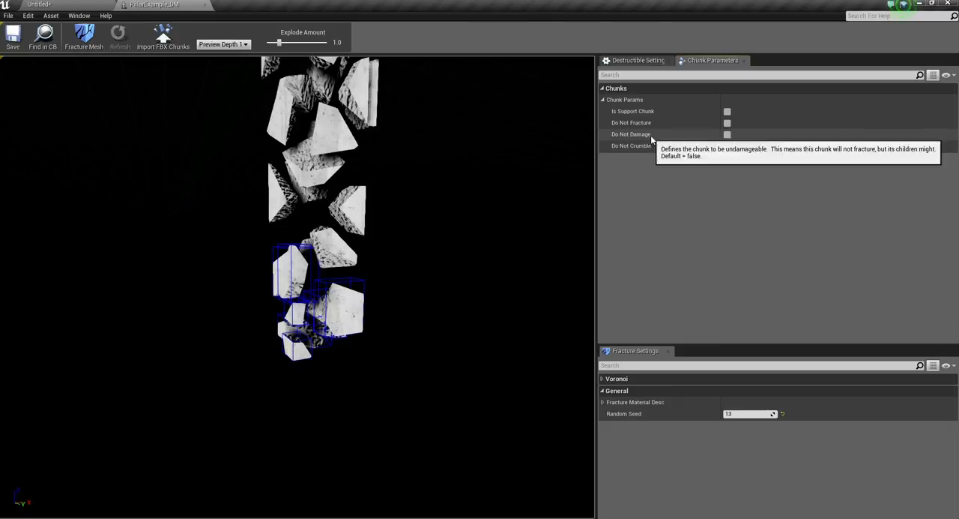
{"action": "mouse_move", "coordinate": [654, 156]}
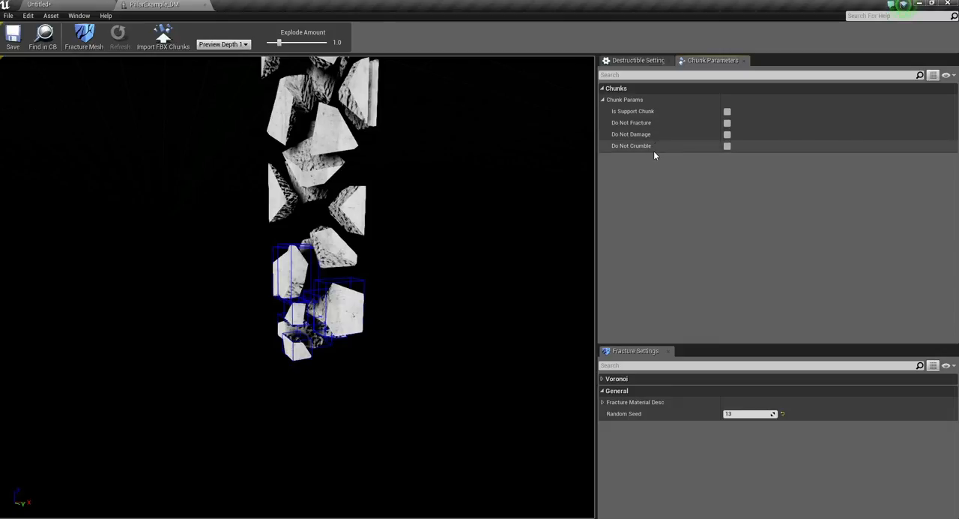
{"action": "mouse_move", "coordinate": [641, 134]}
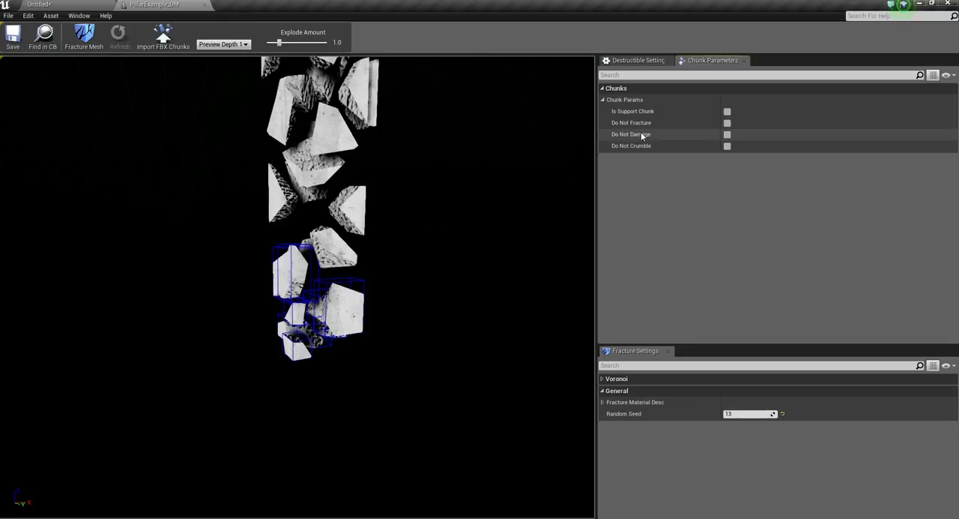
{"action": "mouse_move", "coordinate": [764, 144]}
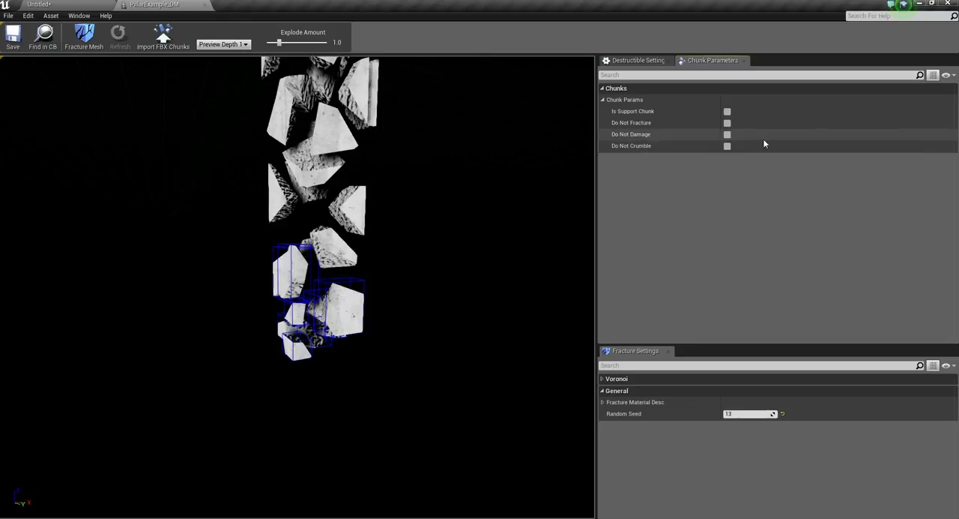
{"action": "left_click", "coordinate": [727, 135]}
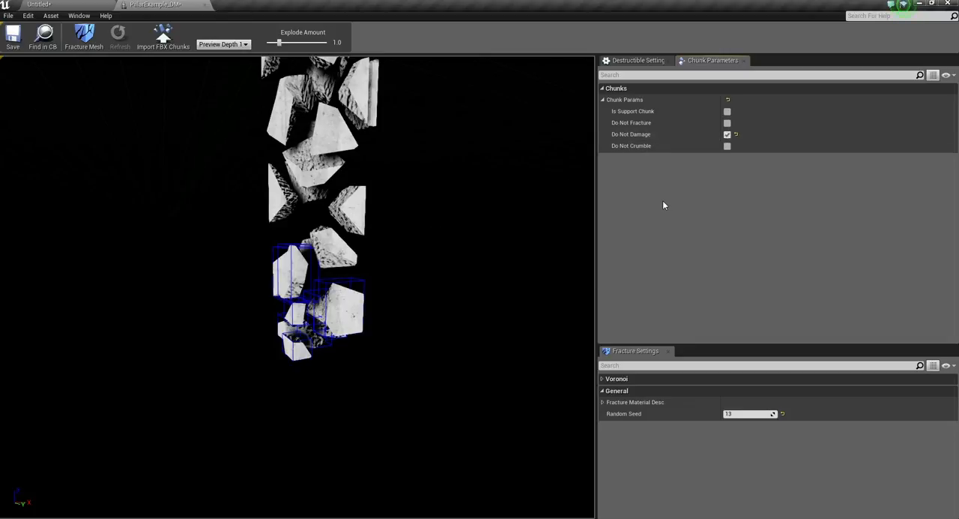
{"action": "mouse_move", "coordinate": [285, 343]}
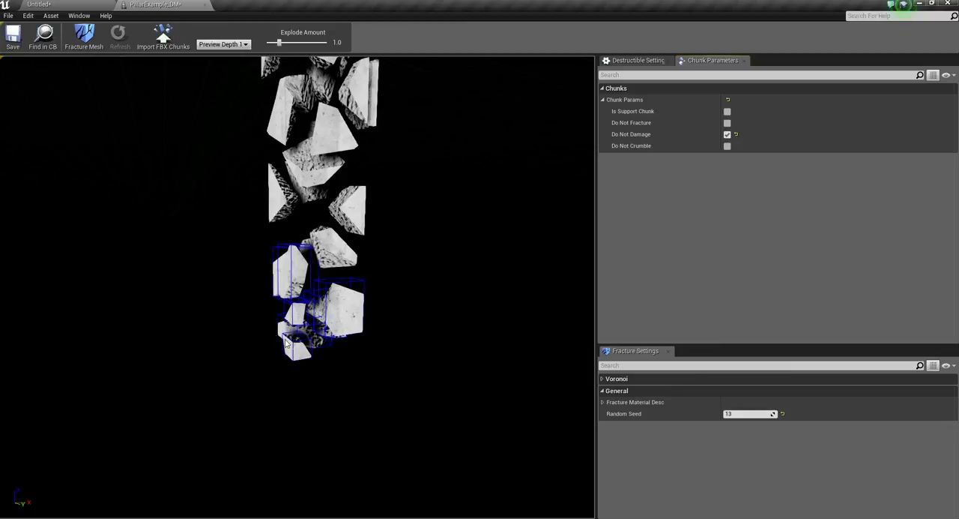
{"action": "mouse_move", "coordinate": [419, 144]}
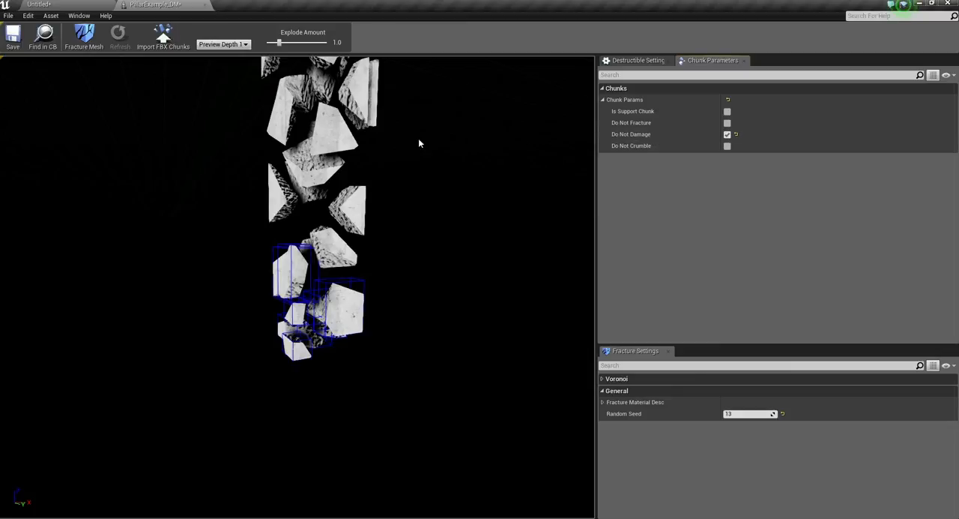
{"action": "mouse_move", "coordinate": [339, 252]}
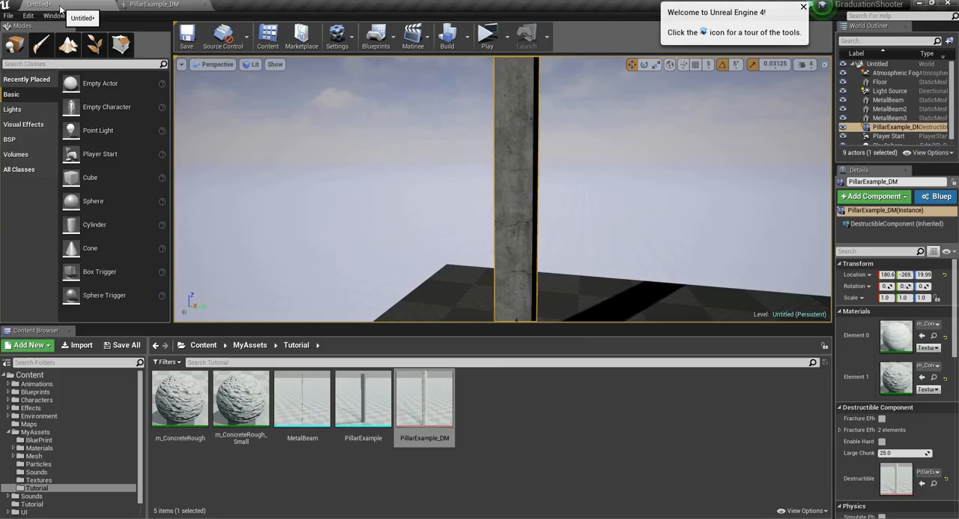
{"action": "left_click", "coordinate": [486, 33]}
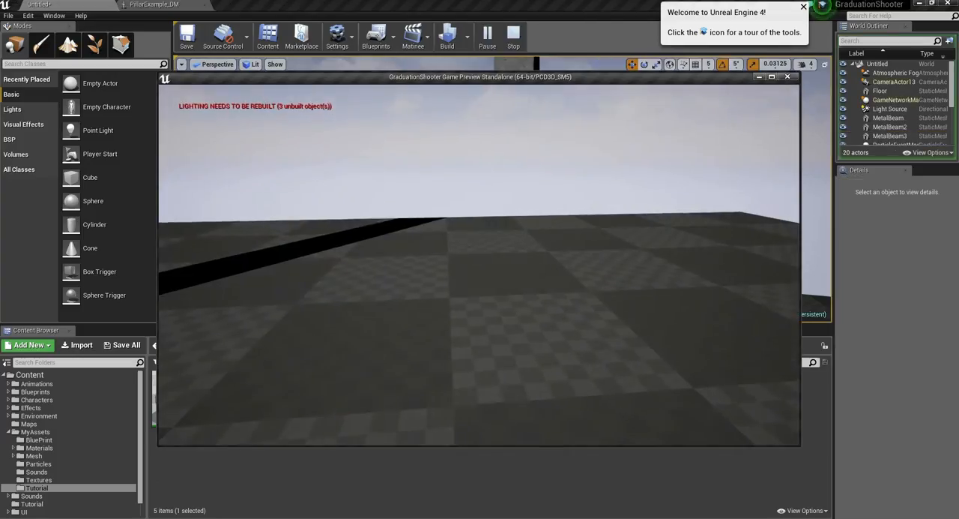